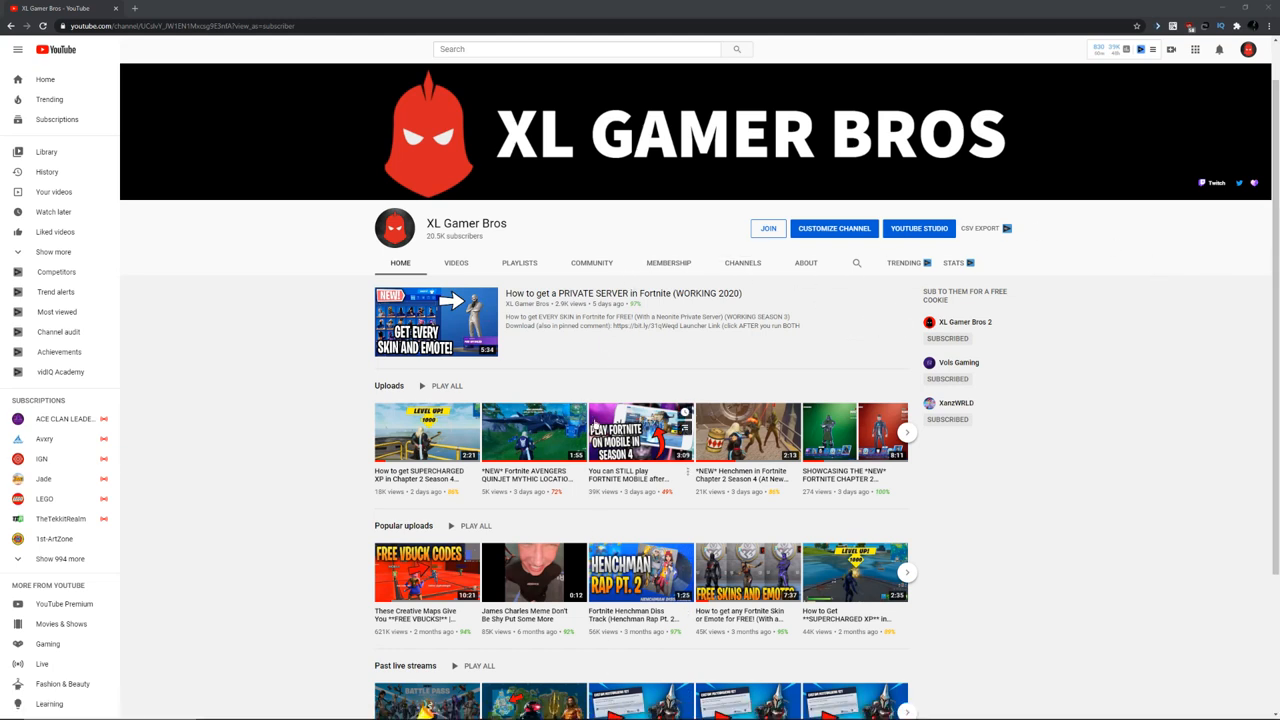
mouse_move(344, 94)
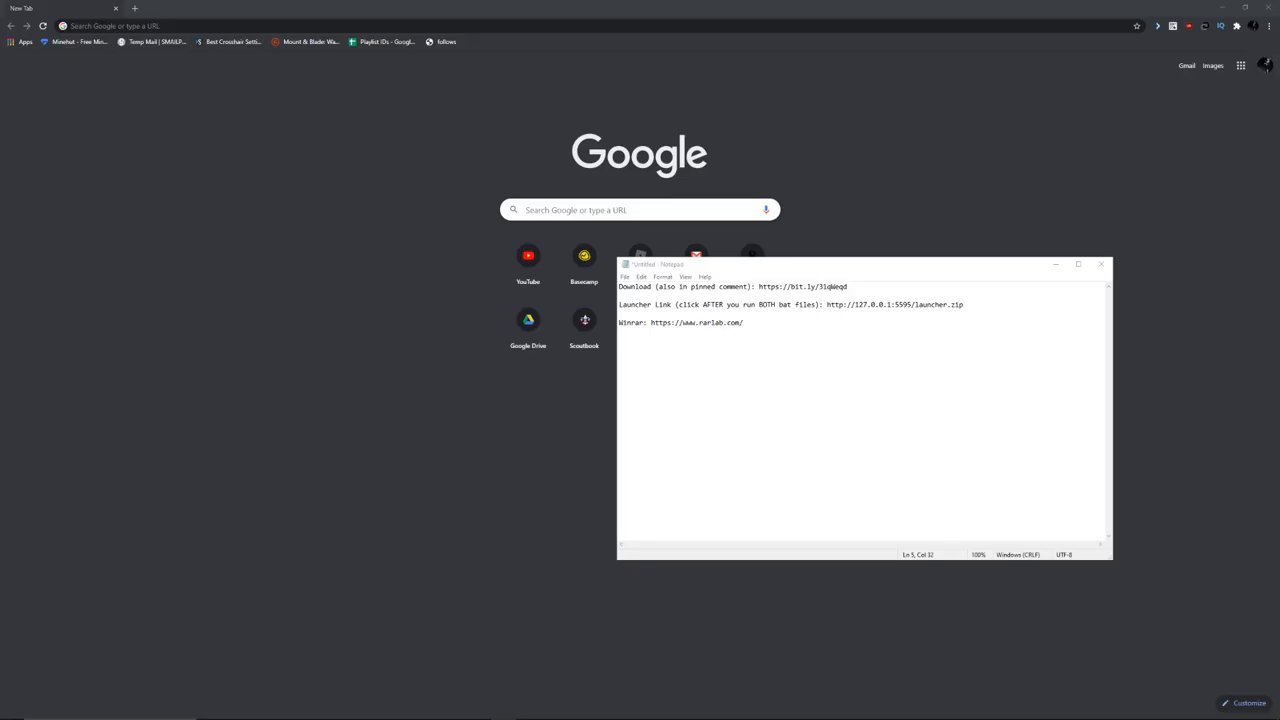
Follow the shortened download link from Notepad and proceed to its target site on boost.link.
left_click(848, 288)
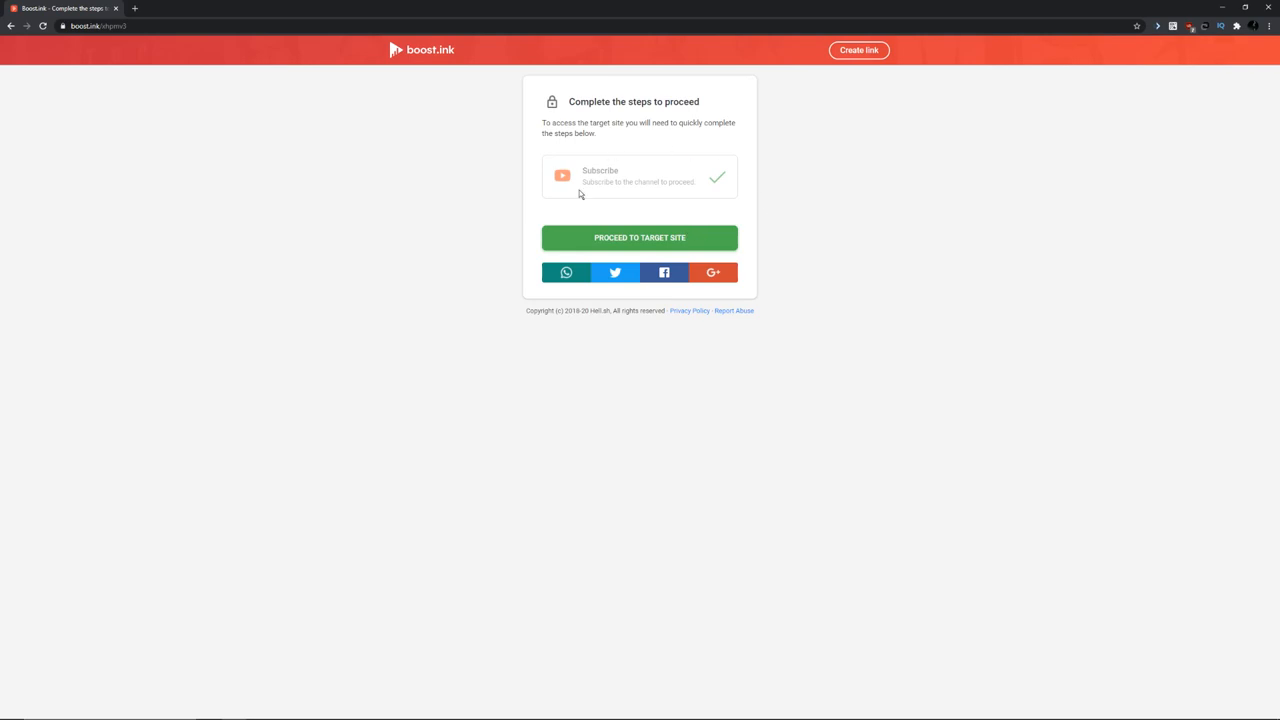
mouse_move(706, 188)
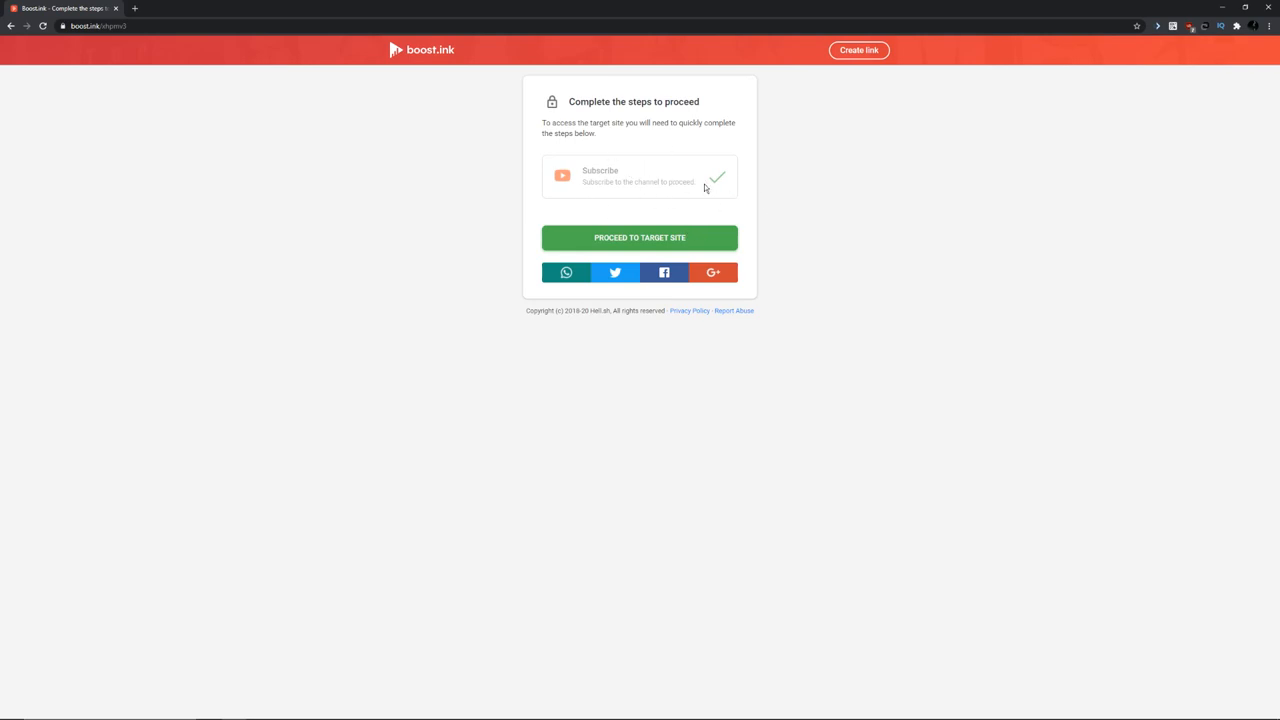
left_click(640, 236)
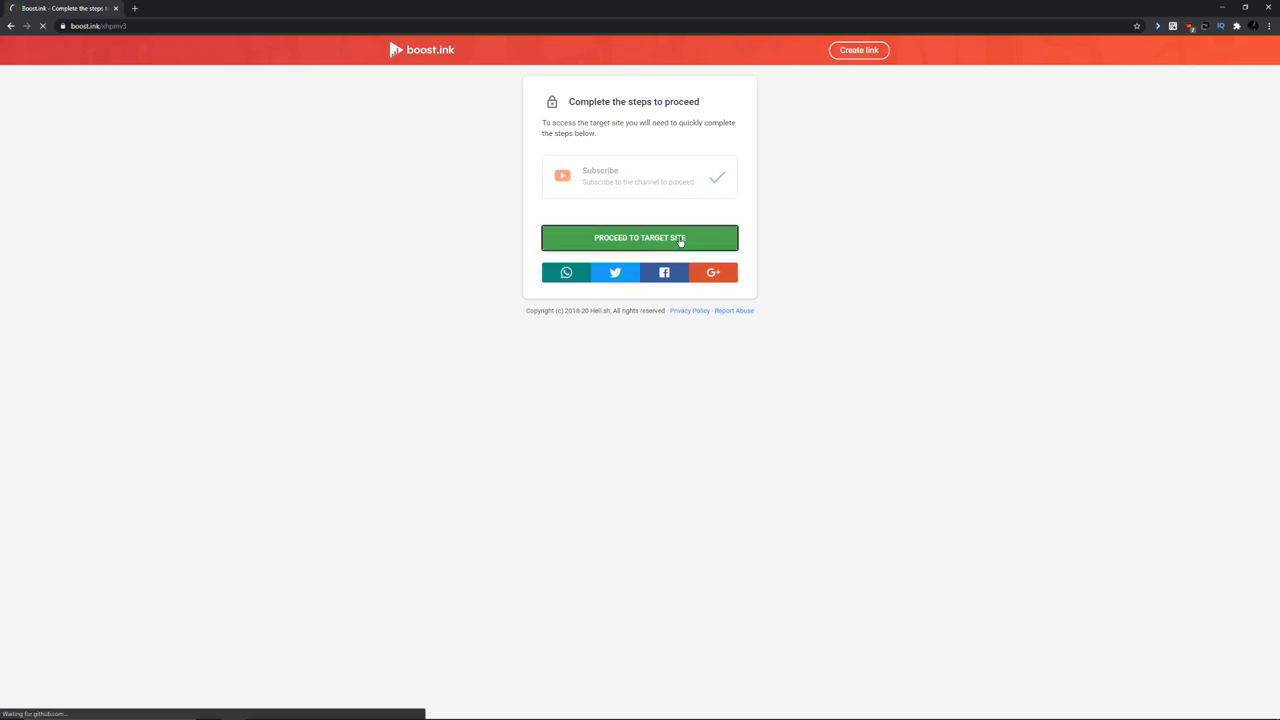
Download the neonitev2 repository from GitHub as a ZIP archive.
left_click(640, 236)
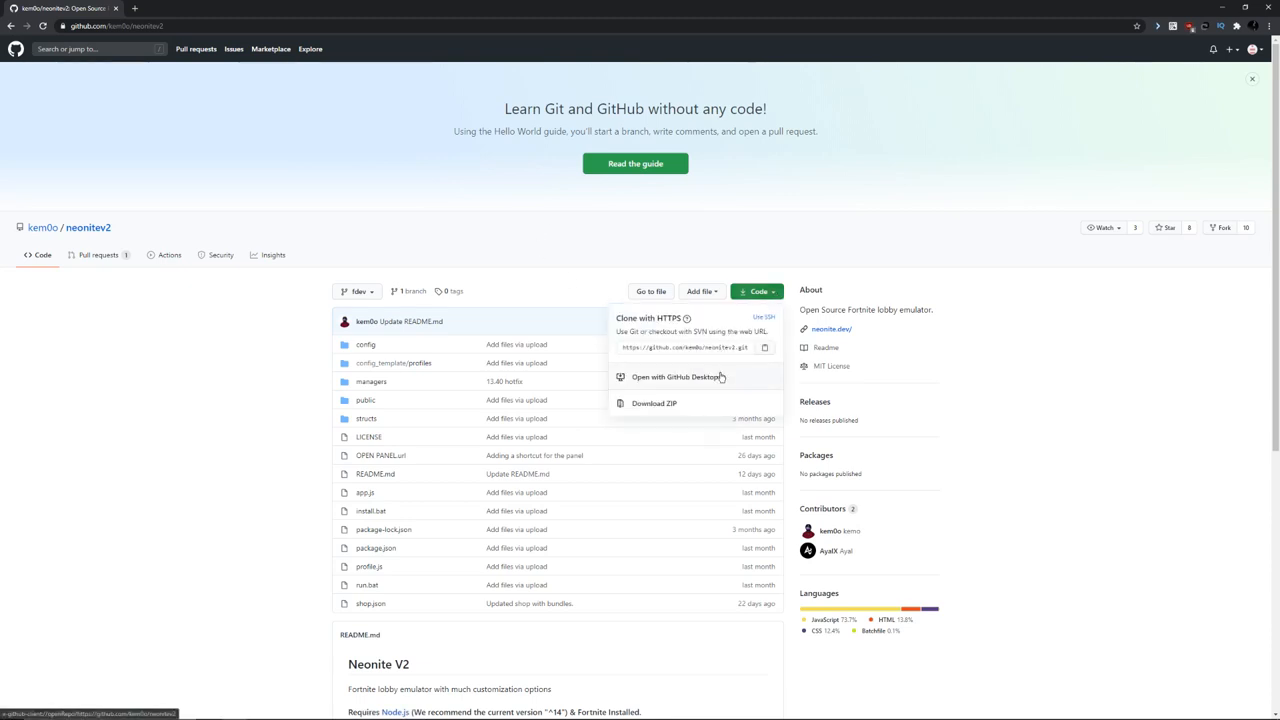
left_click(654, 404)
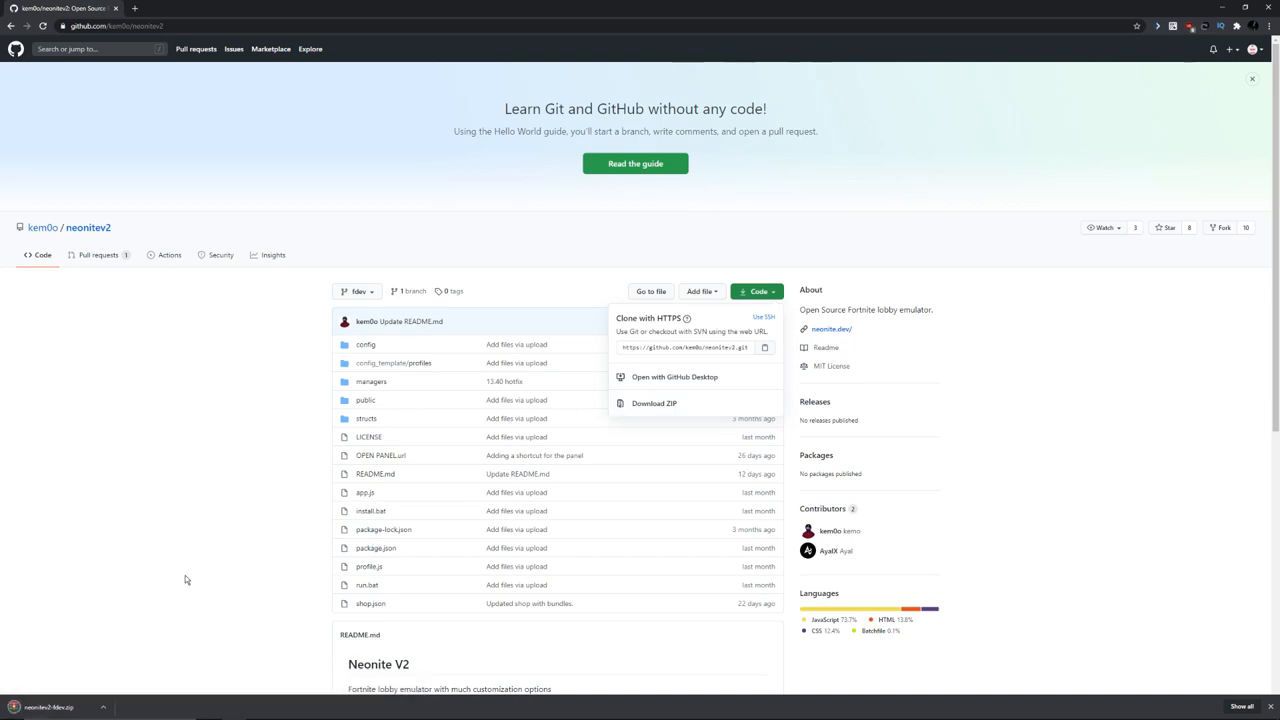
mouse_move(112, 688)
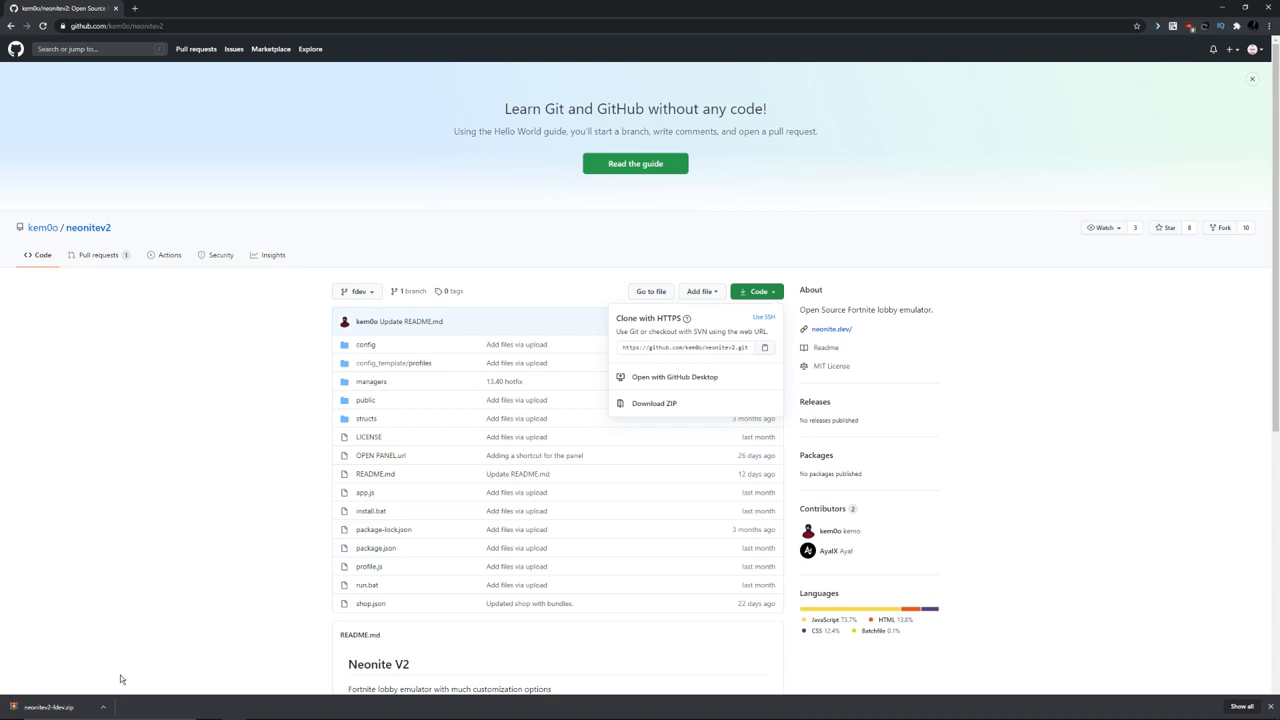
Visit the rarlab.com WinRAR site from the Notepad link, then return to the repo page.
left_click(104, 708)
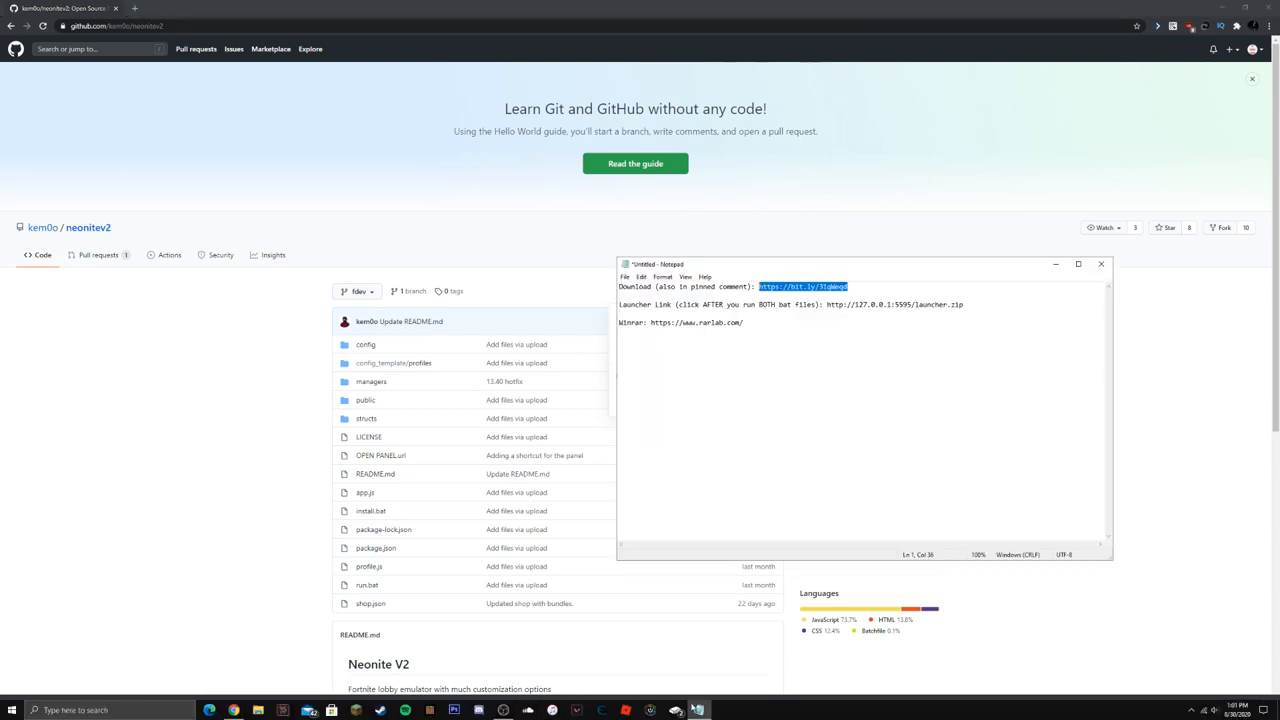
double_click(696, 322)
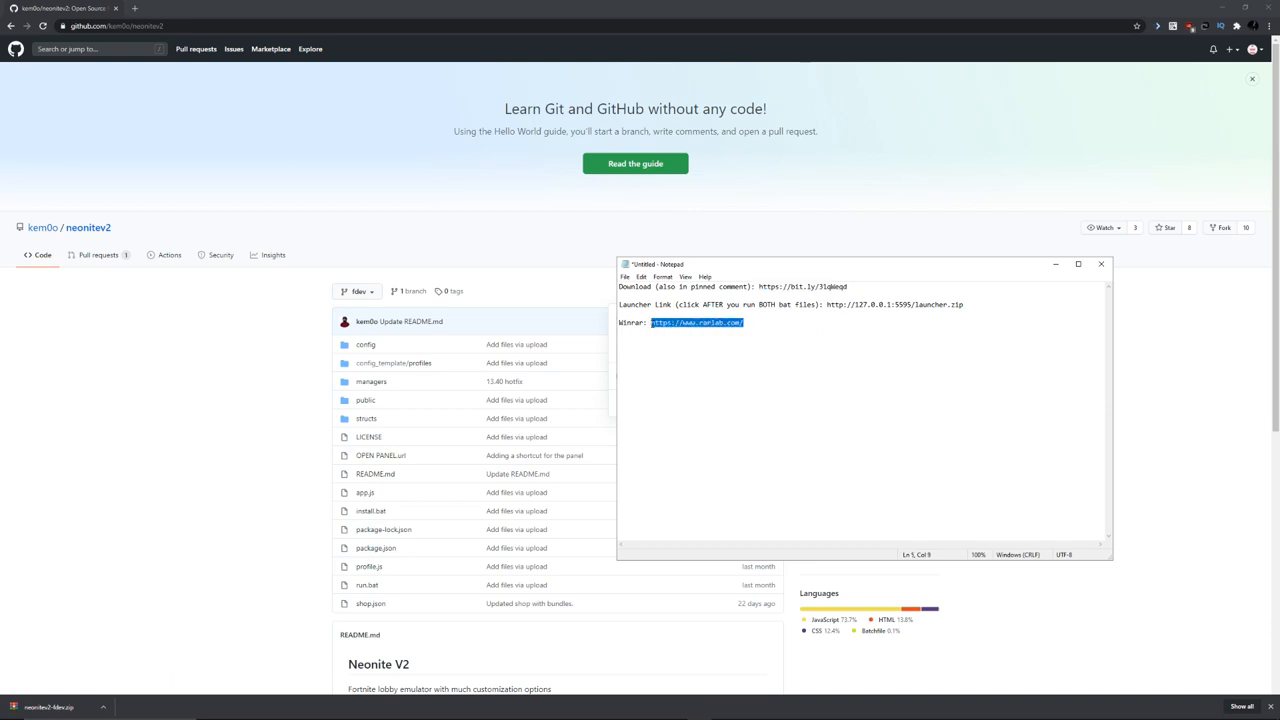
left_click(254, 8)
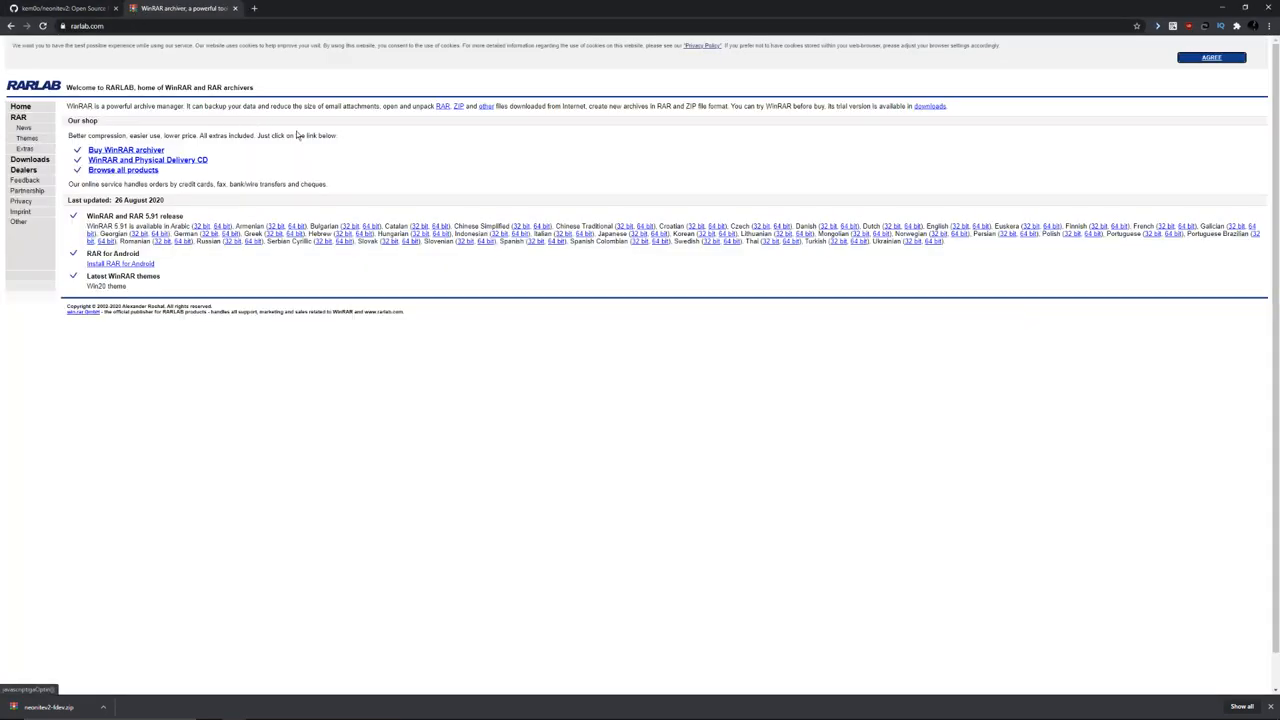
left_click(60, 8)
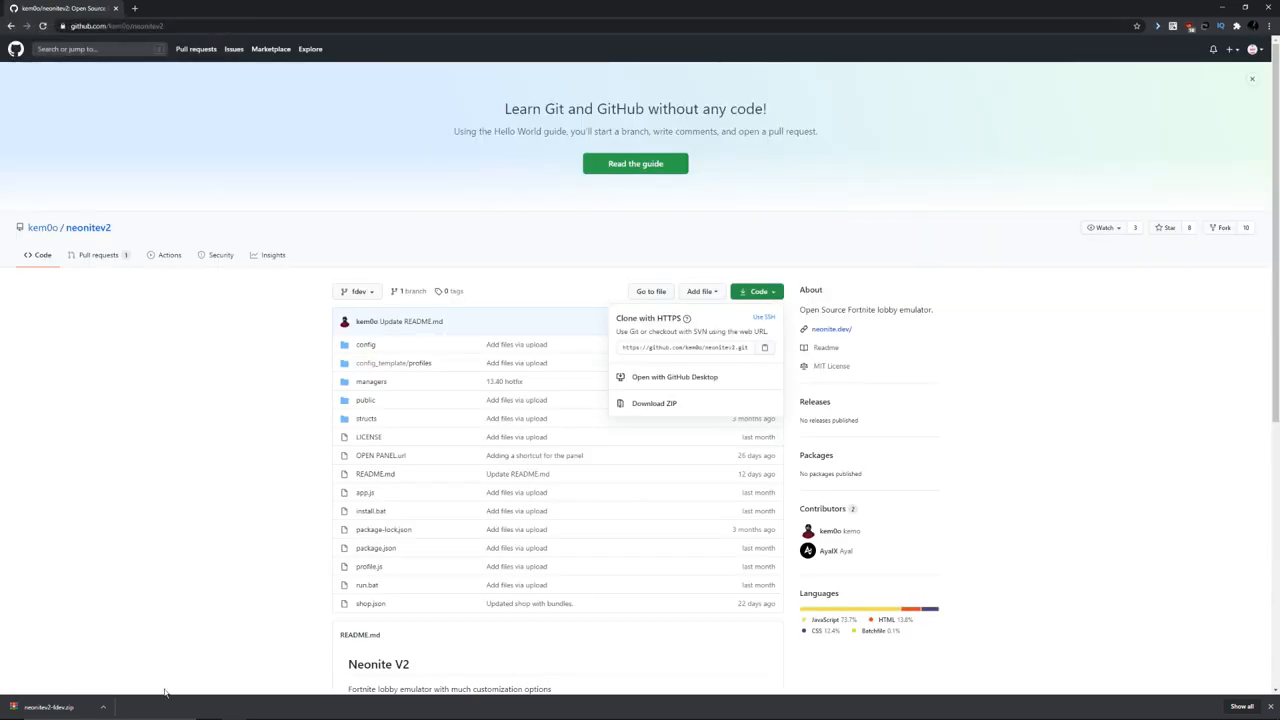
Reveal the downloaded zip in Downloads and enter the extracted neonitev2-fdev project folder.
left_click(104, 708)
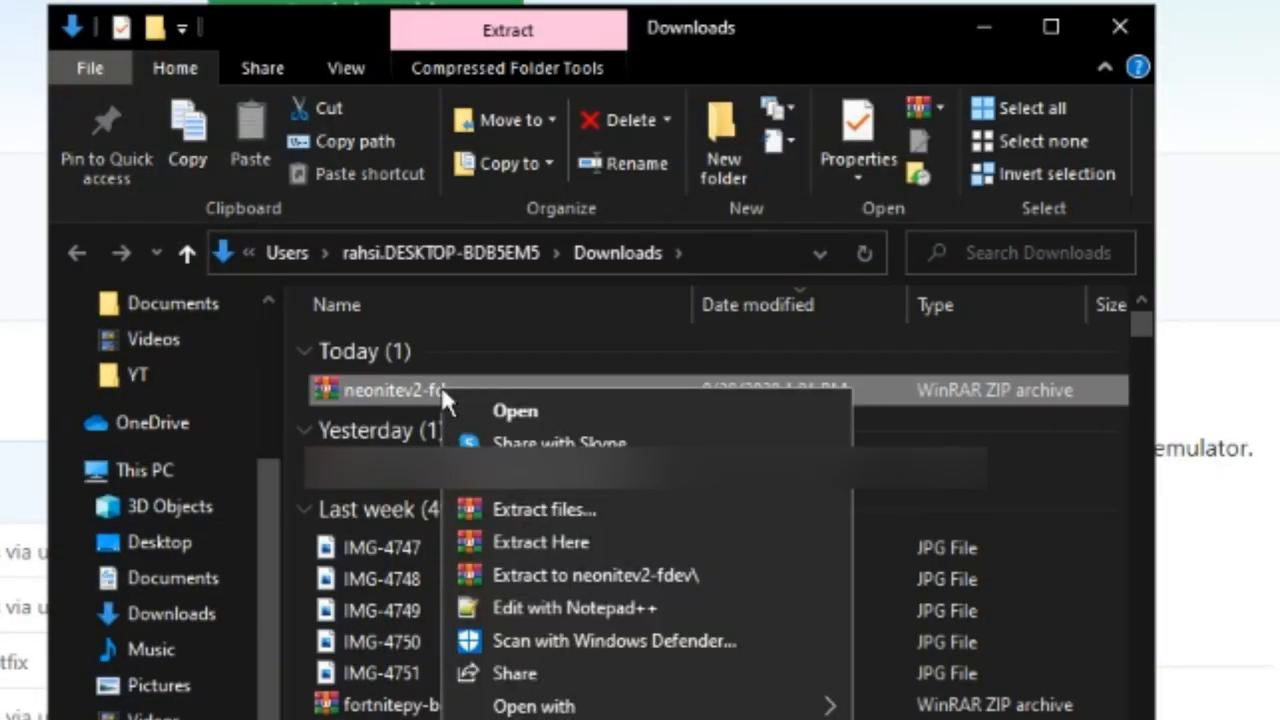
mouse_move(630, 582)
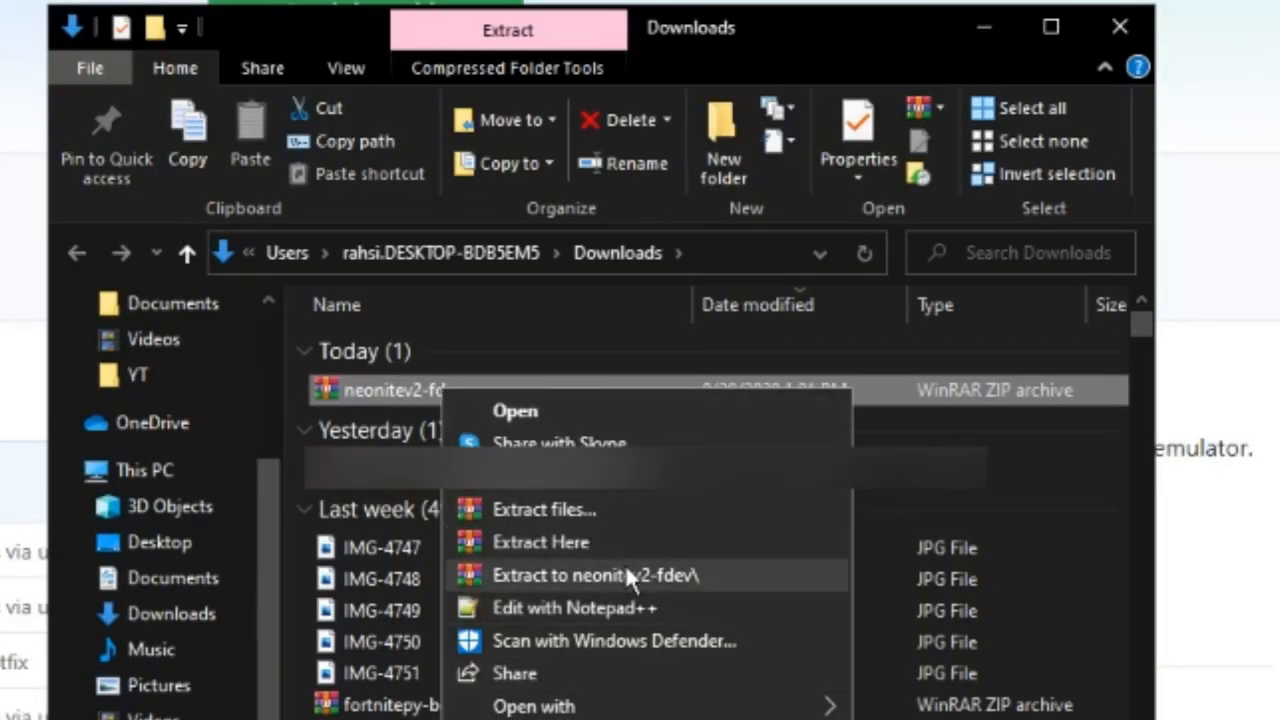
mouse_move(700, 590)
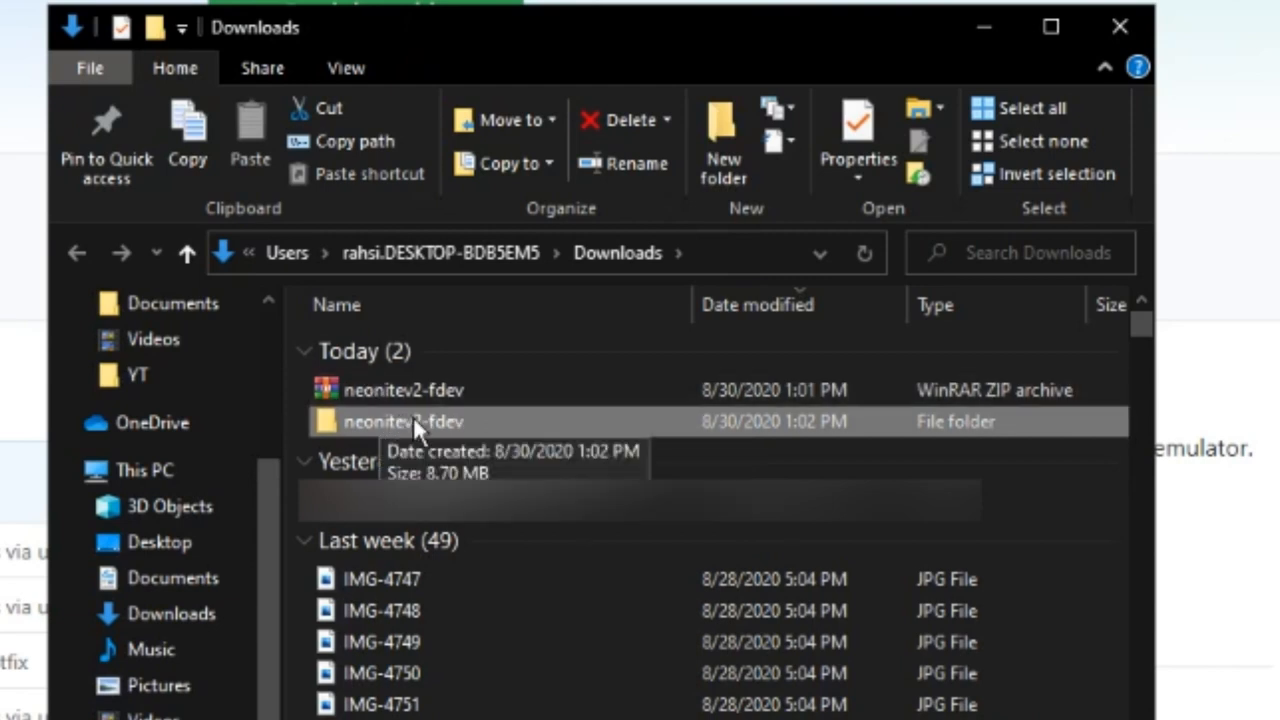
double_click(404, 420)
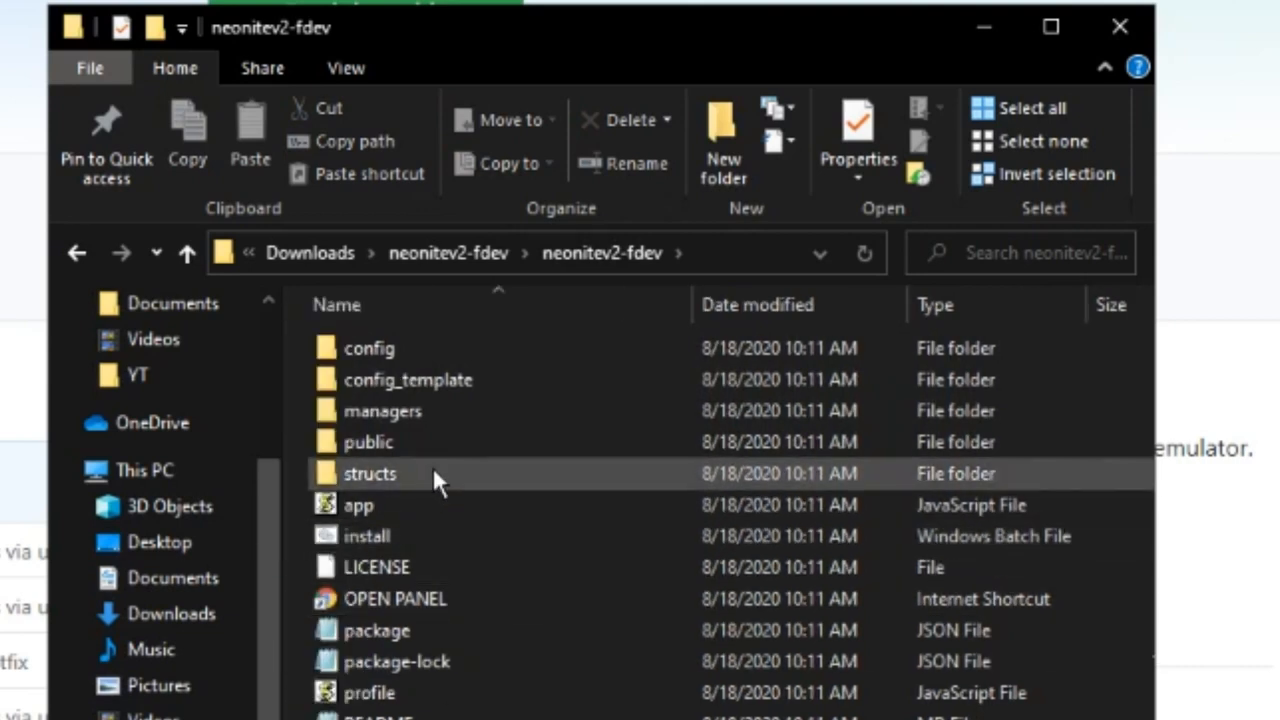
mouse_move(404, 544)
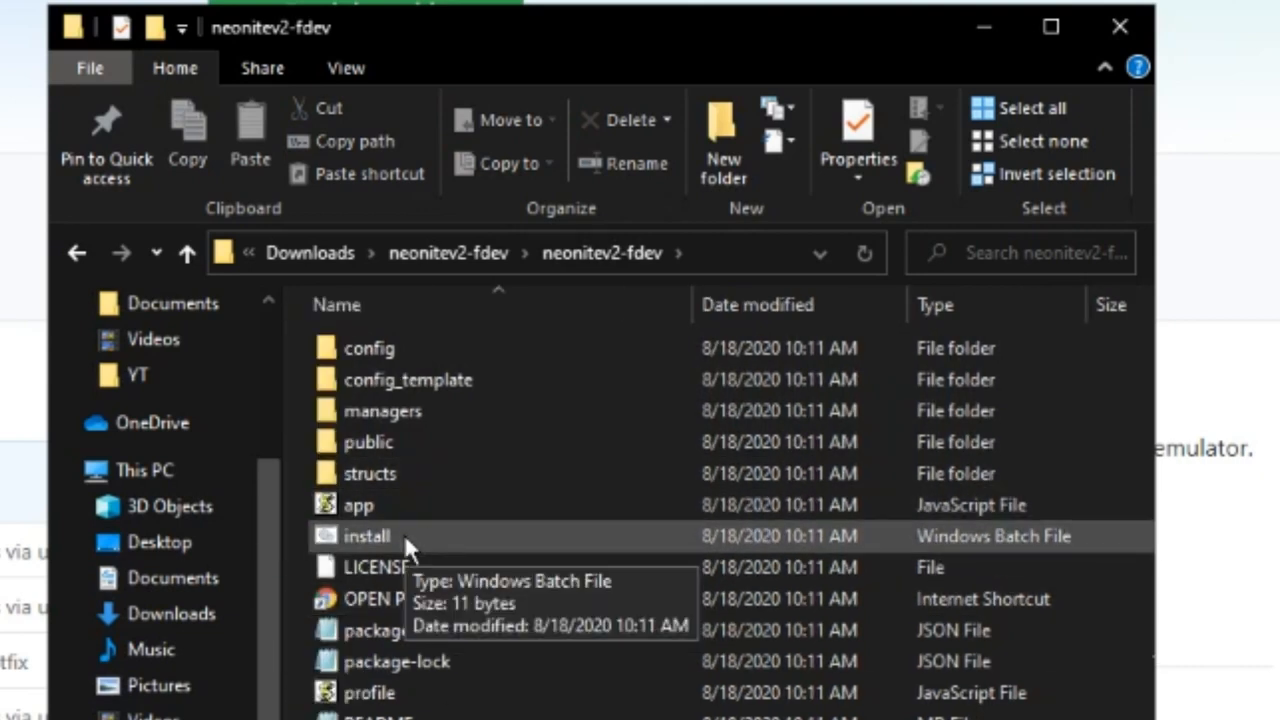
Run install.bat to add dependencies, then run.bat to start the Neonite server.
left_click(366, 536)
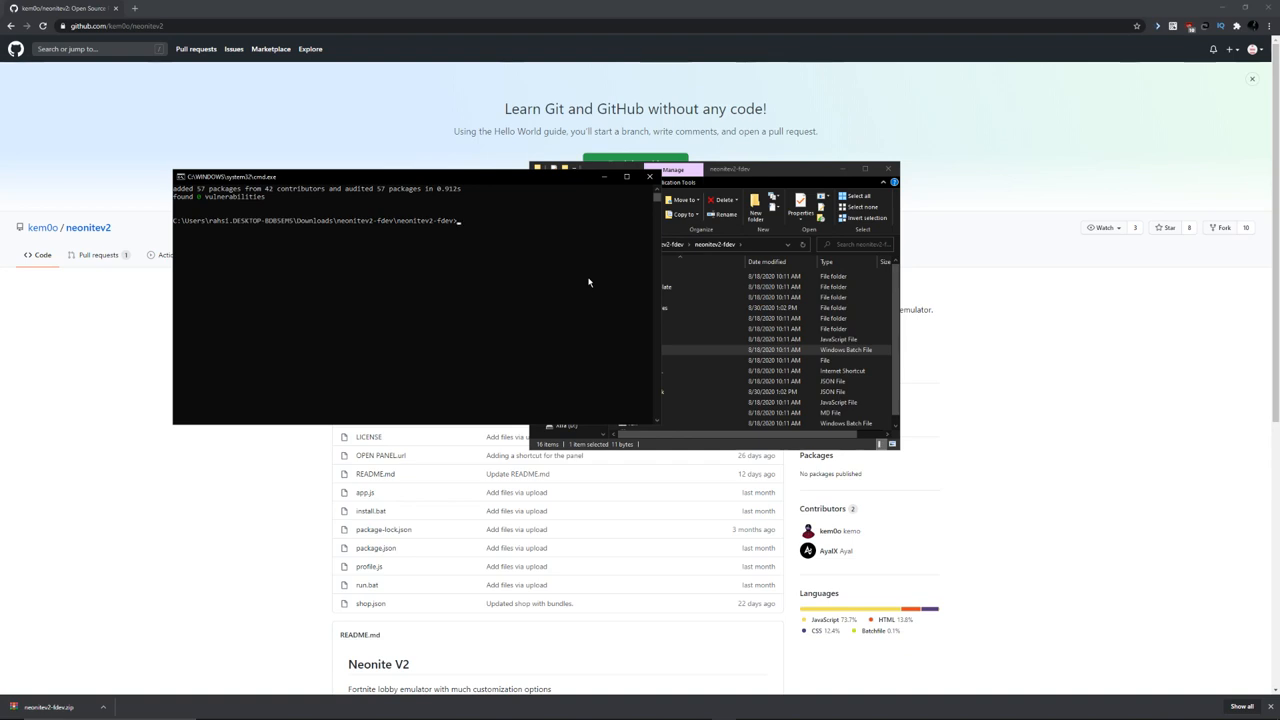
mouse_move(648, 168)
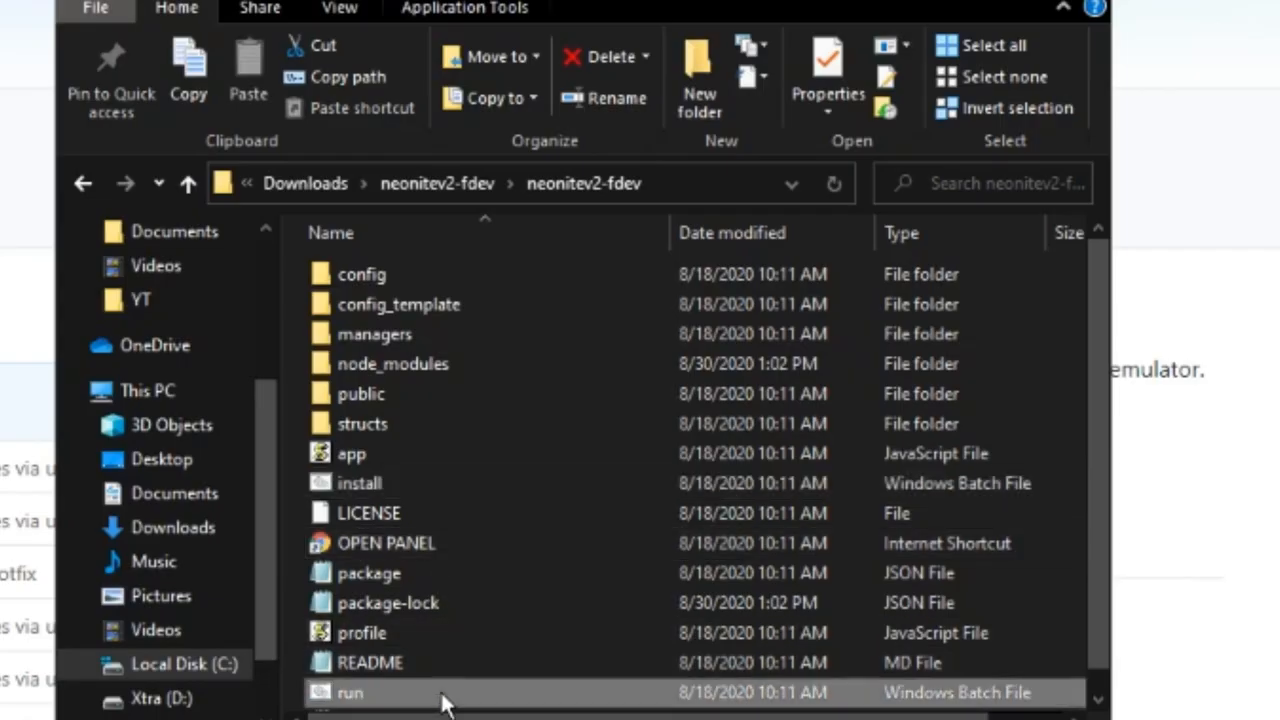
double_click(348, 692)
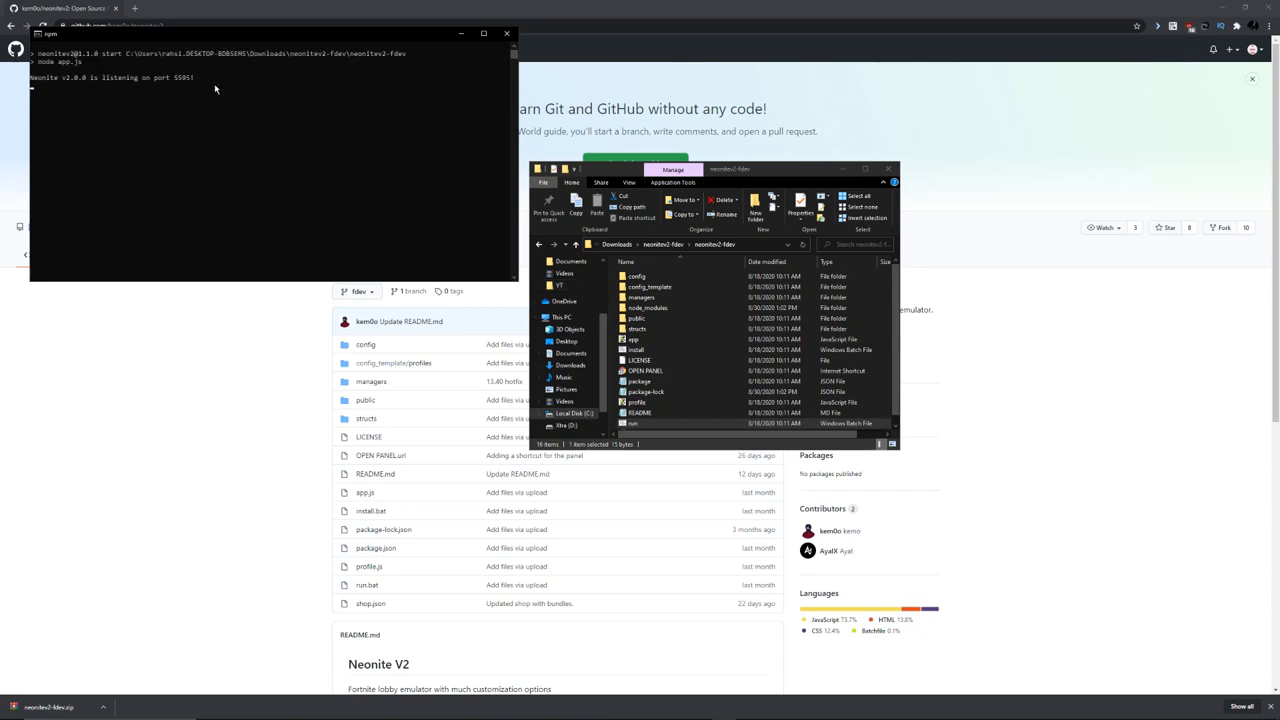
mouse_move(184, 136)
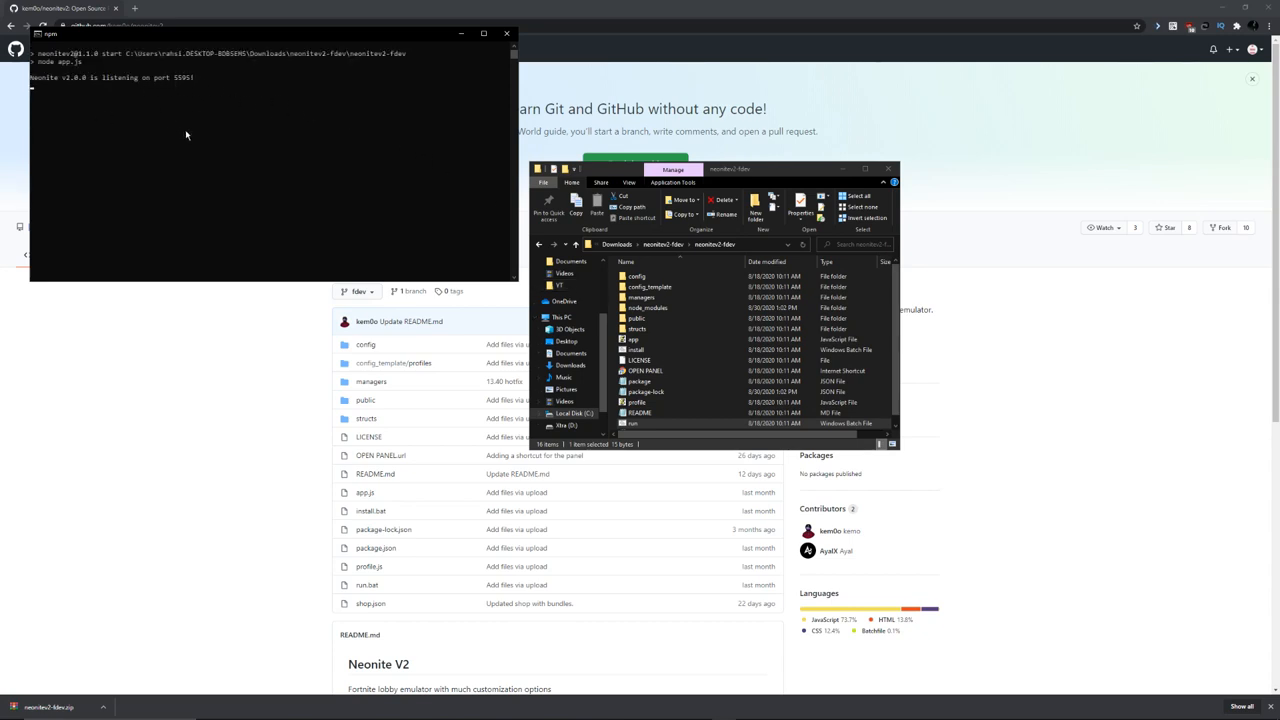
mouse_move(456, 650)
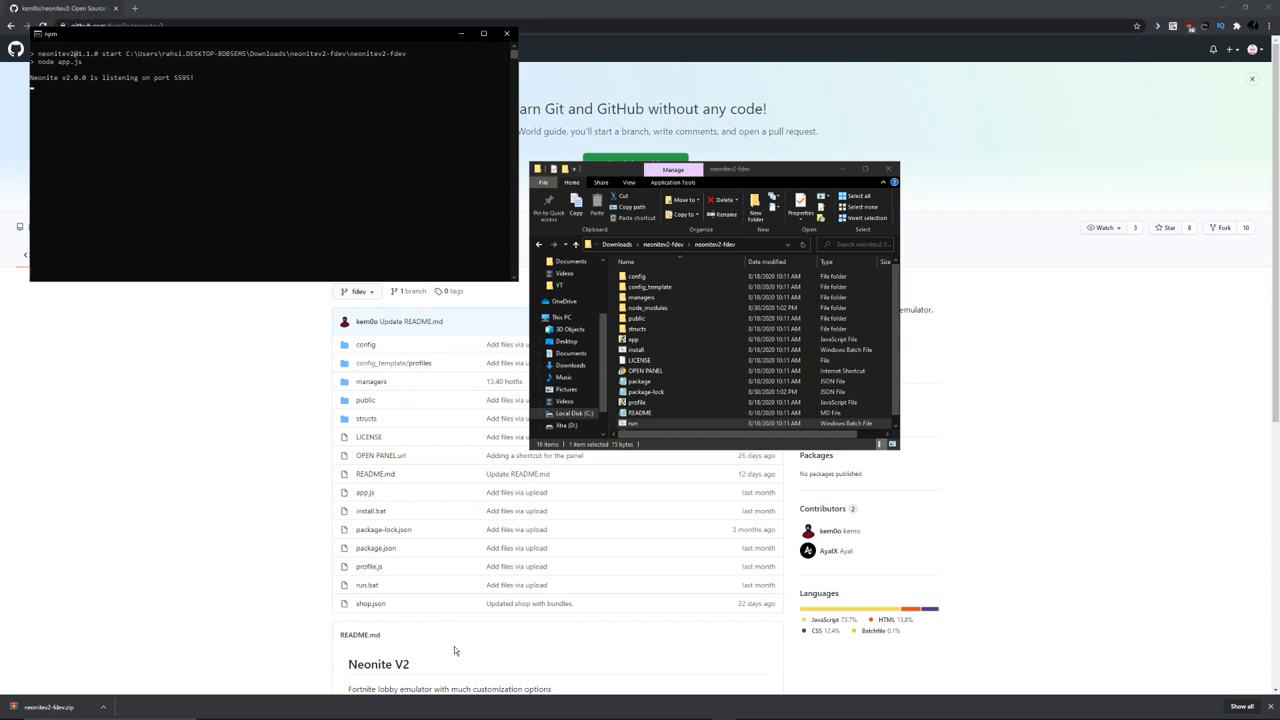
mouse_move(606, 368)
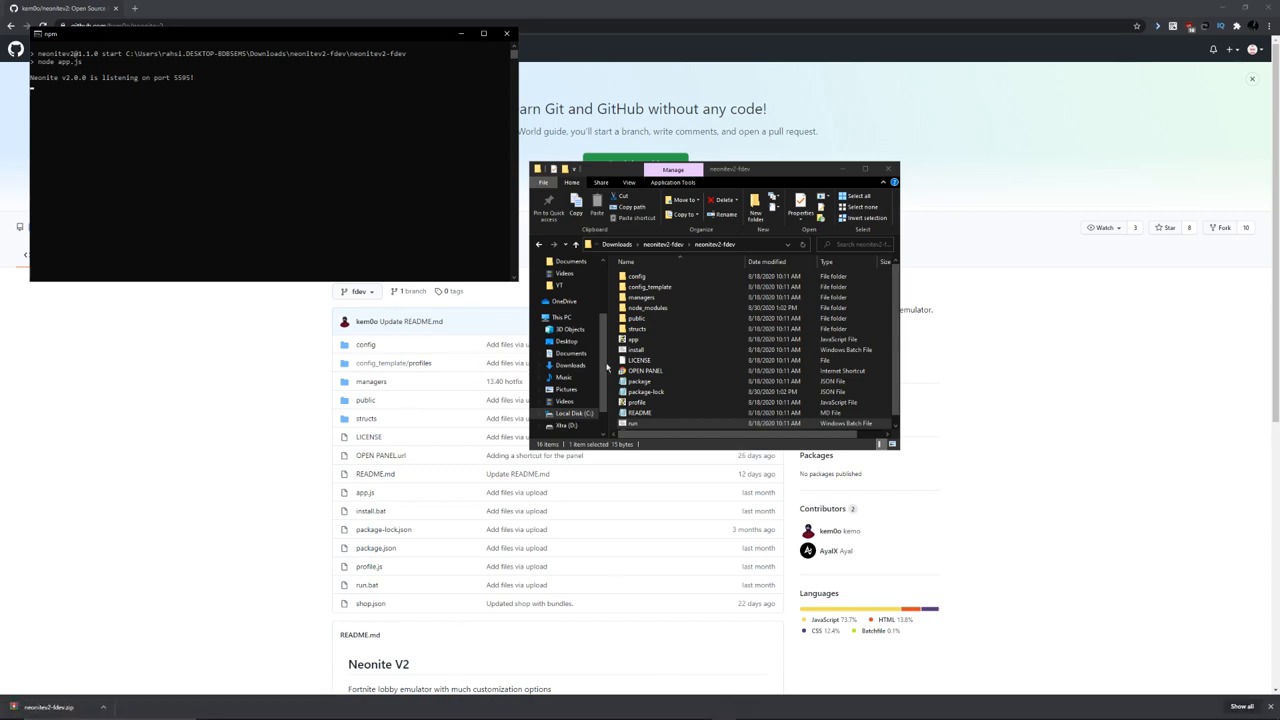
mouse_move(628, 680)
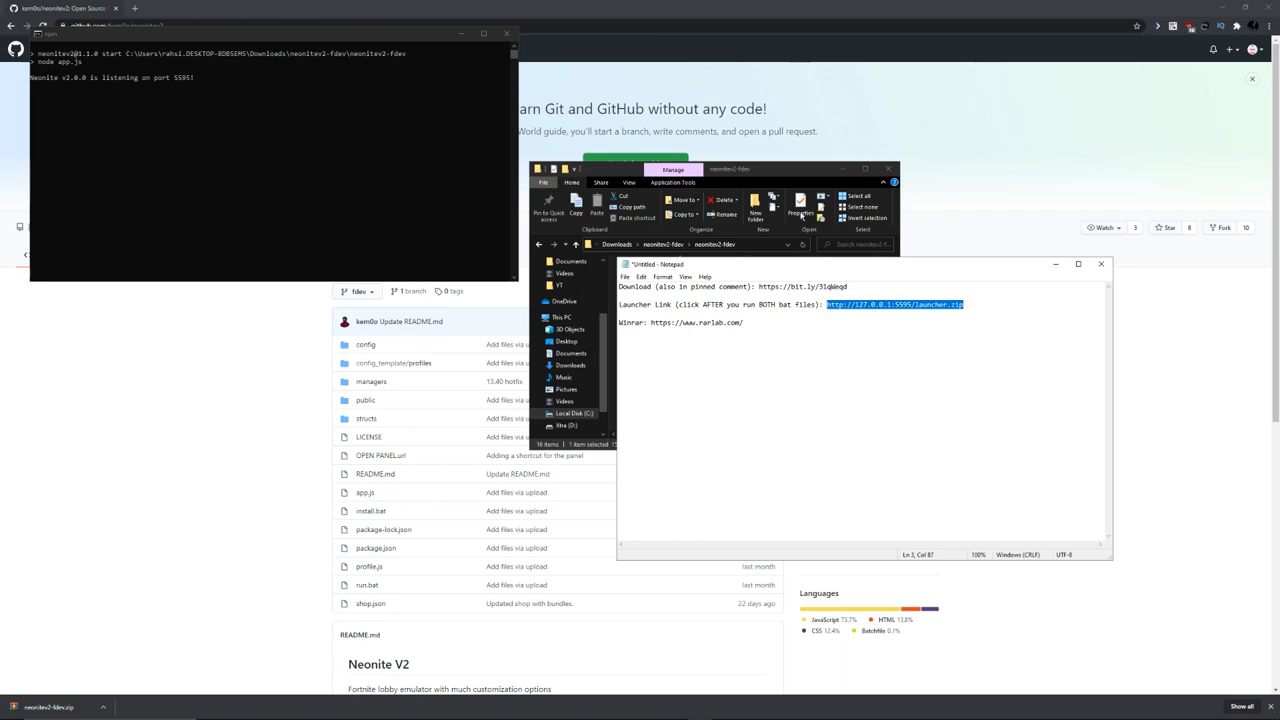
Download the launcher zip from the local server address and reveal it in Downloads.
left_click(254, 8)
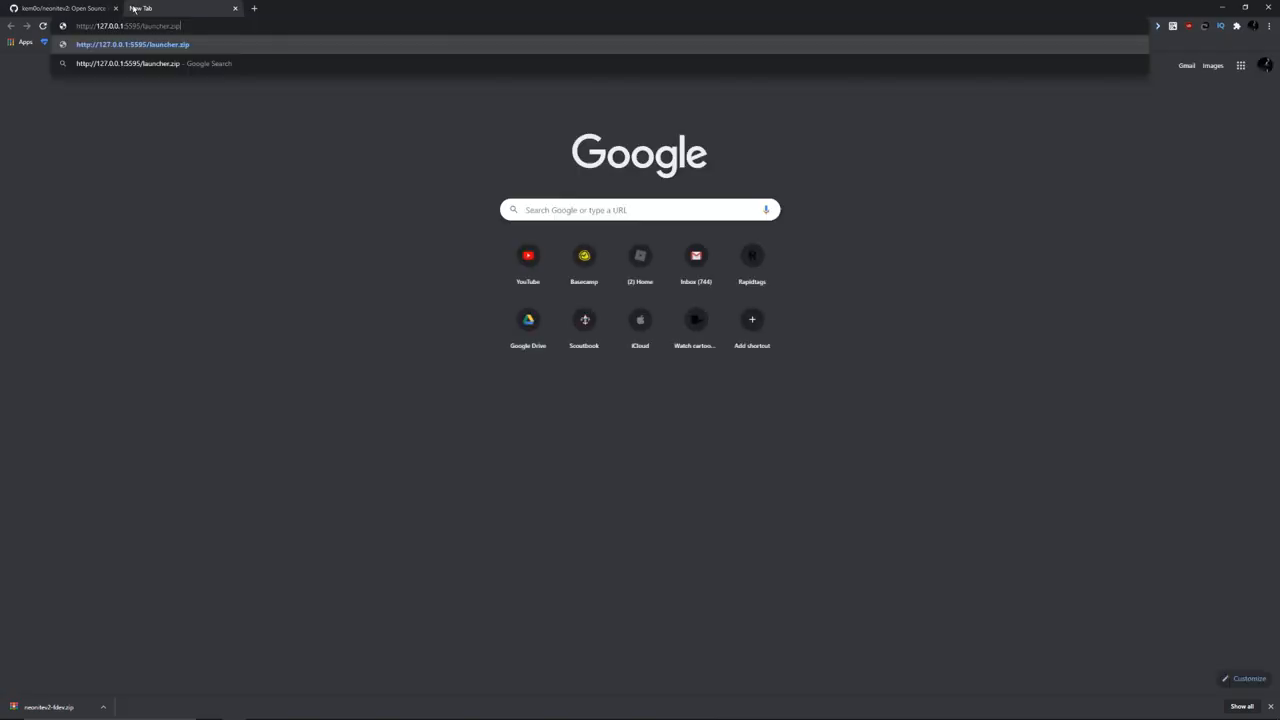
key("Return")
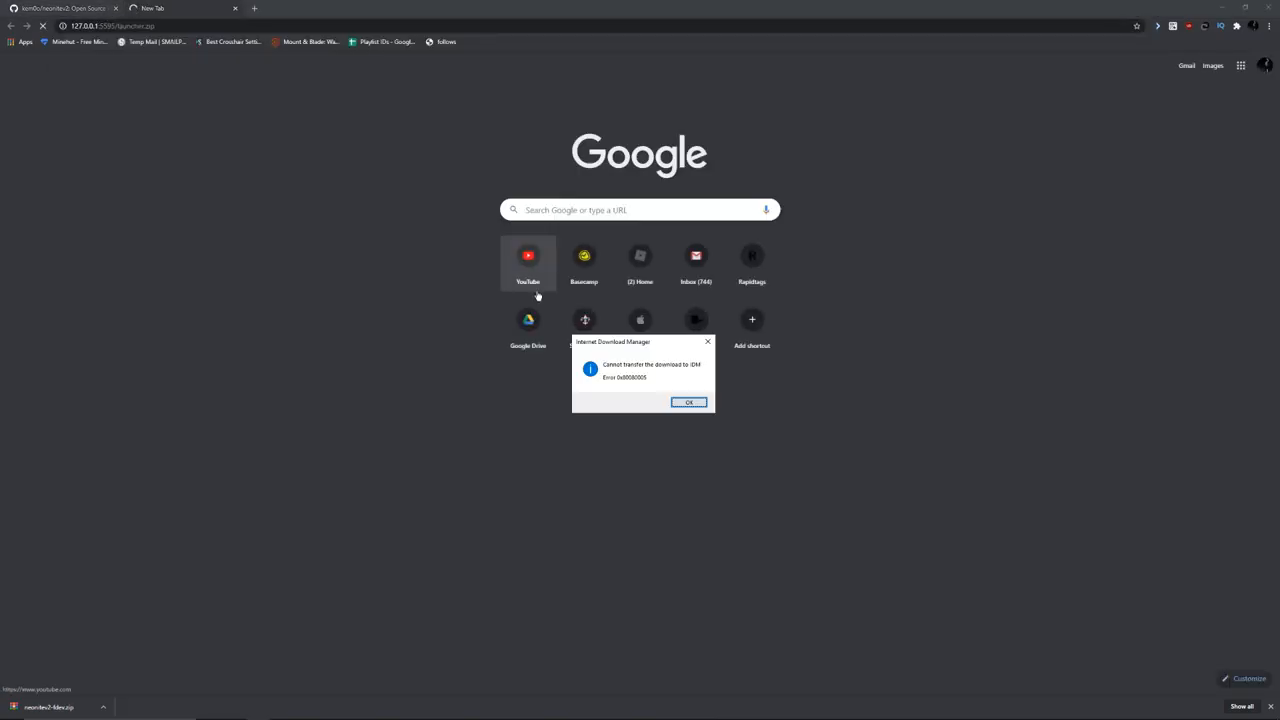
left_click(688, 400)
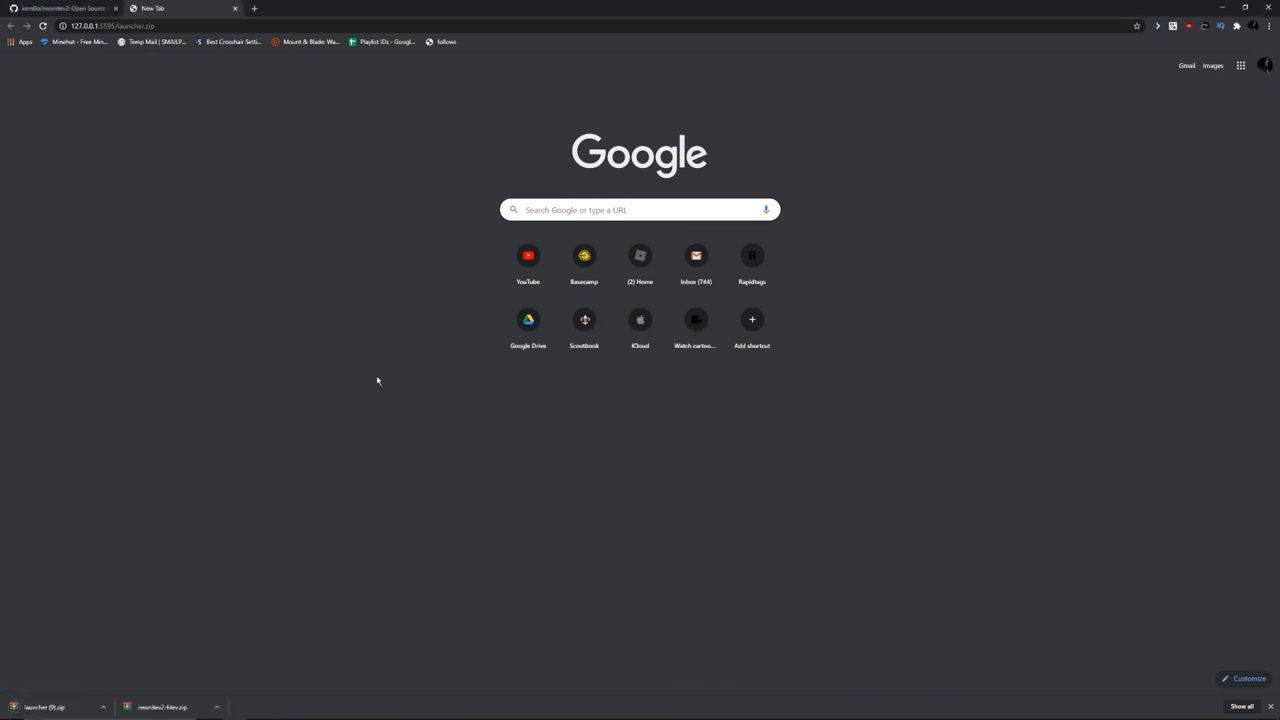
mouse_move(600, 418)
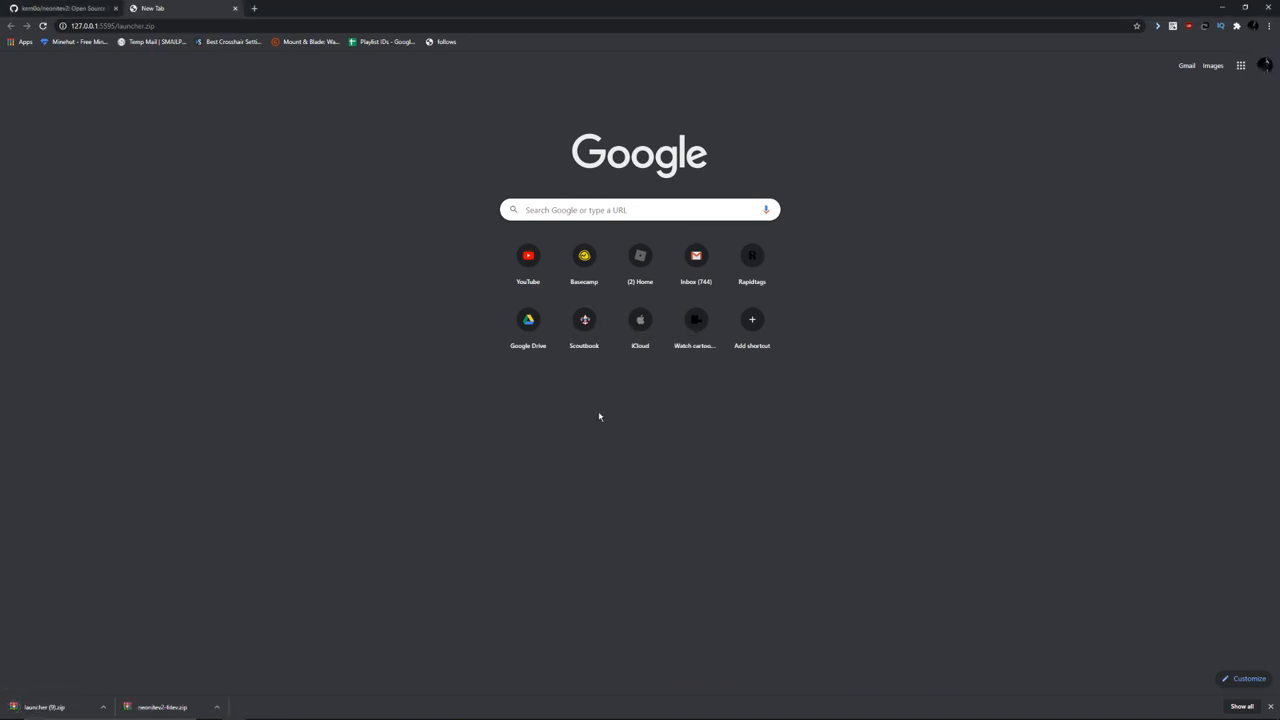
left_click(102, 708)
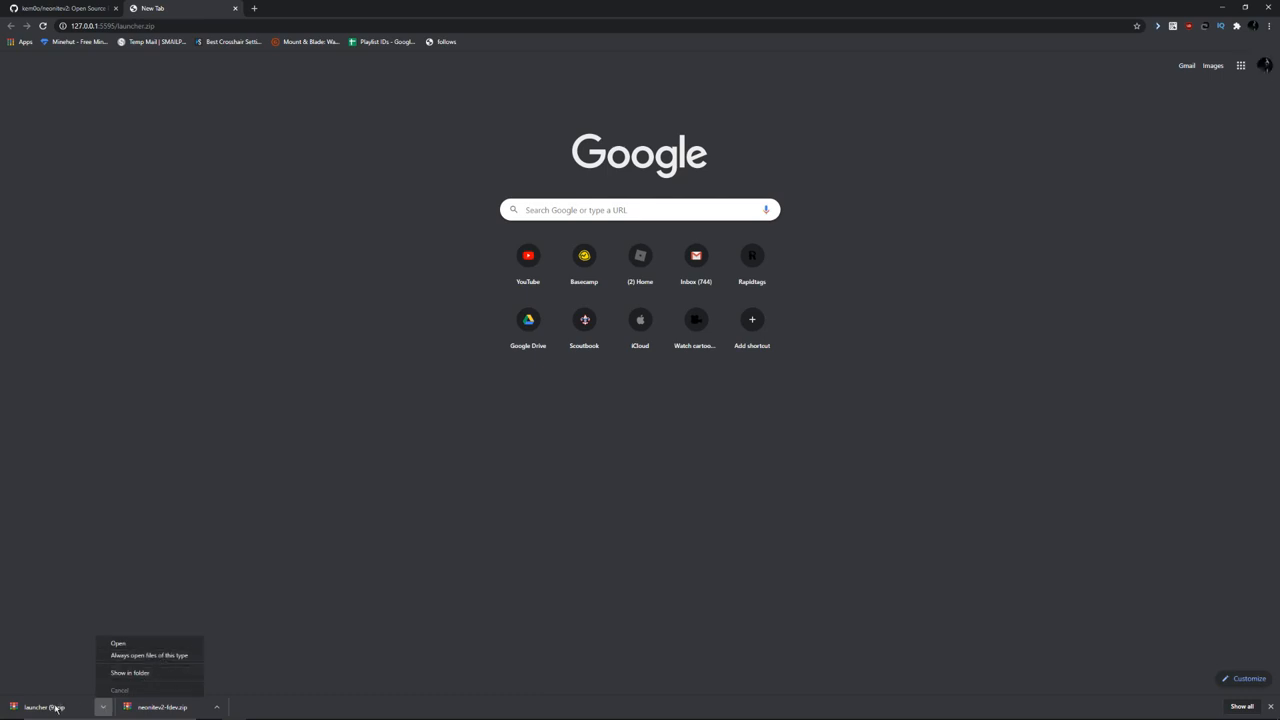
left_click(128, 672)
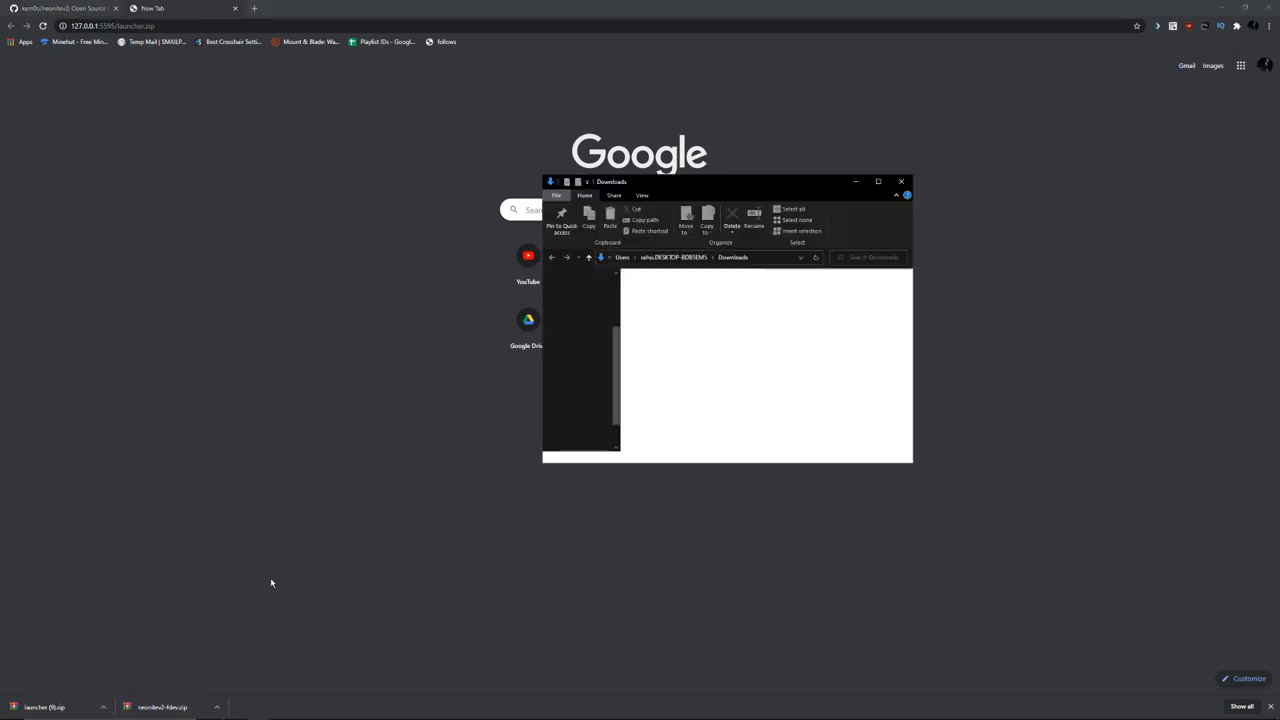
Extract the launcher archive to launcher (8)\, replacing the existing files.
right_click(650, 304)
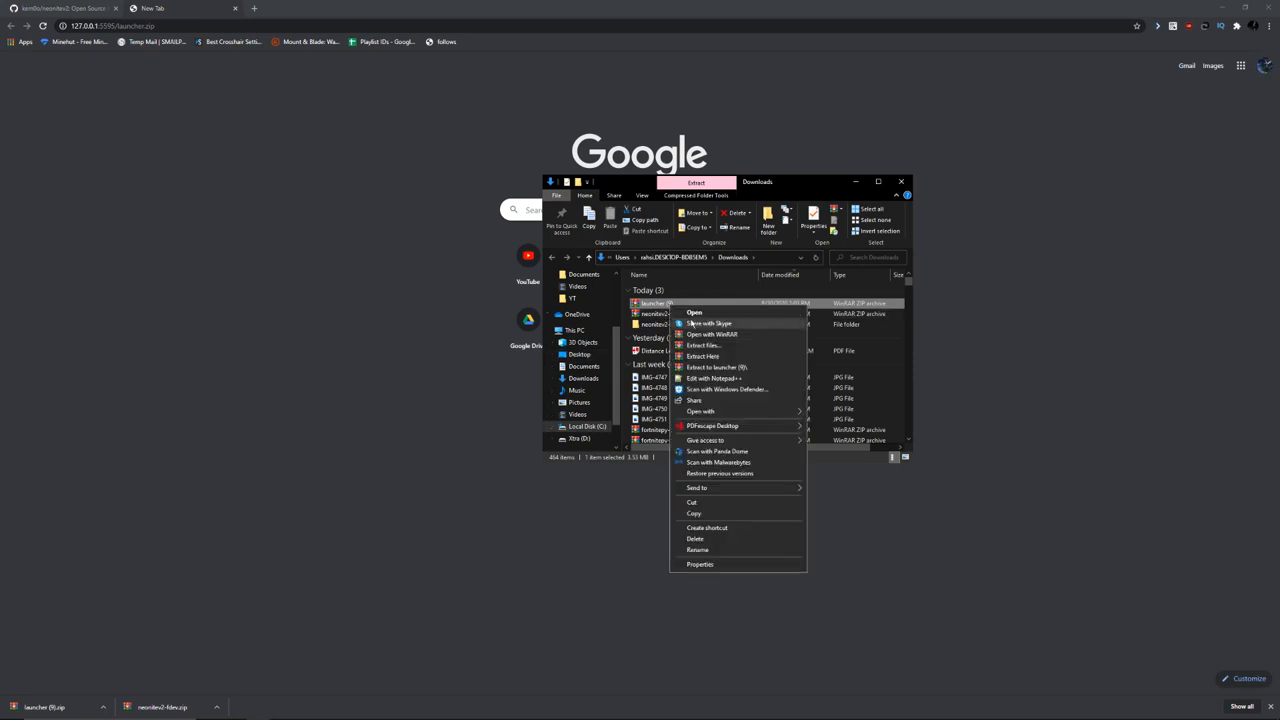
mouse_move(716, 368)
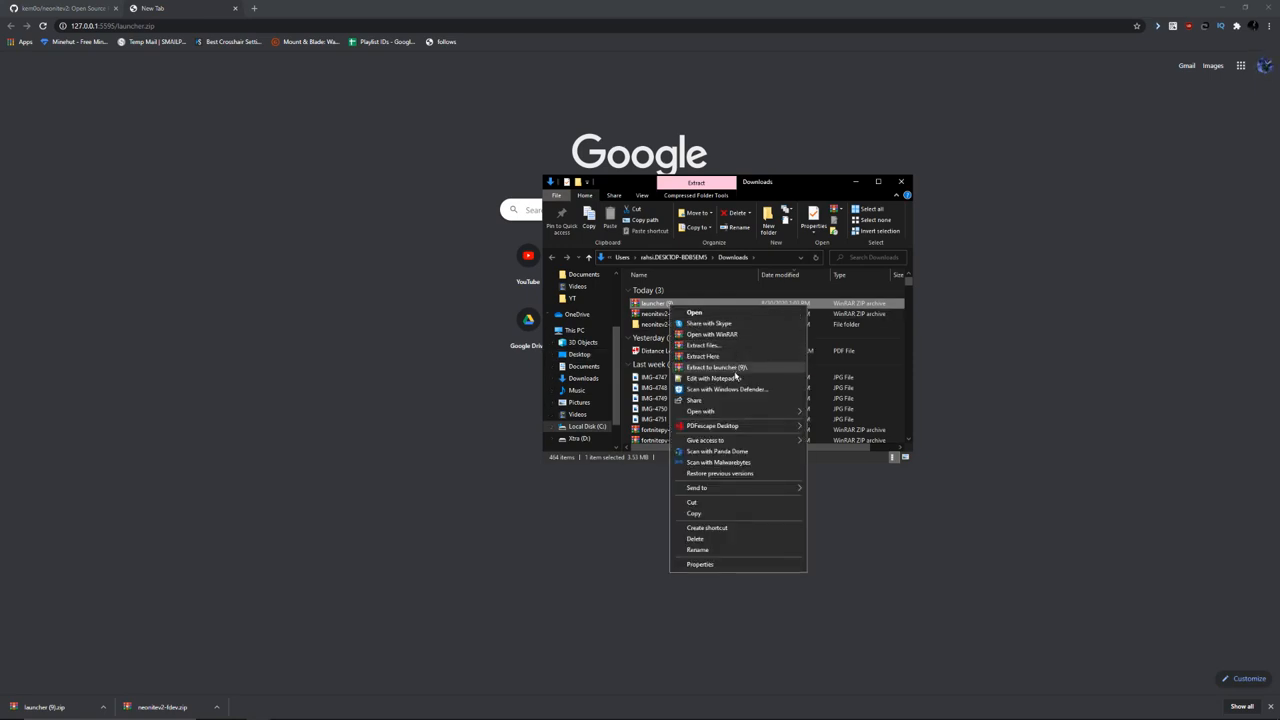
left_click(716, 368)
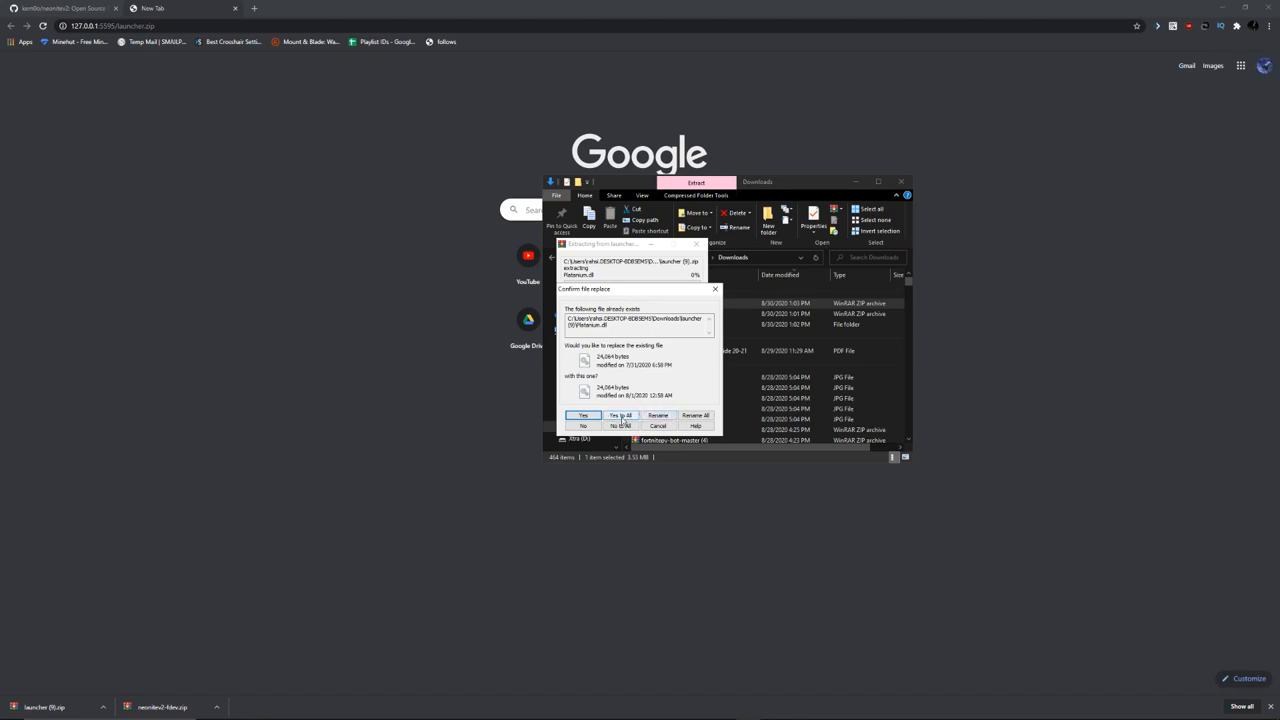
left_click(620, 414)
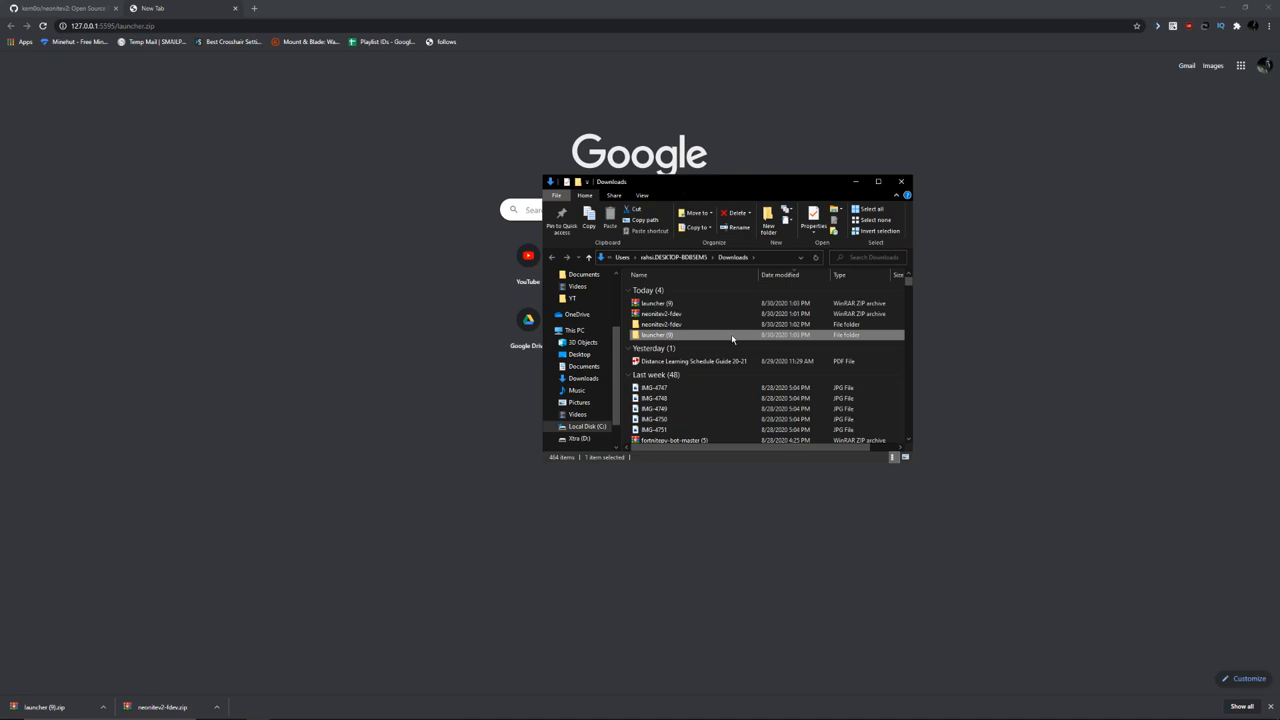
mouse_move(732, 334)
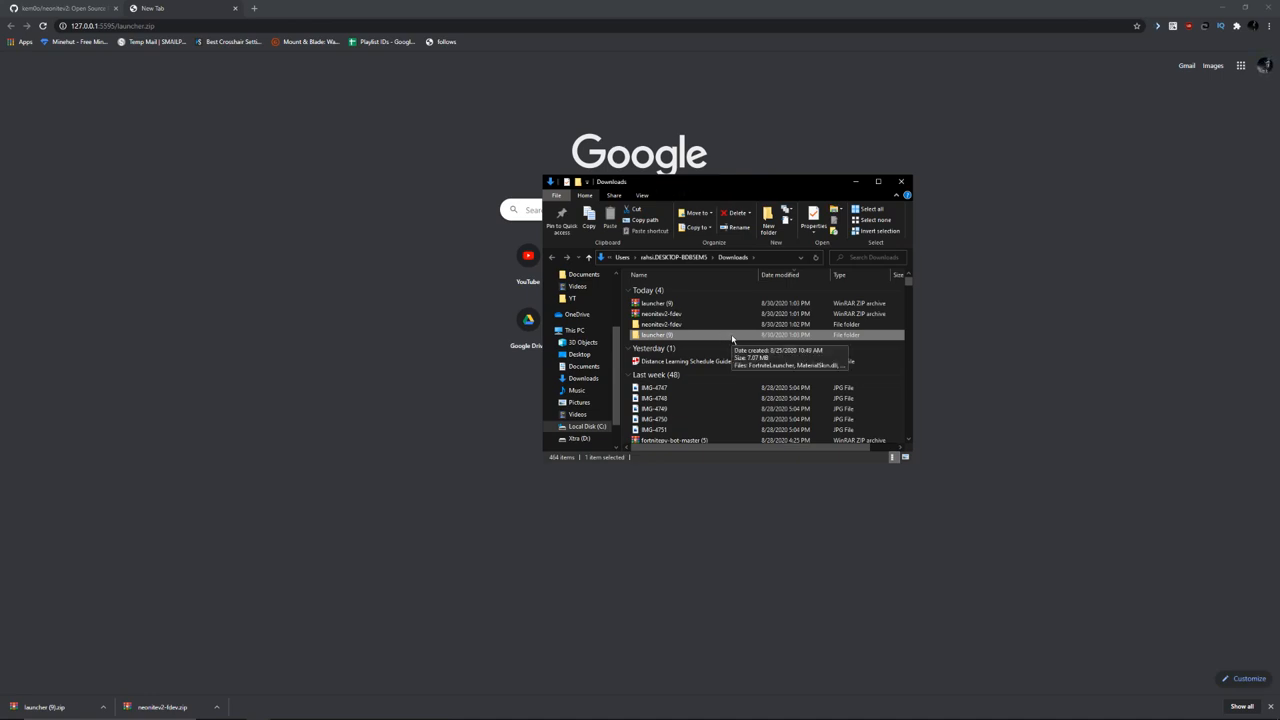
Start FortniteLauncher from the extracted launcher (8) folder.
double_click(656, 334)
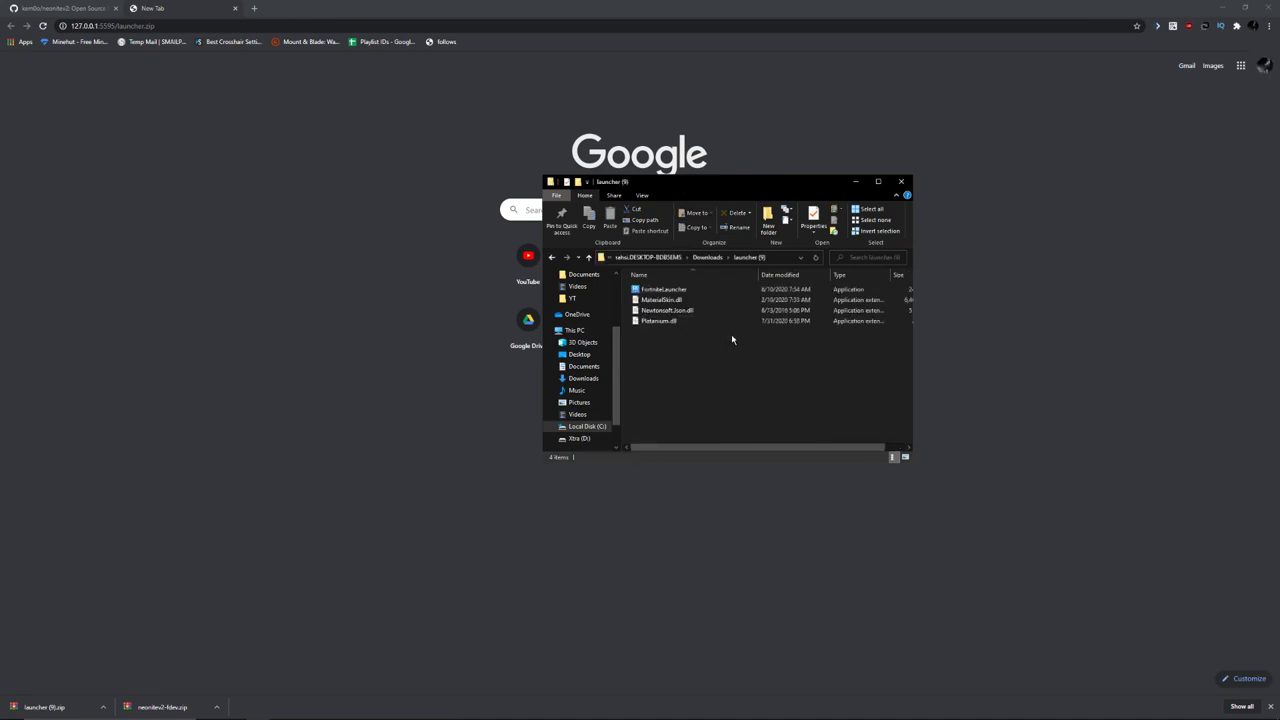
left_click(664, 288)
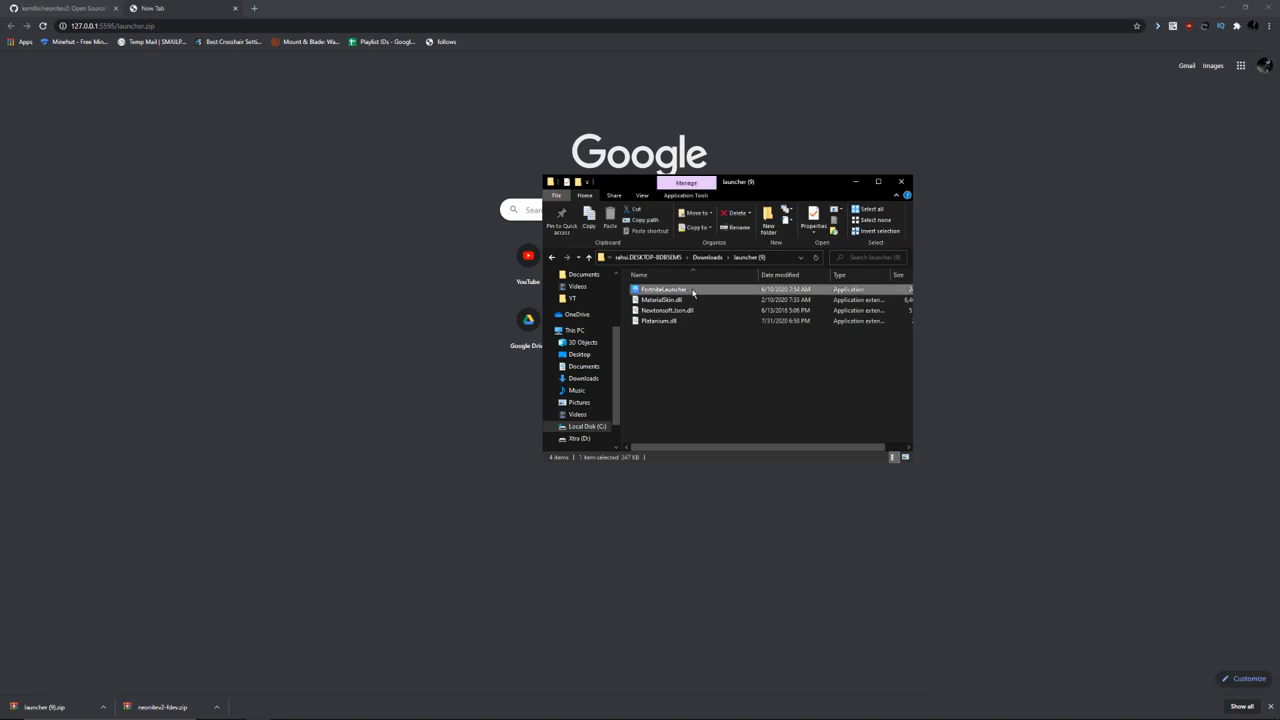
double_click(664, 288)
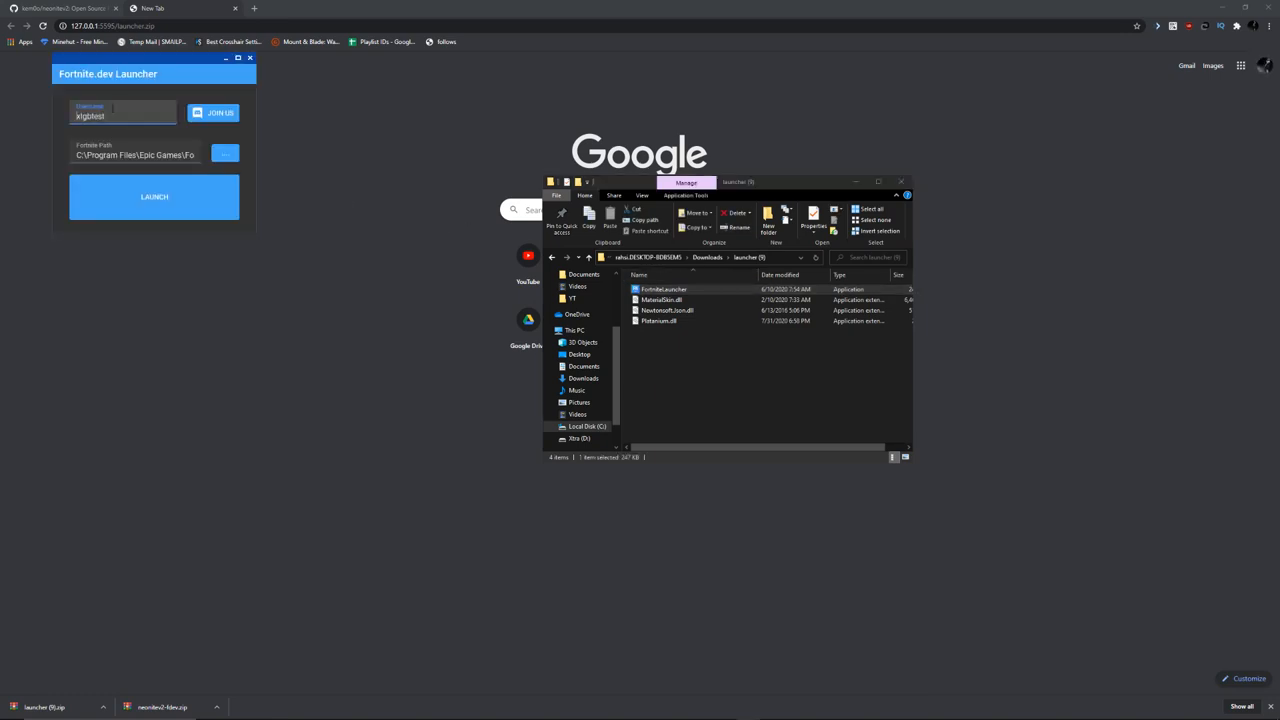
Enter username subtoxlgb in the launcher and check the Fortnite path.
type("3213")
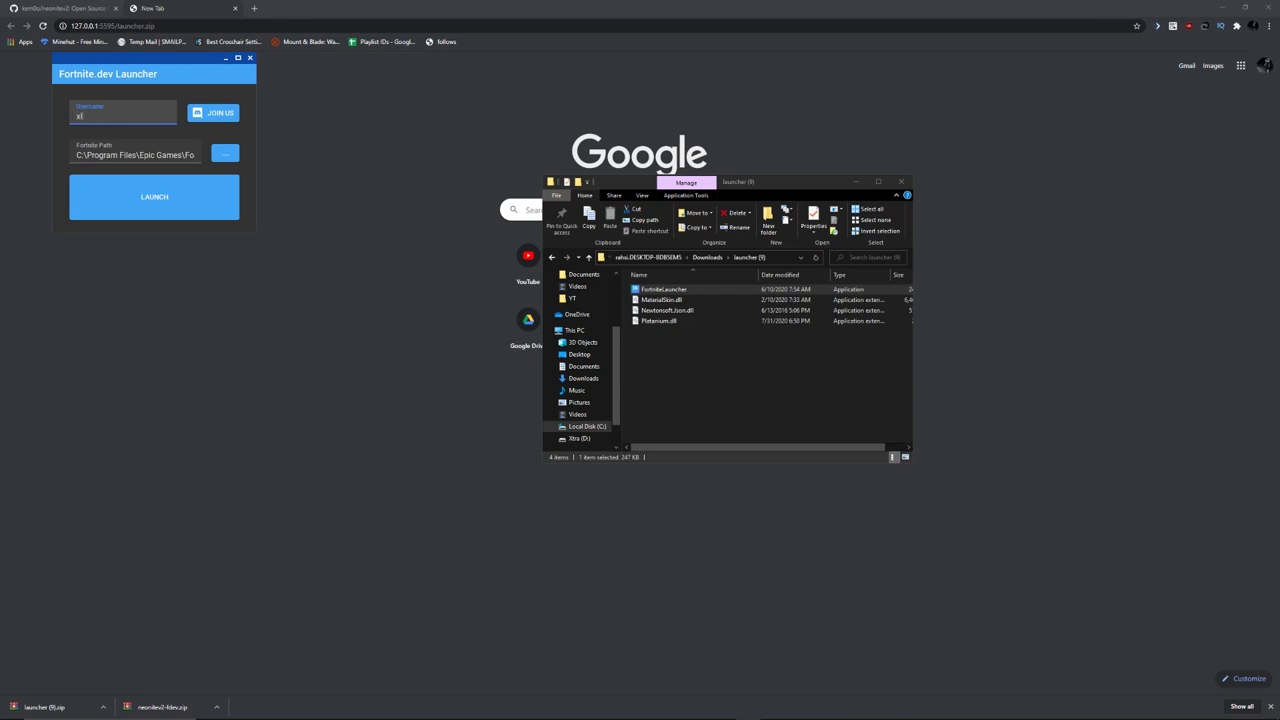
type("subi")
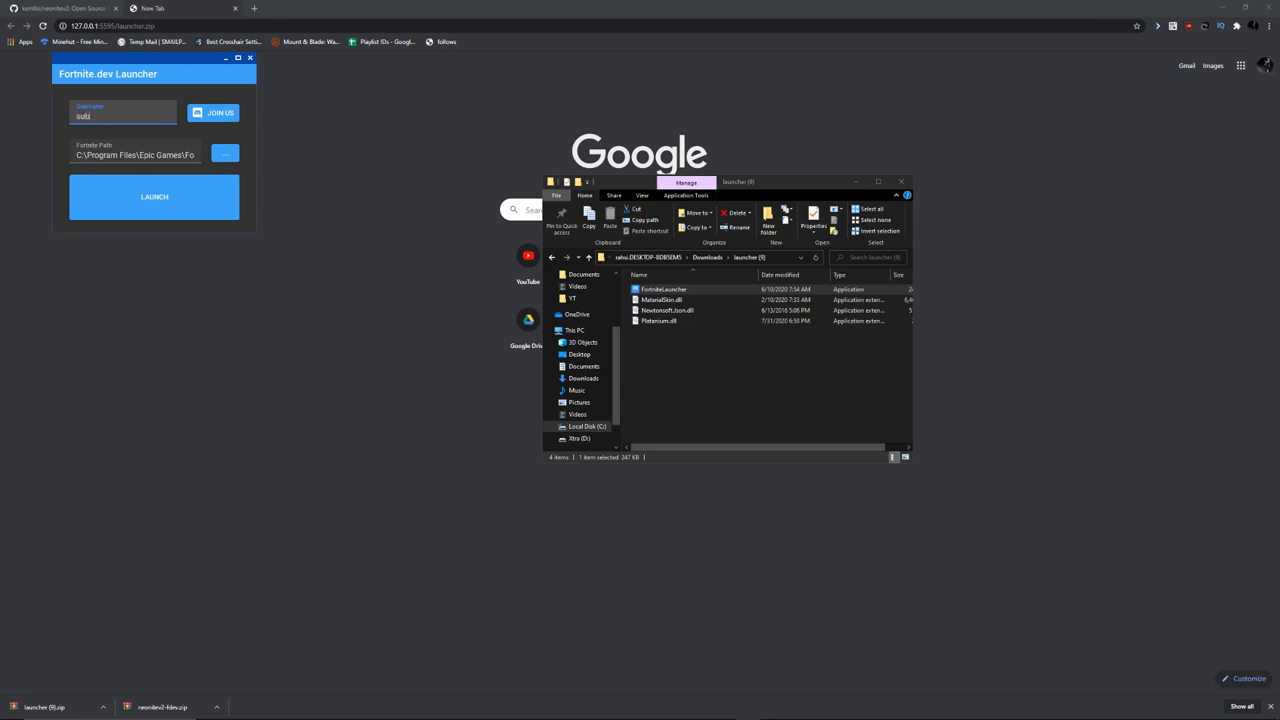
type("toxlgb")
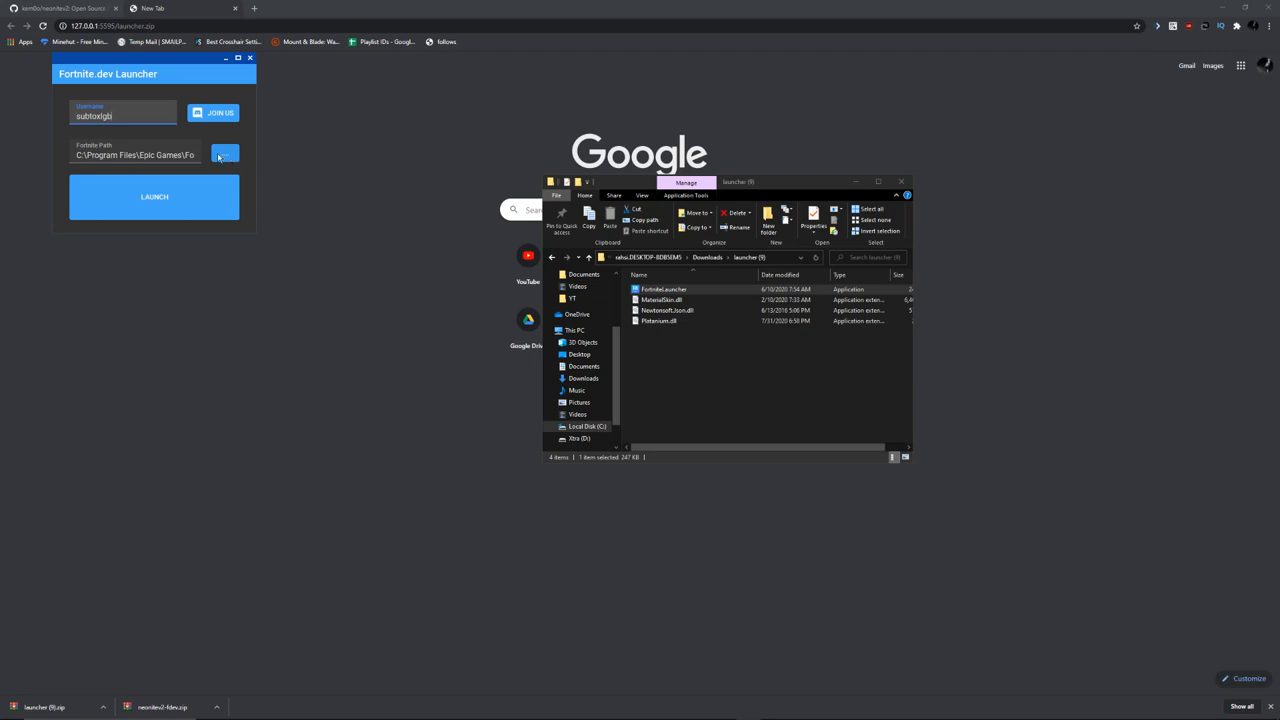
left_click(224, 154)
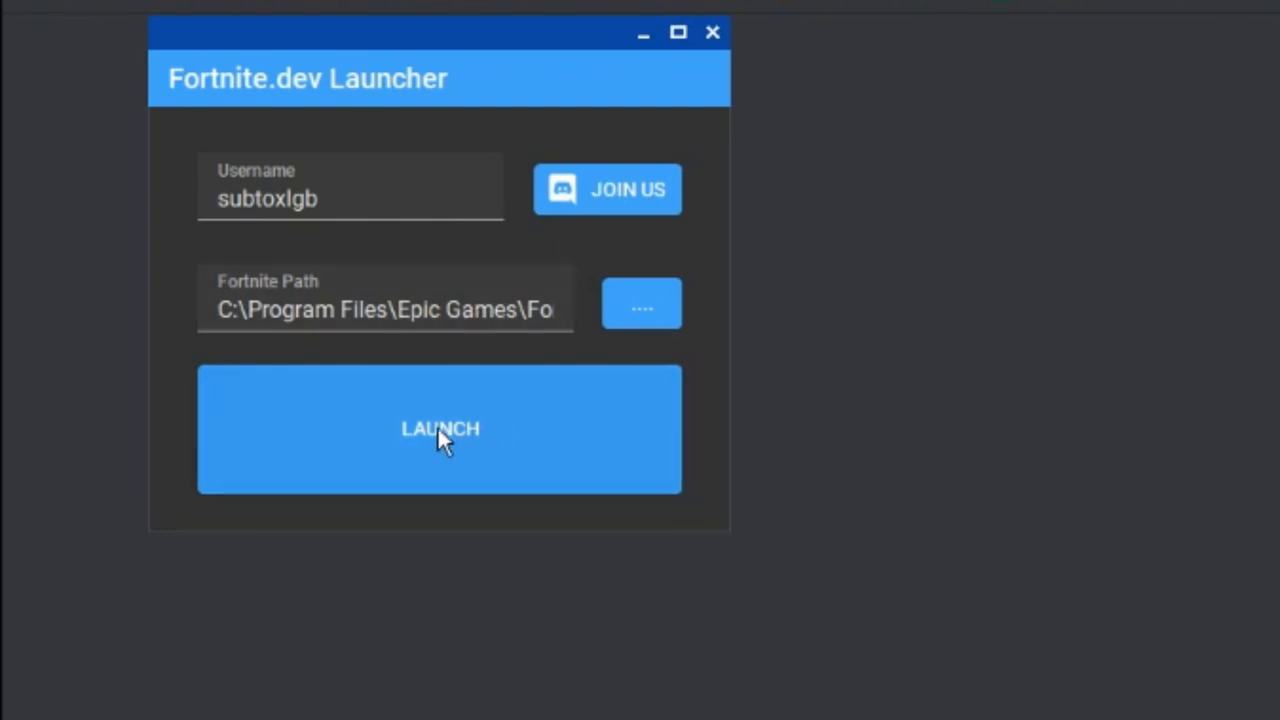
left_click(440, 428)
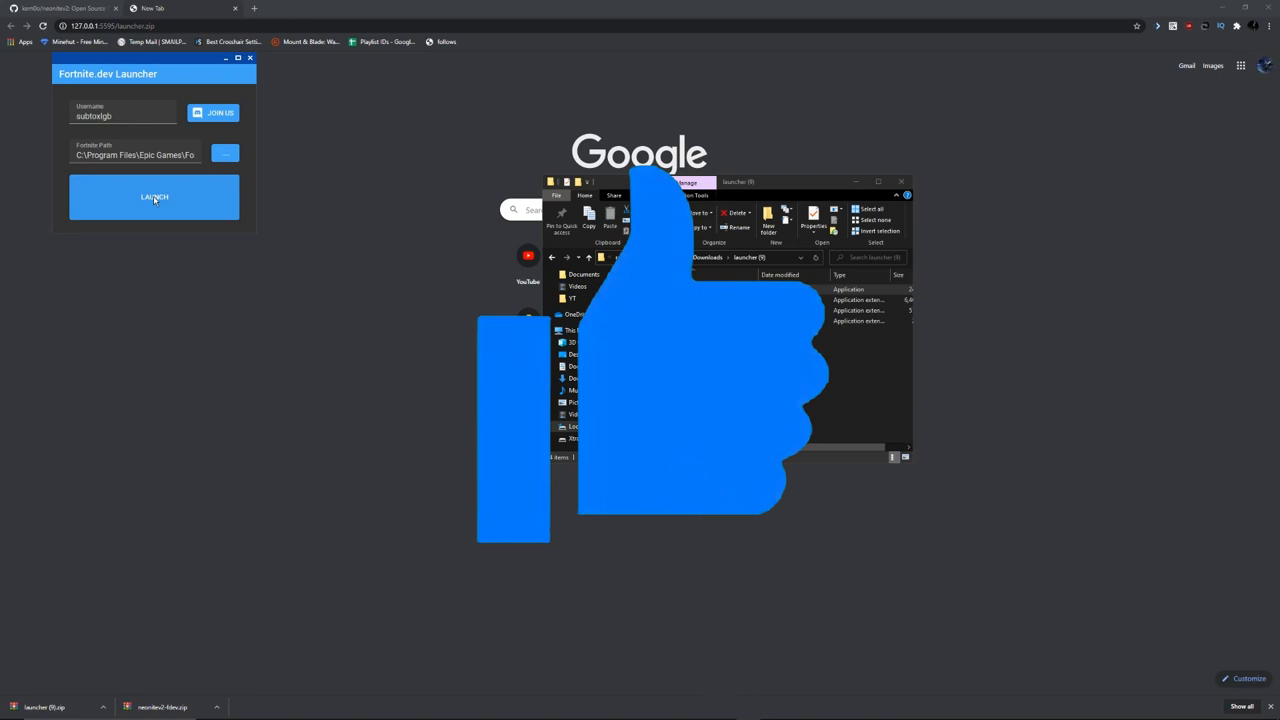
left_click(154, 196)
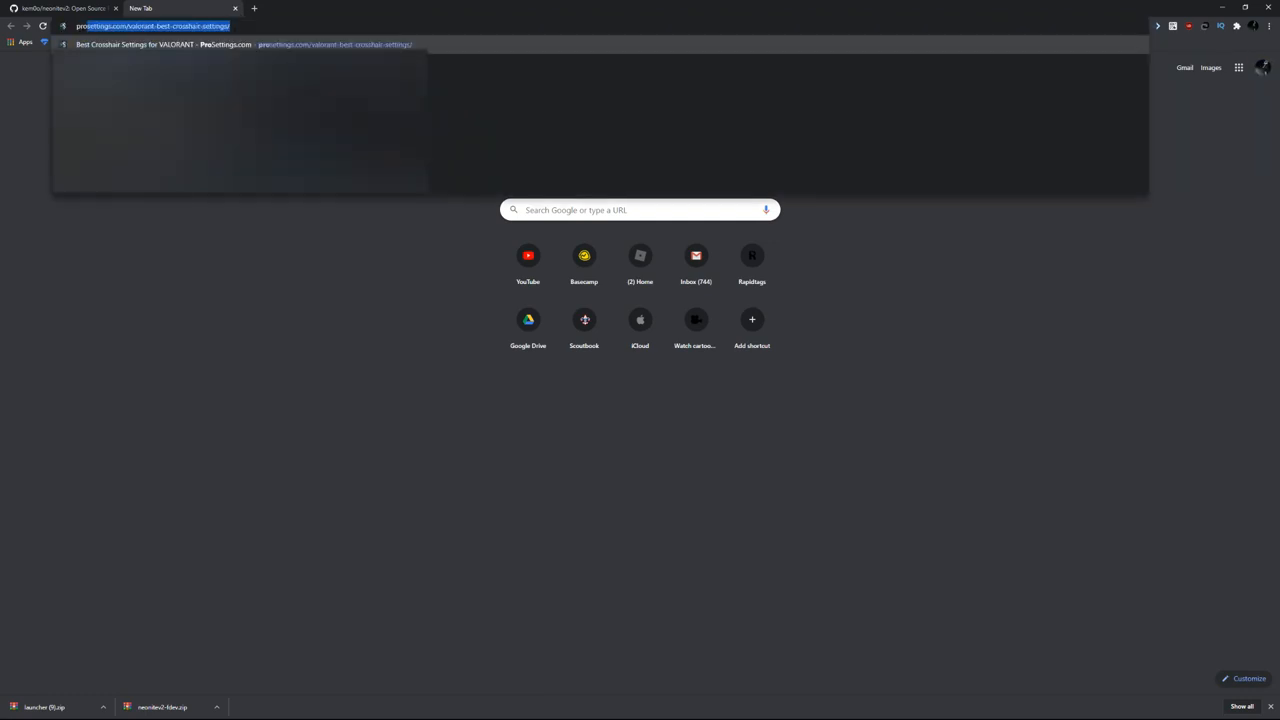
Search Google for 'pro game guides unreleased' and open the Fortnite leaked skins list.
type("pro game guides")
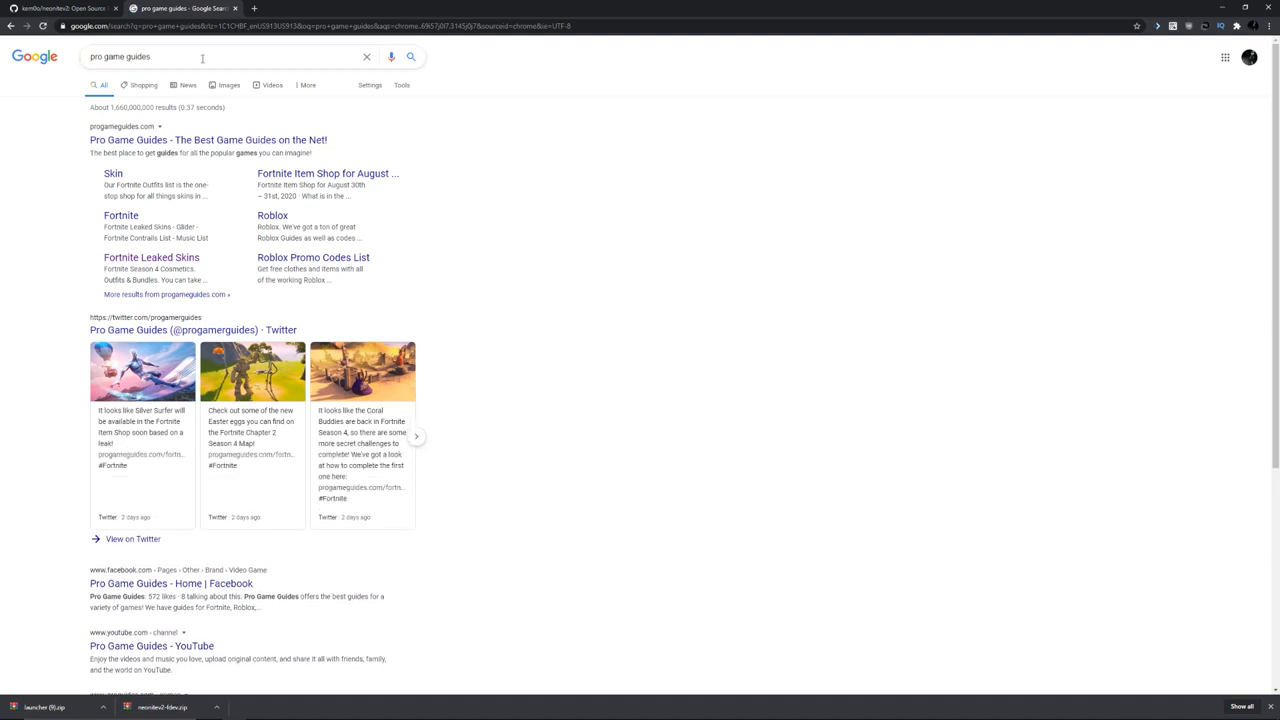
type("unreleased")
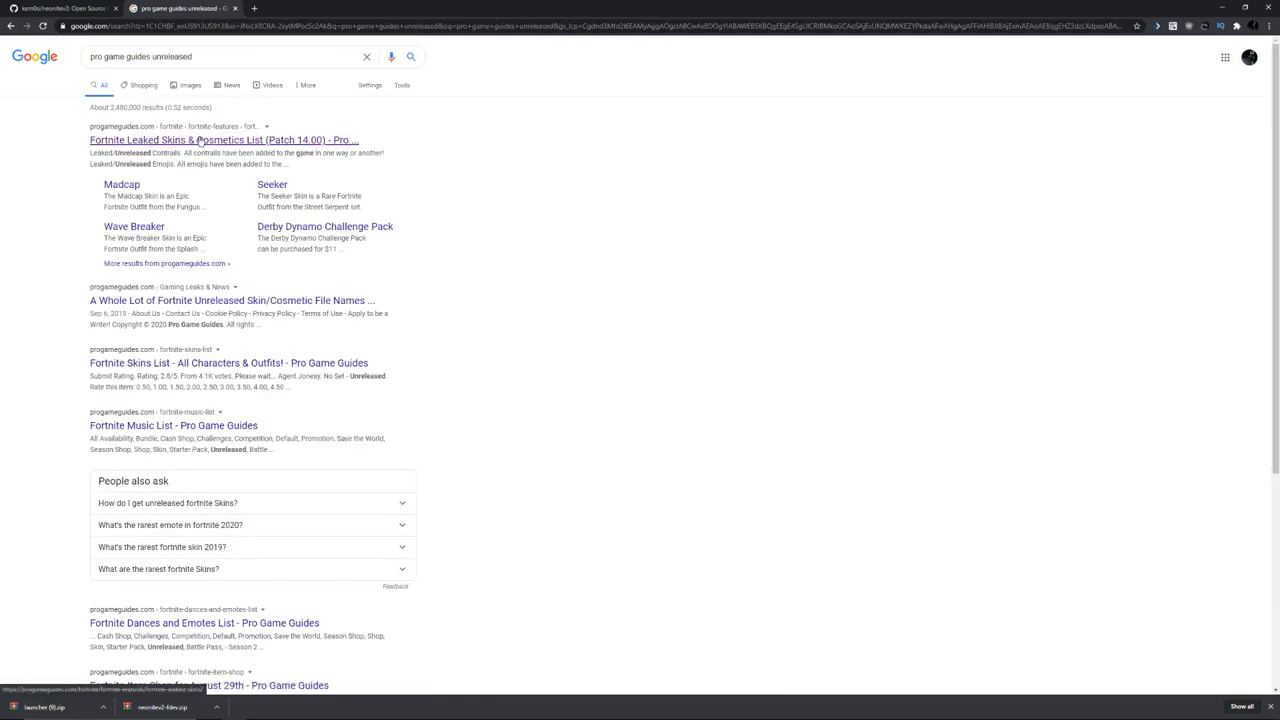
left_click(224, 140)
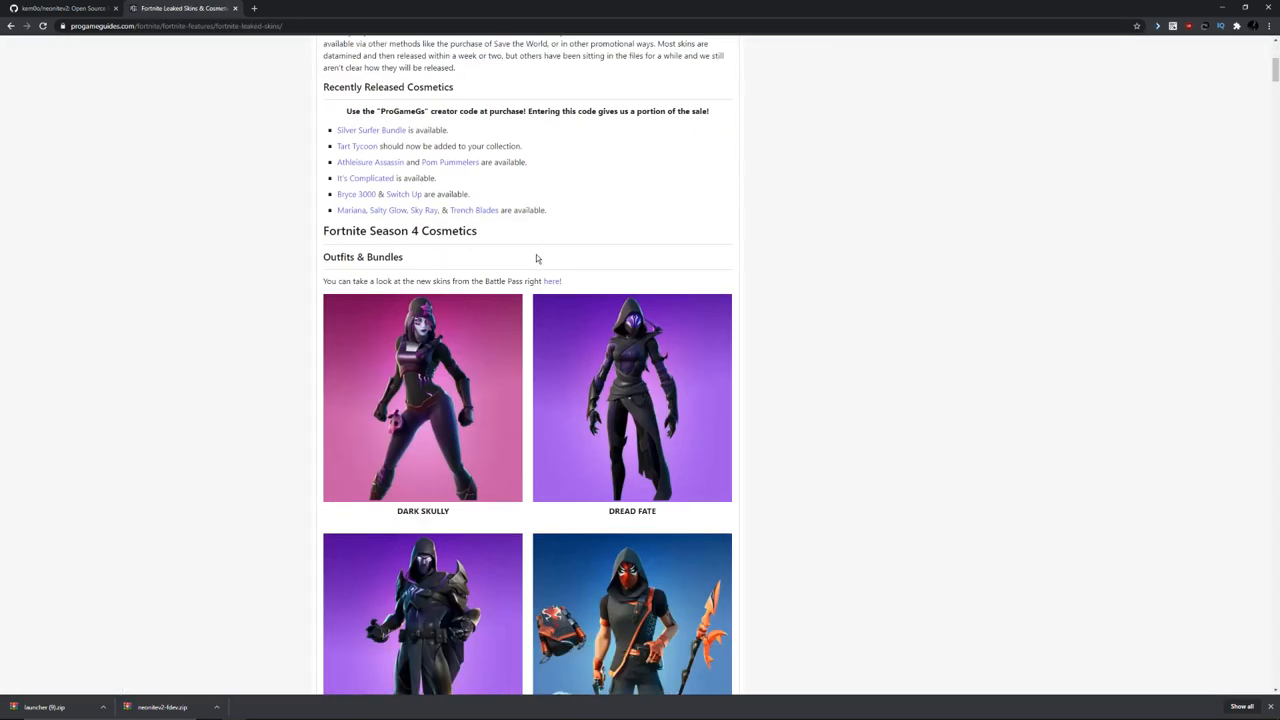
Scroll down the page to the Leaked/Unreleased Outfits section.
scroll("down", 3)
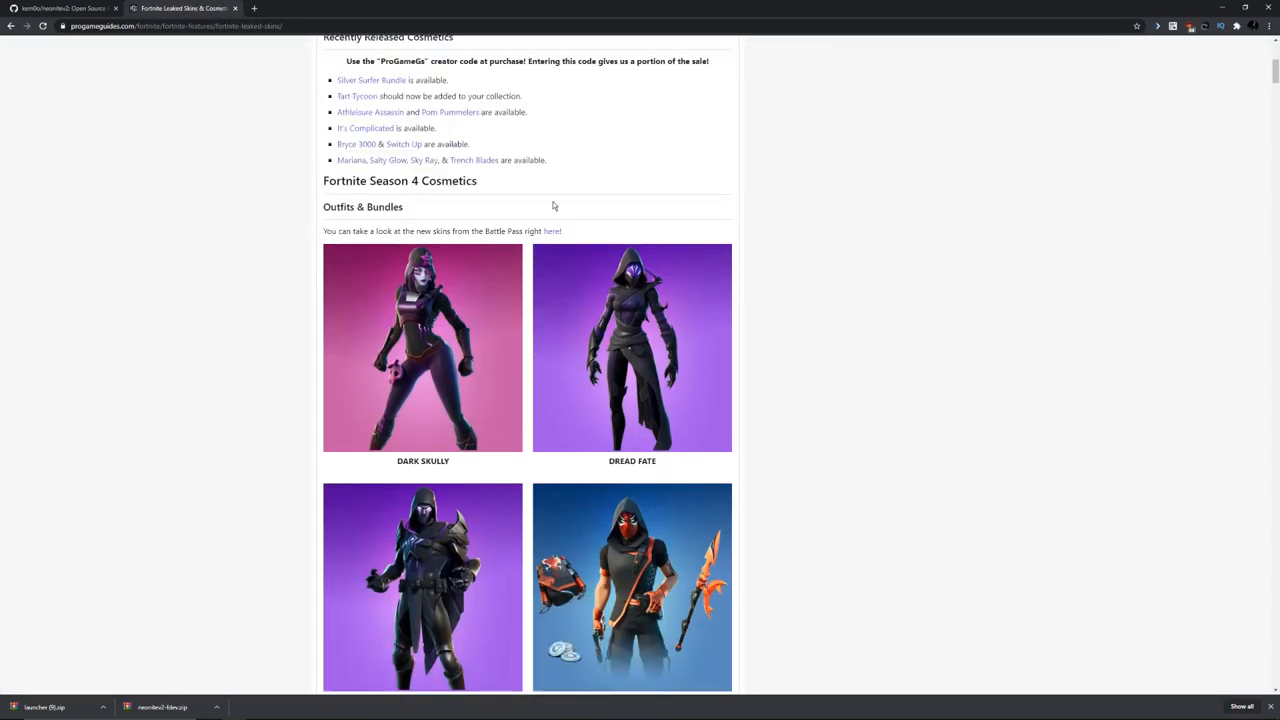
mouse_move(500, 304)
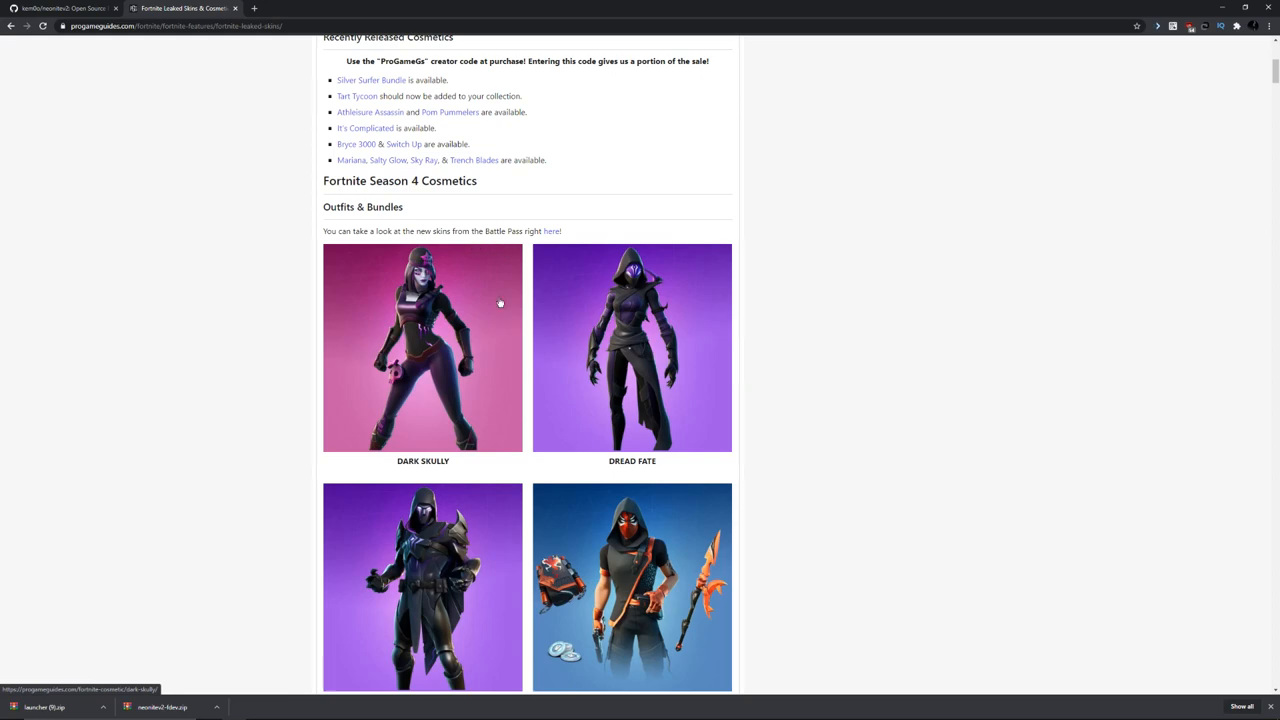
scroll("down", 3)
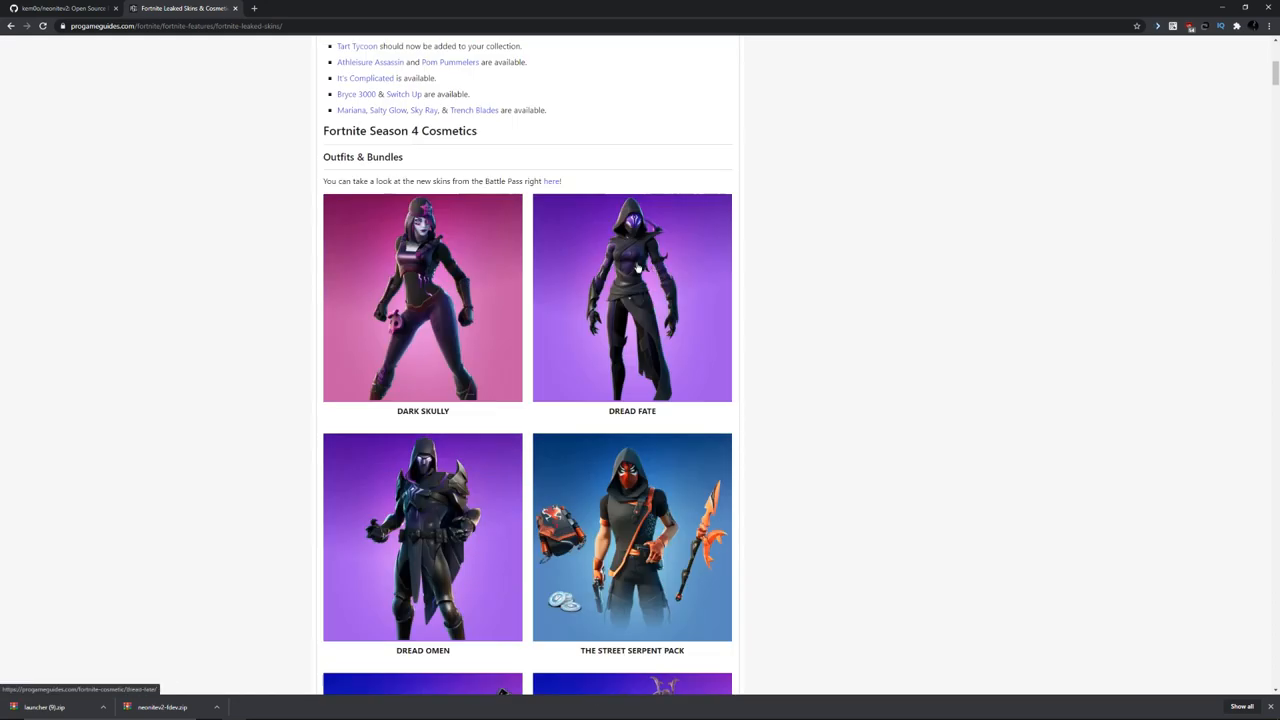
scroll("down", 3)
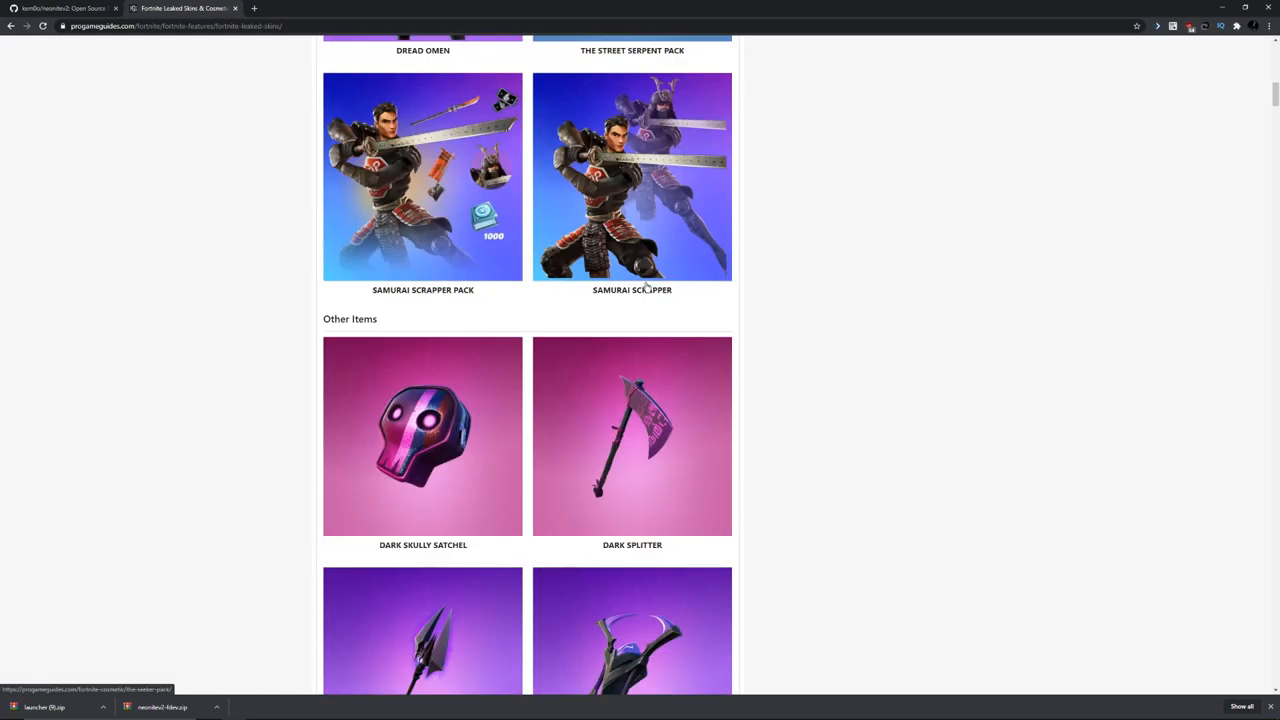
scroll("down", 3)
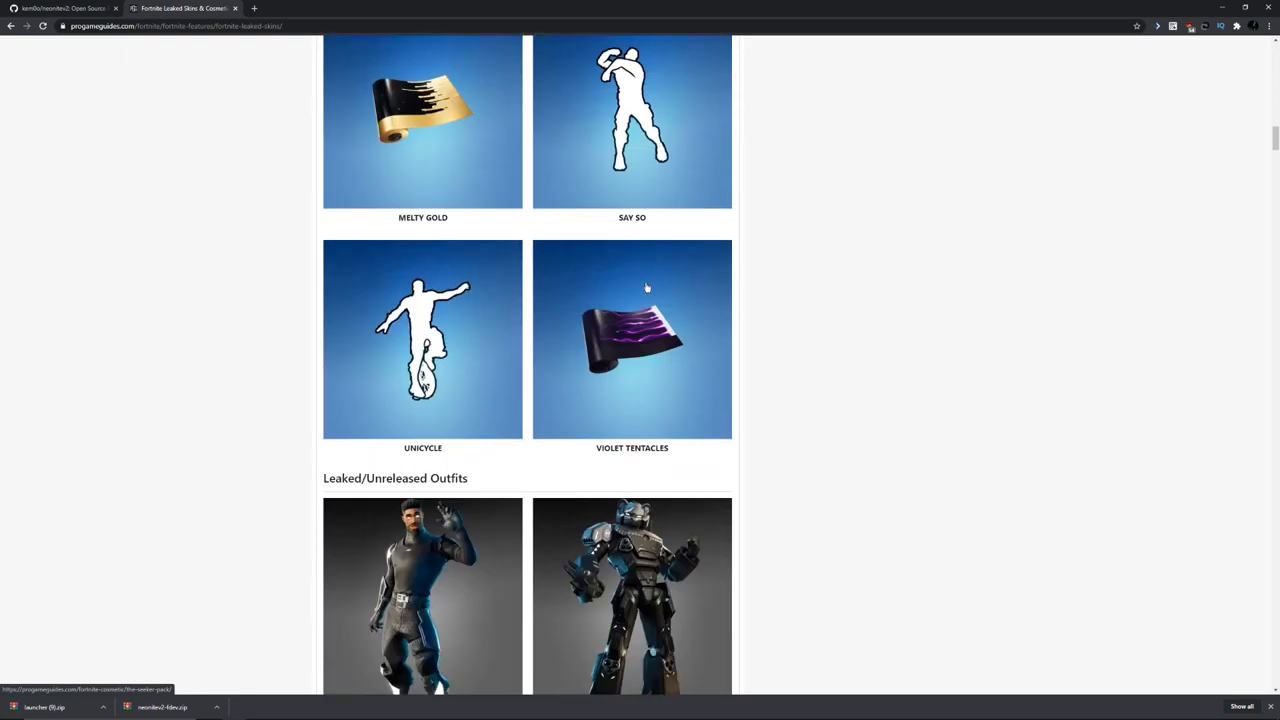
scroll("down", 3)
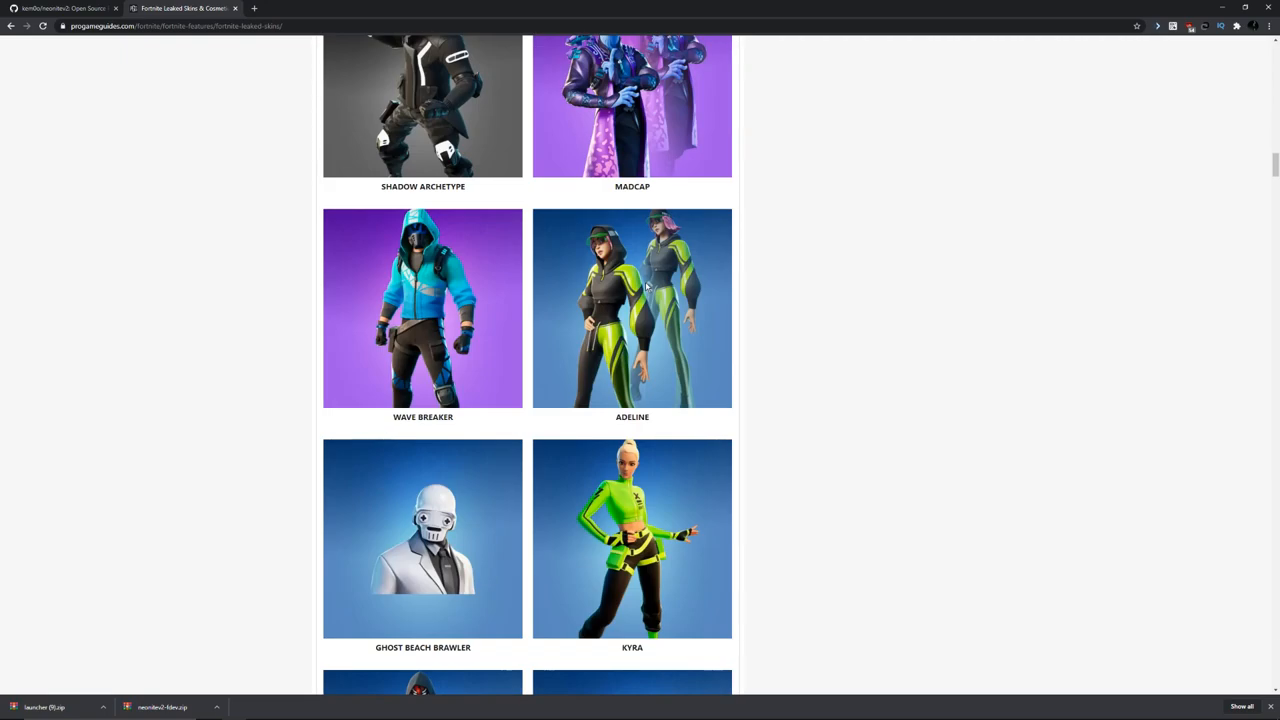
scroll("down", 3)
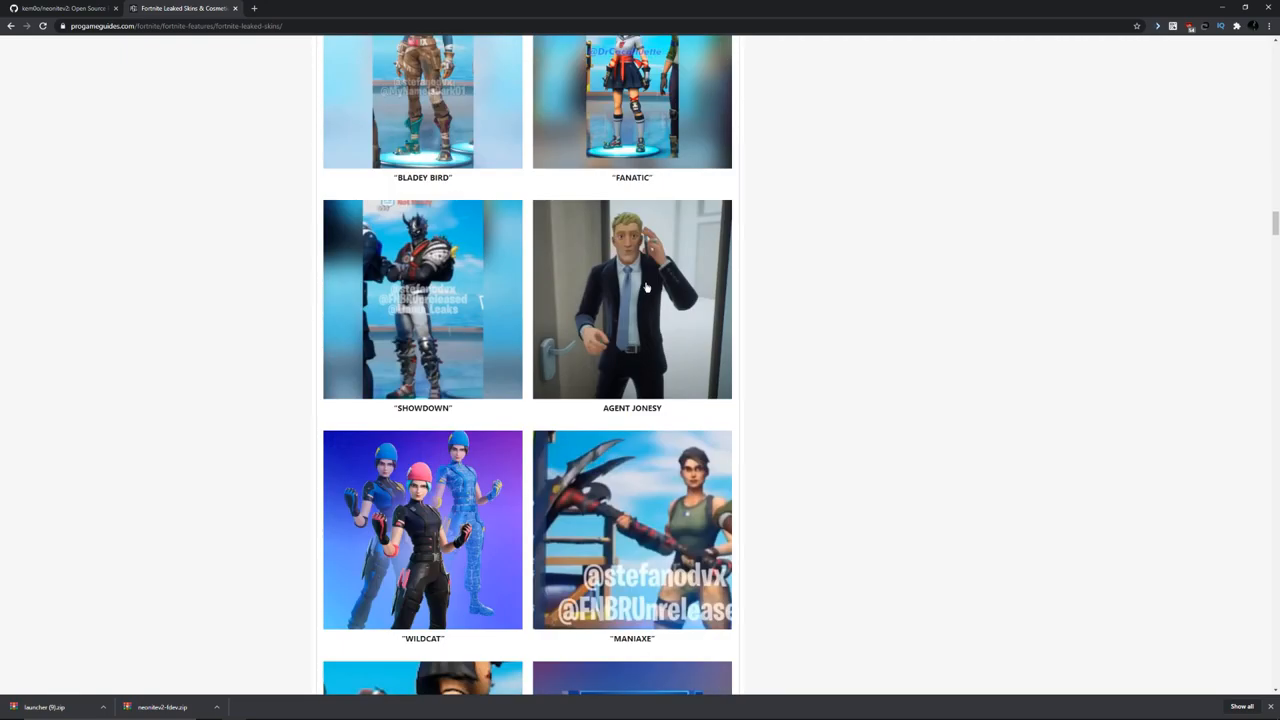
scroll("down", 3)
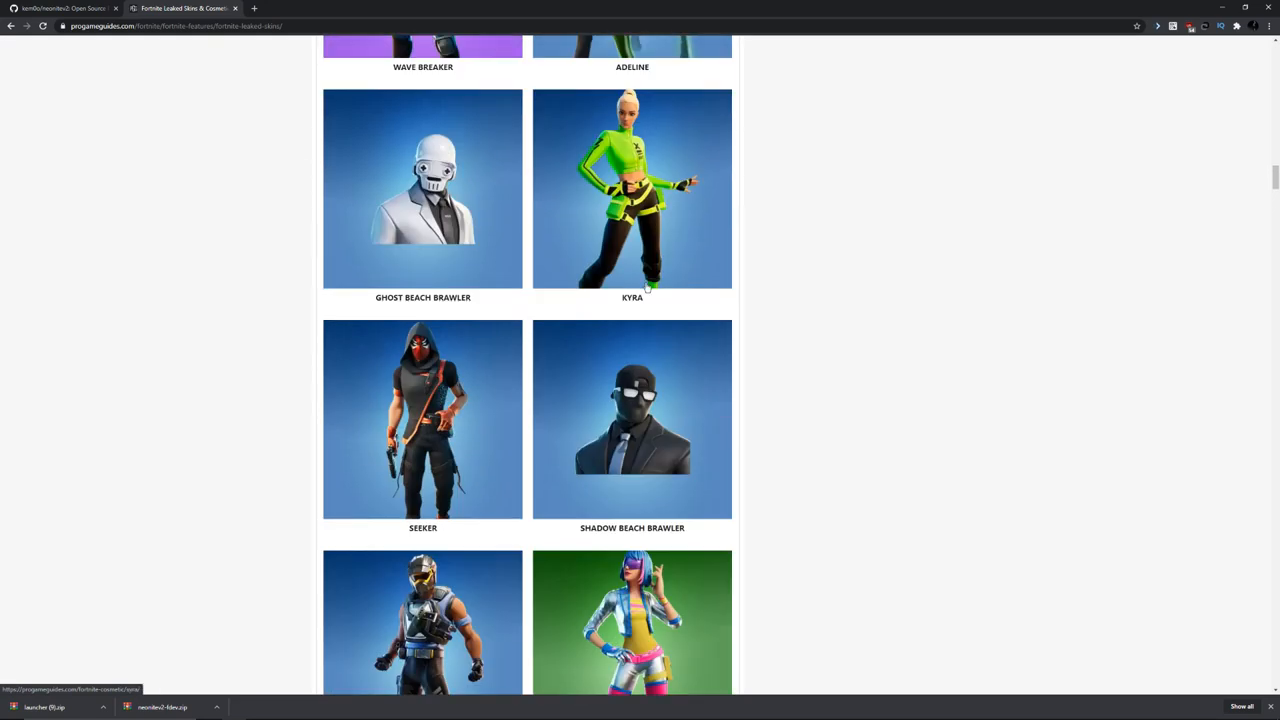
Switch to the Fortnite window and choose PLAY under the Battle Royale mode.
key("alt+tab")
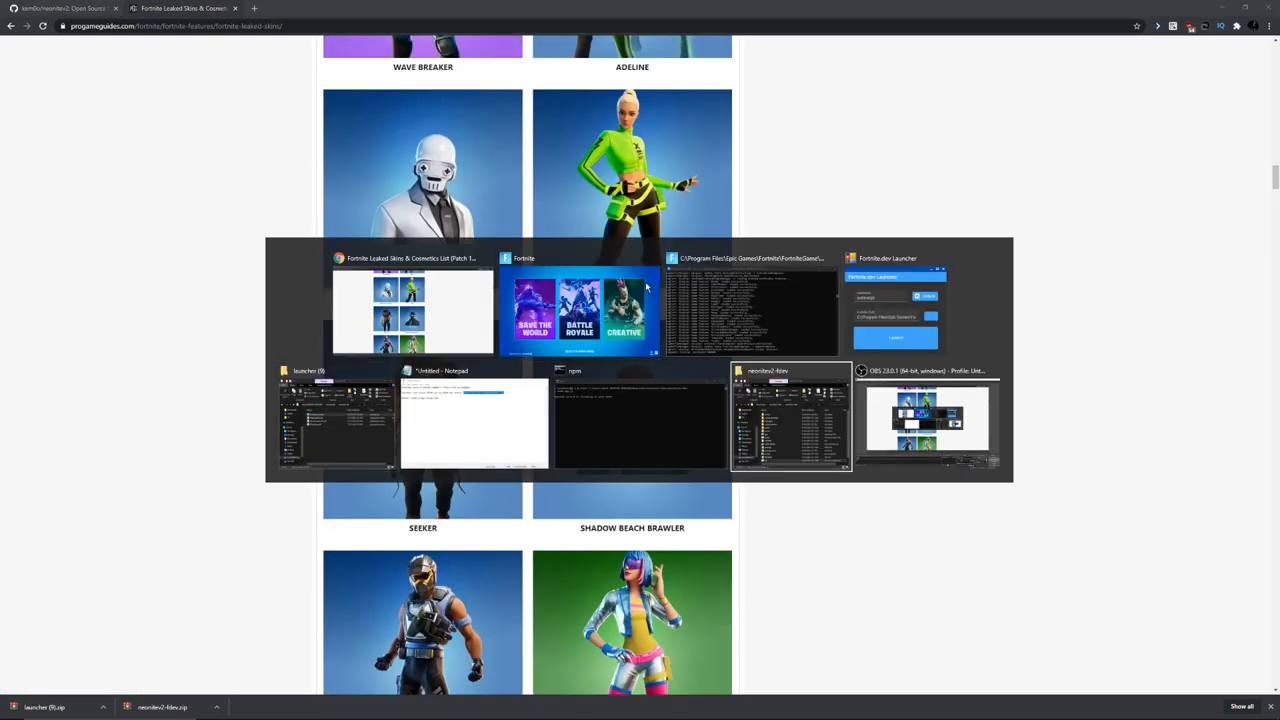
mouse_move(640, 414)
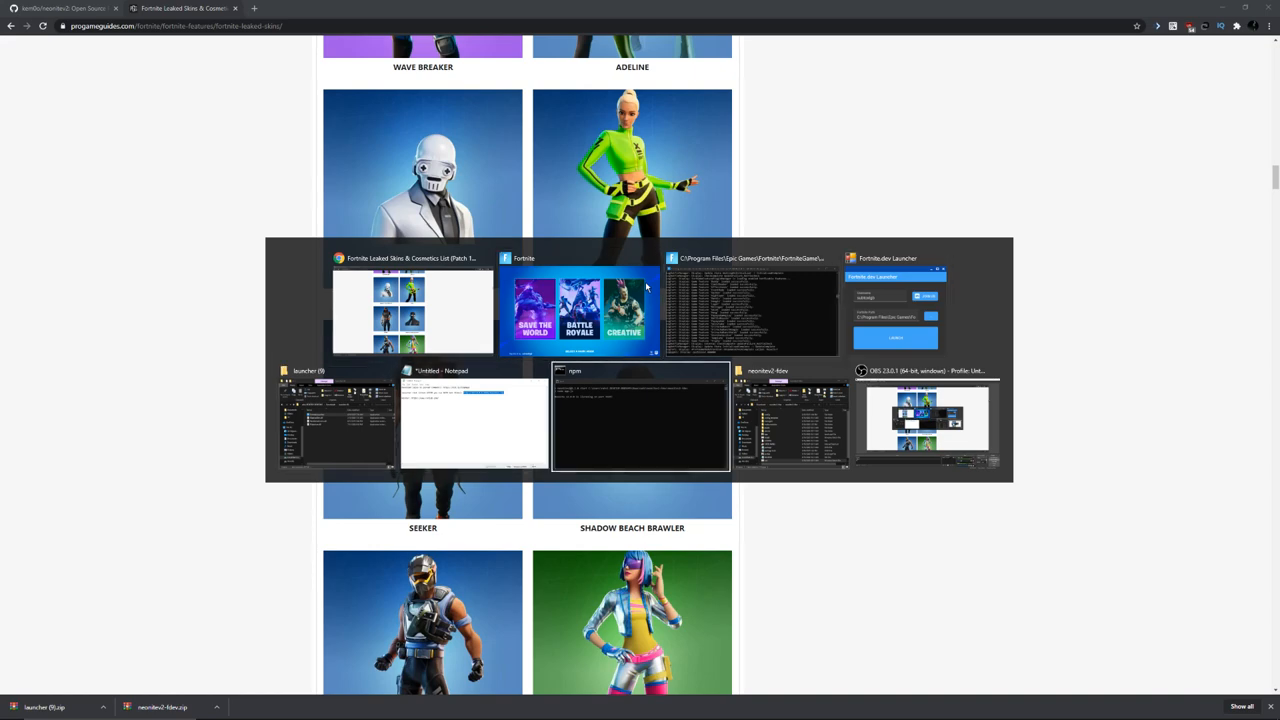
left_click(580, 310)
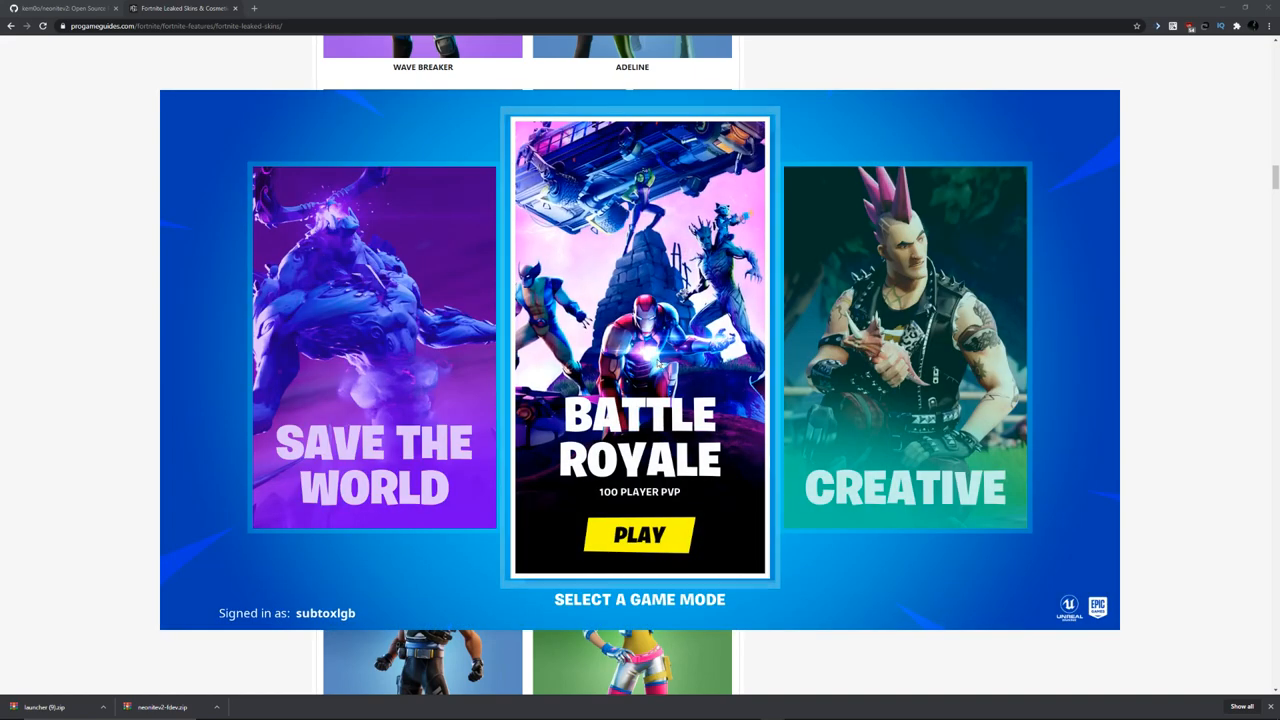
left_click(640, 536)
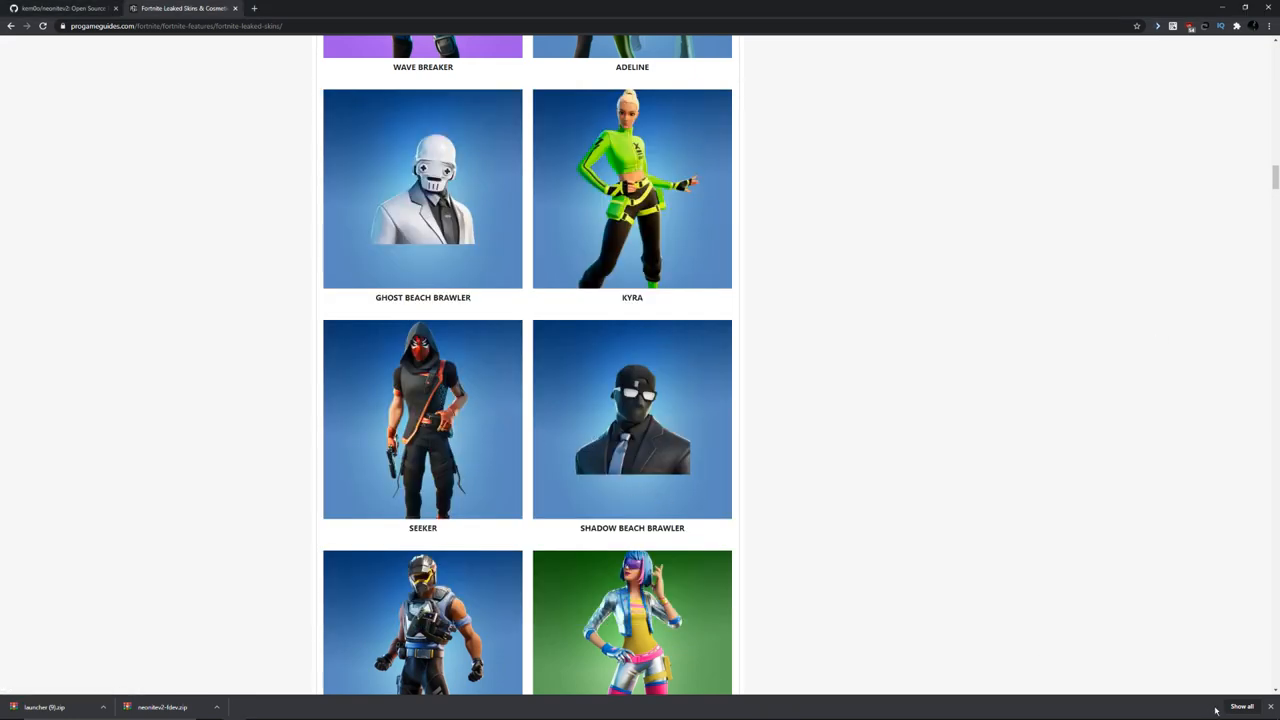
scroll("up", 3)
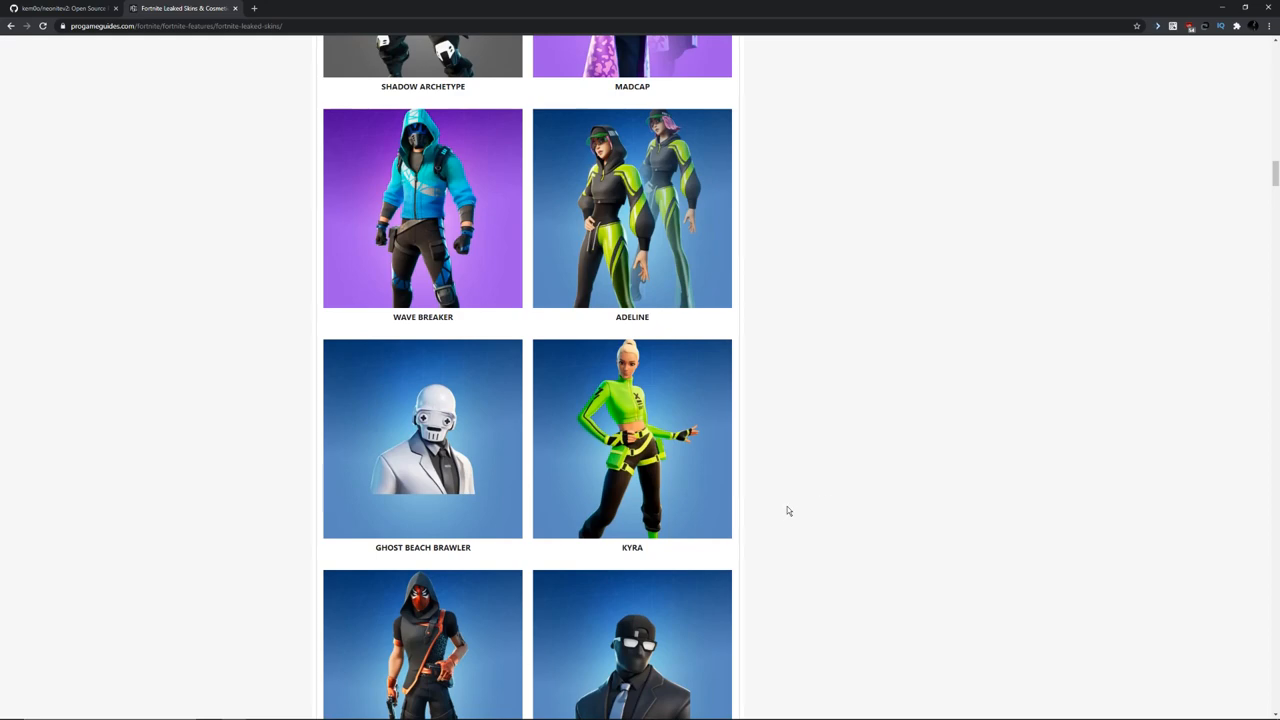
scroll("down", 3)
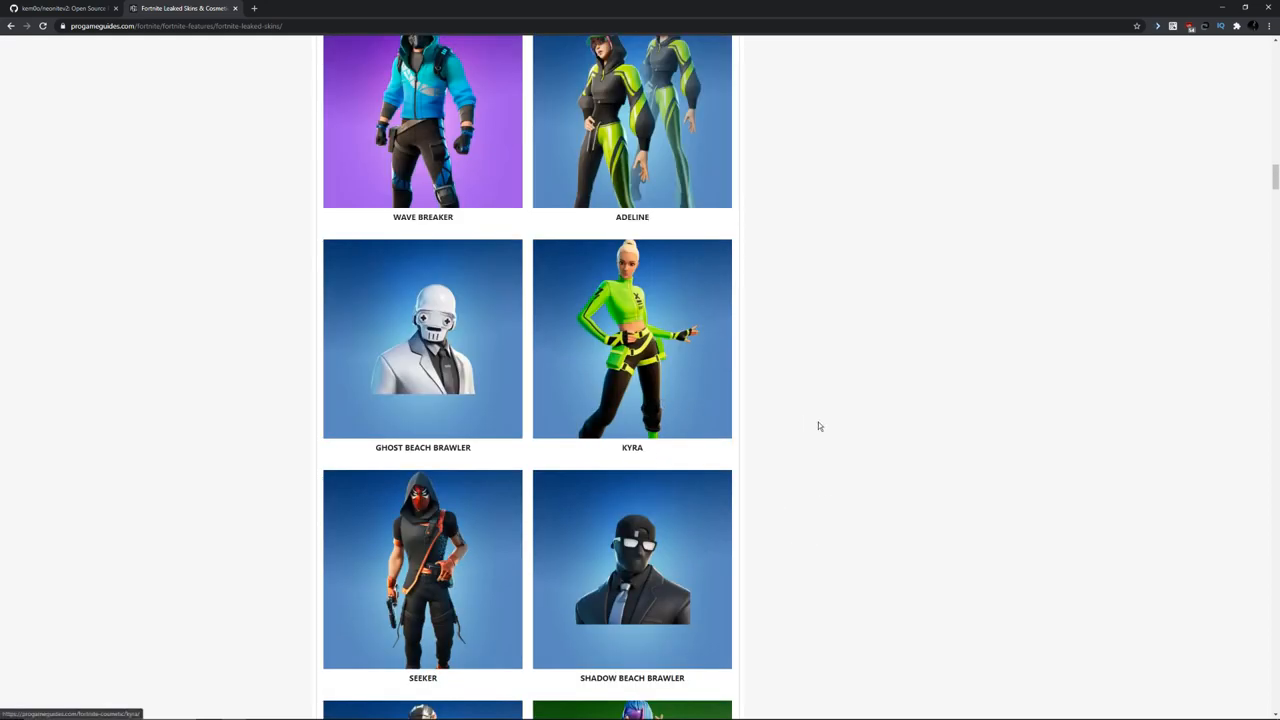
scroll("down", 3)
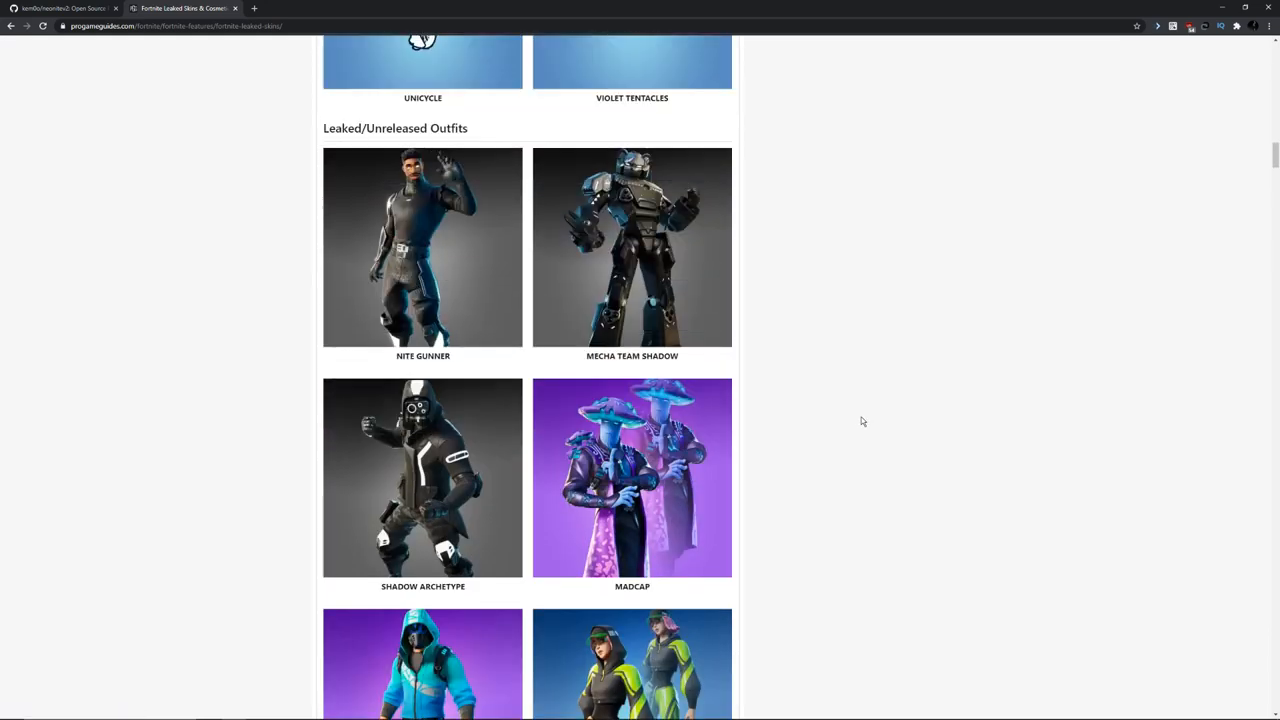
scroll("down", 3)
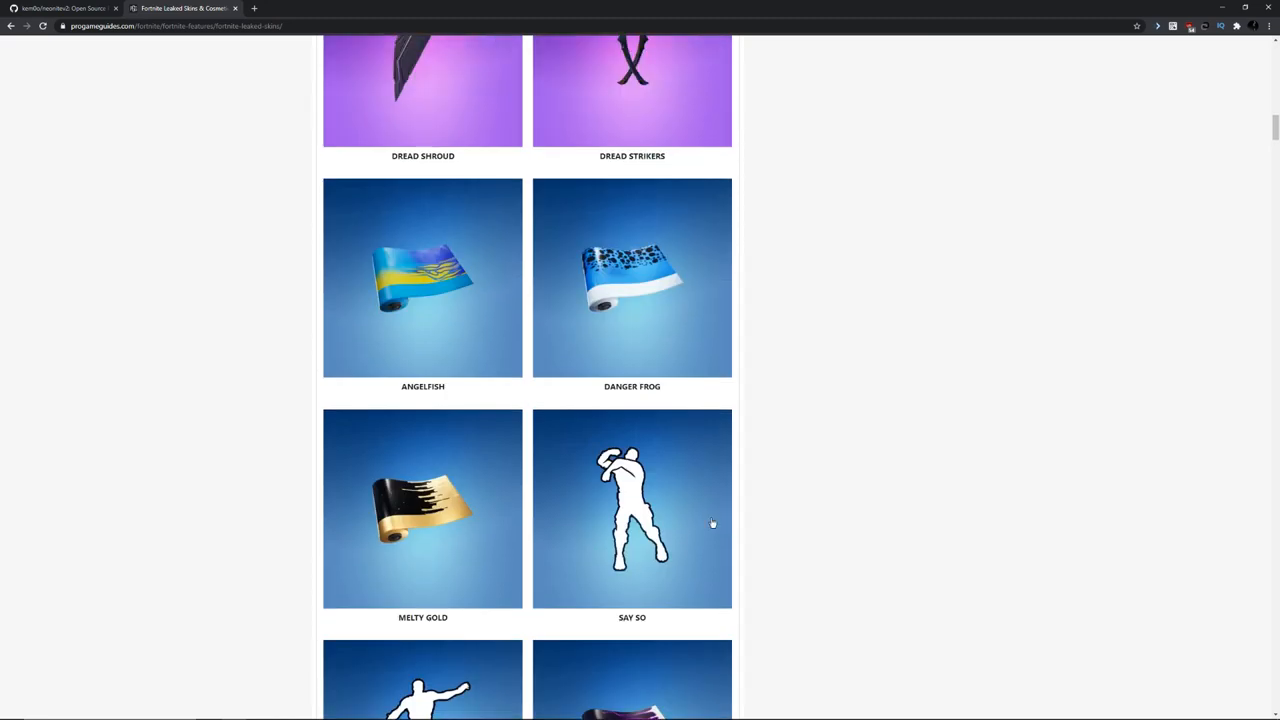
scroll("down", 3)
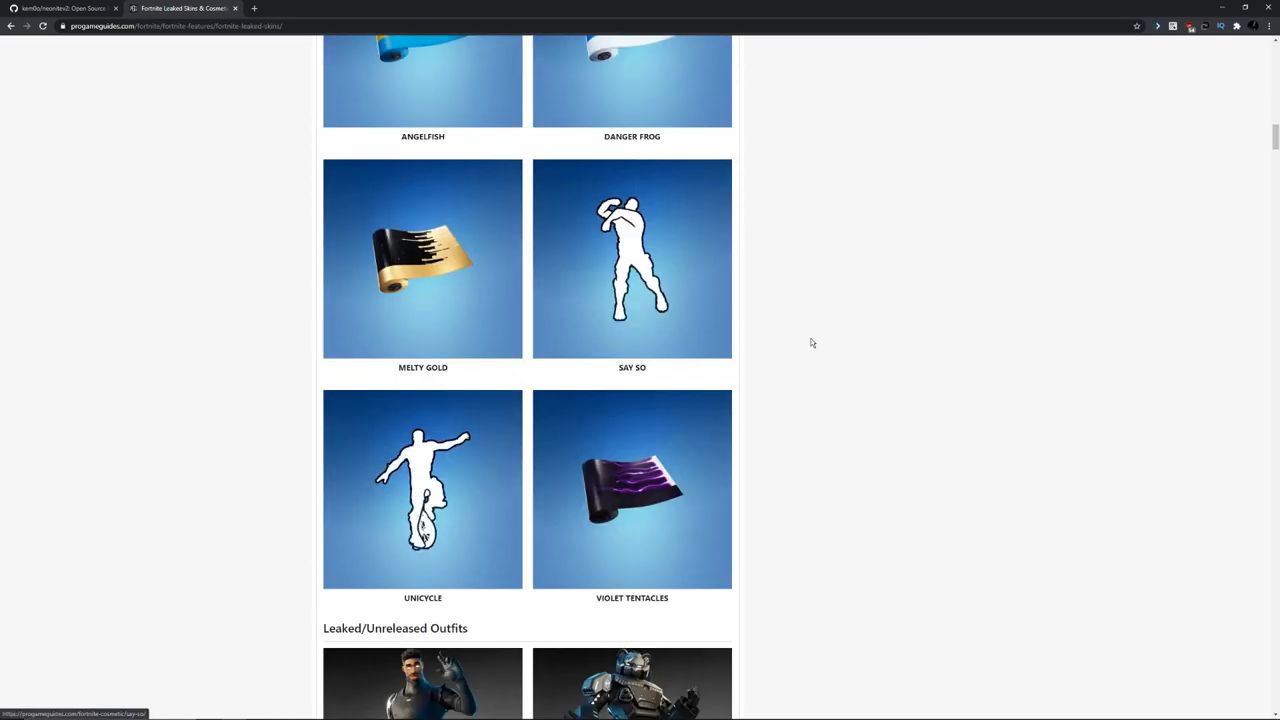
scroll("down", 3)
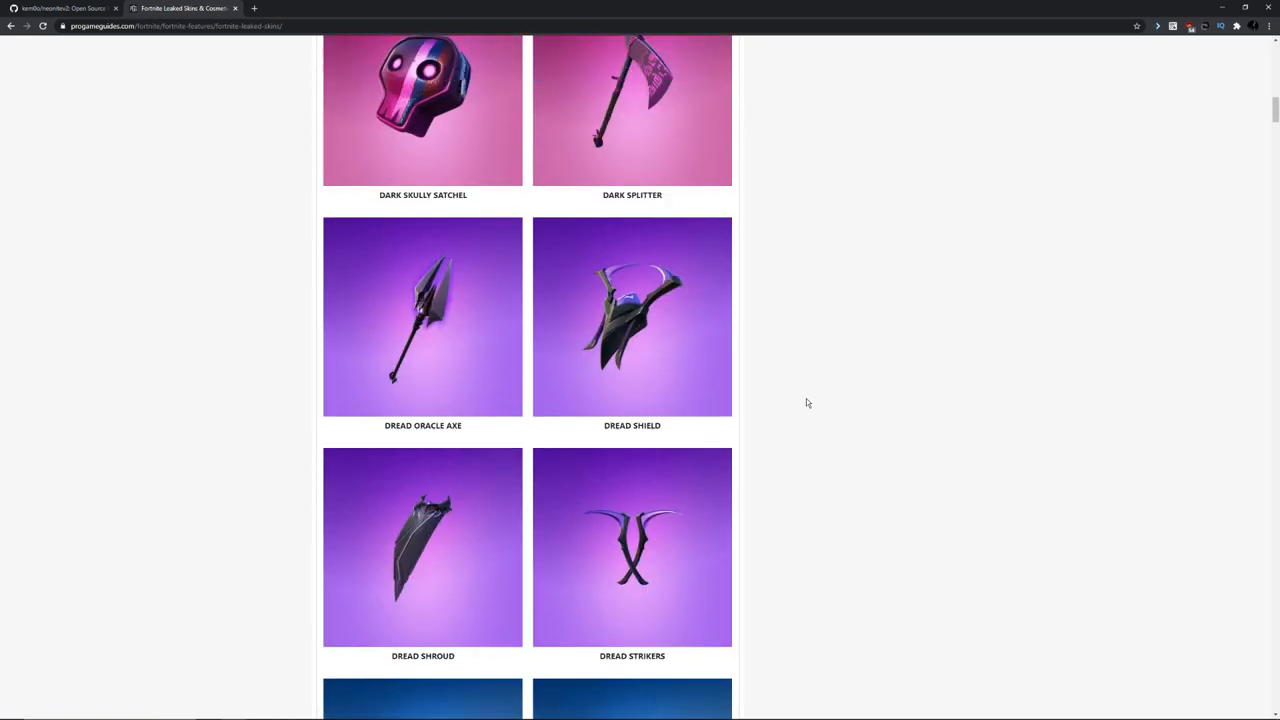
scroll("up", 3)
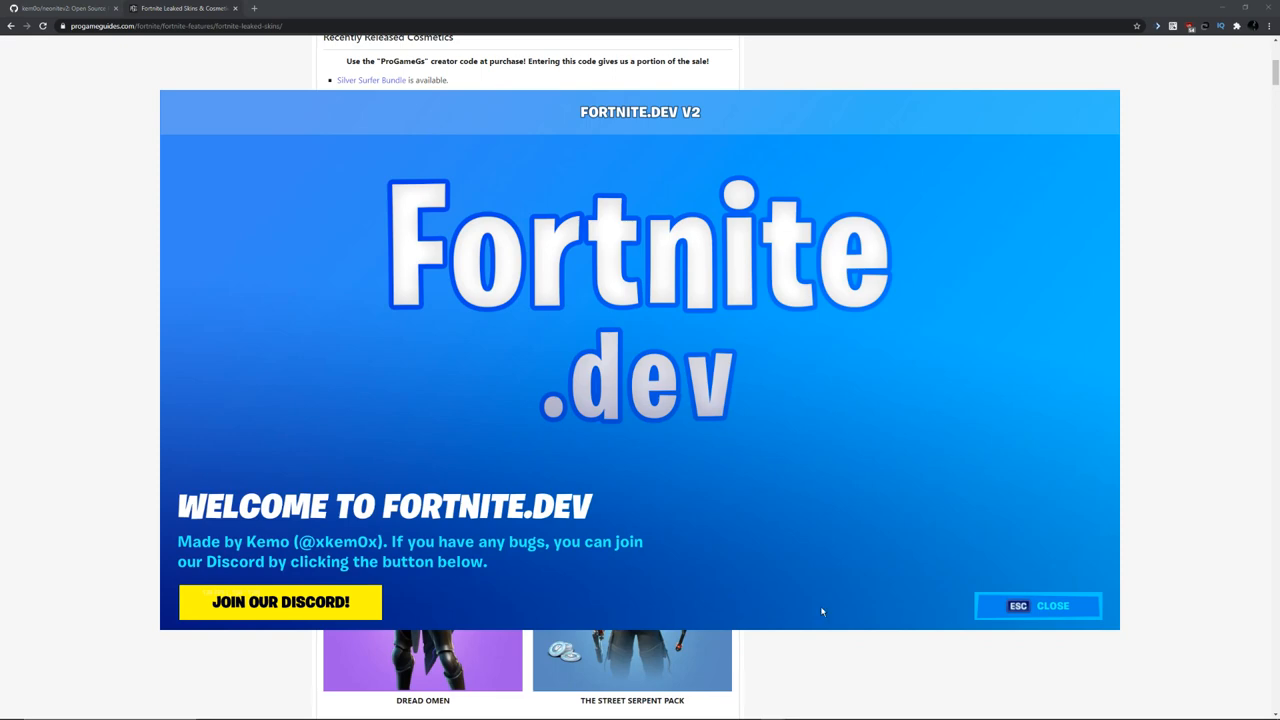
mouse_move(896, 456)
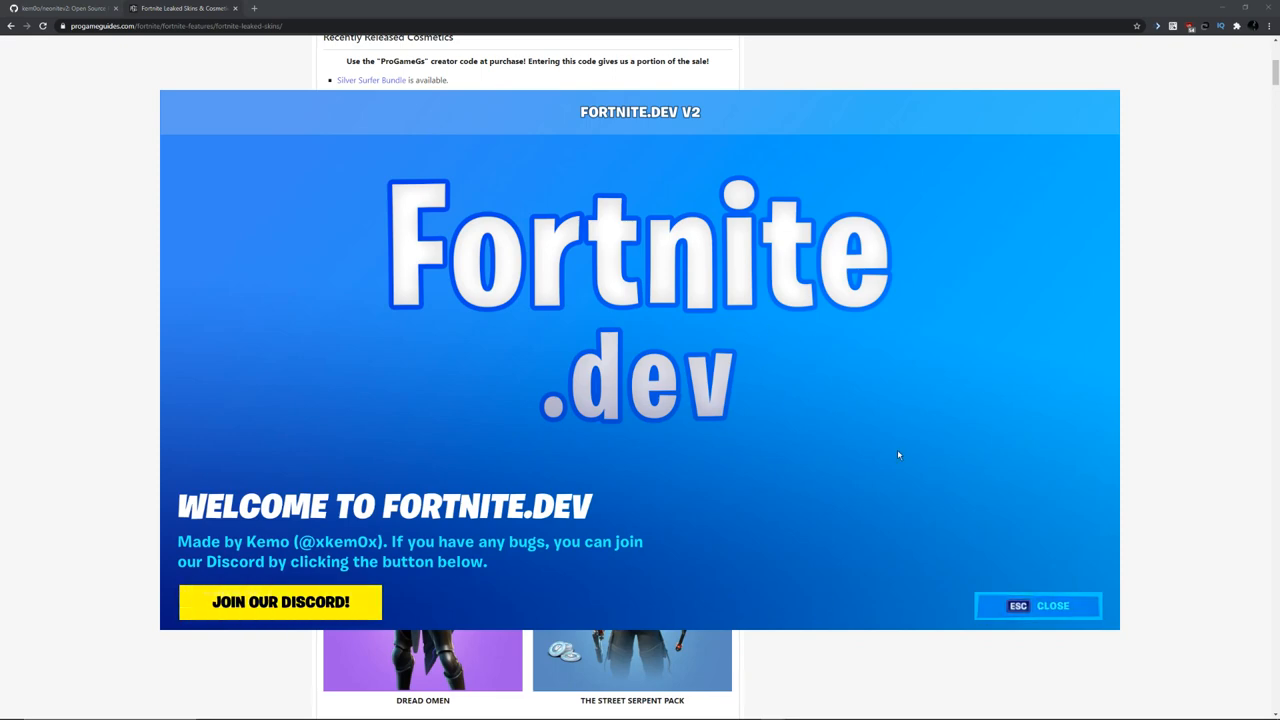
Dismiss the Fortnite.dev welcome popup to reveal the lobby.
left_click(1038, 604)
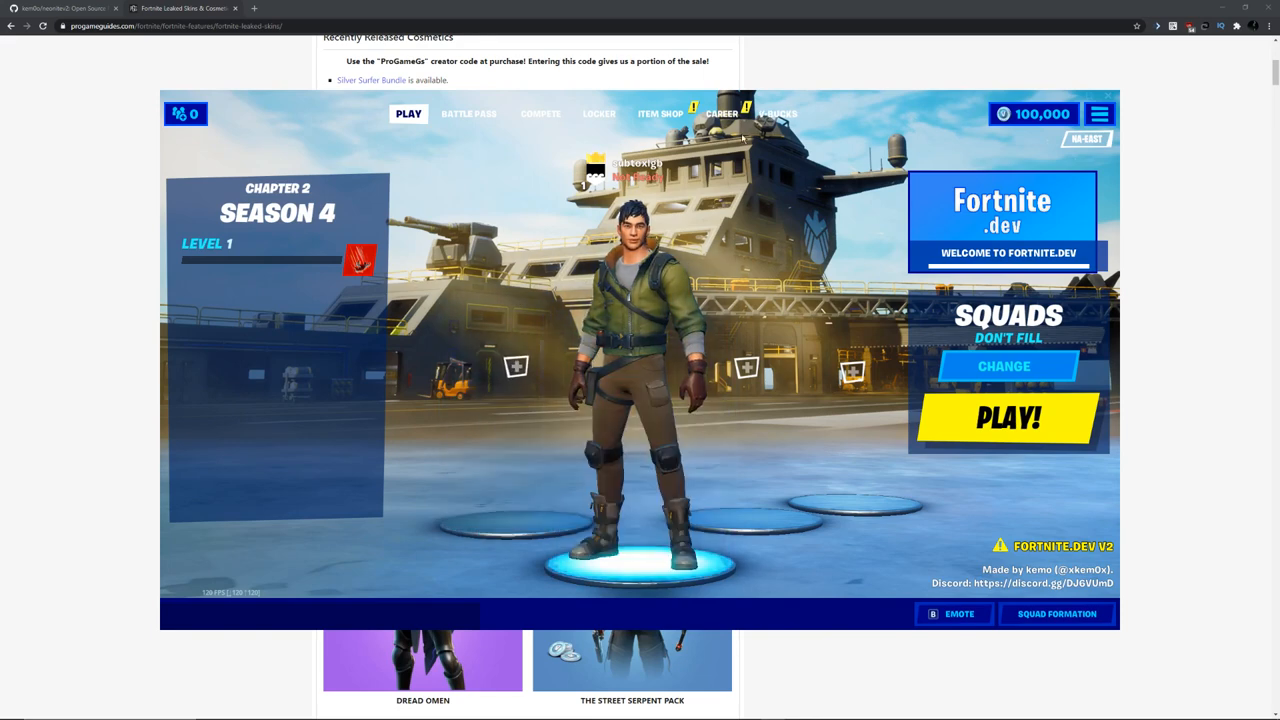
Search the outfit picker for Iron Man and equip Tony Stark in the holo foil suit style.
left_click(598, 112)
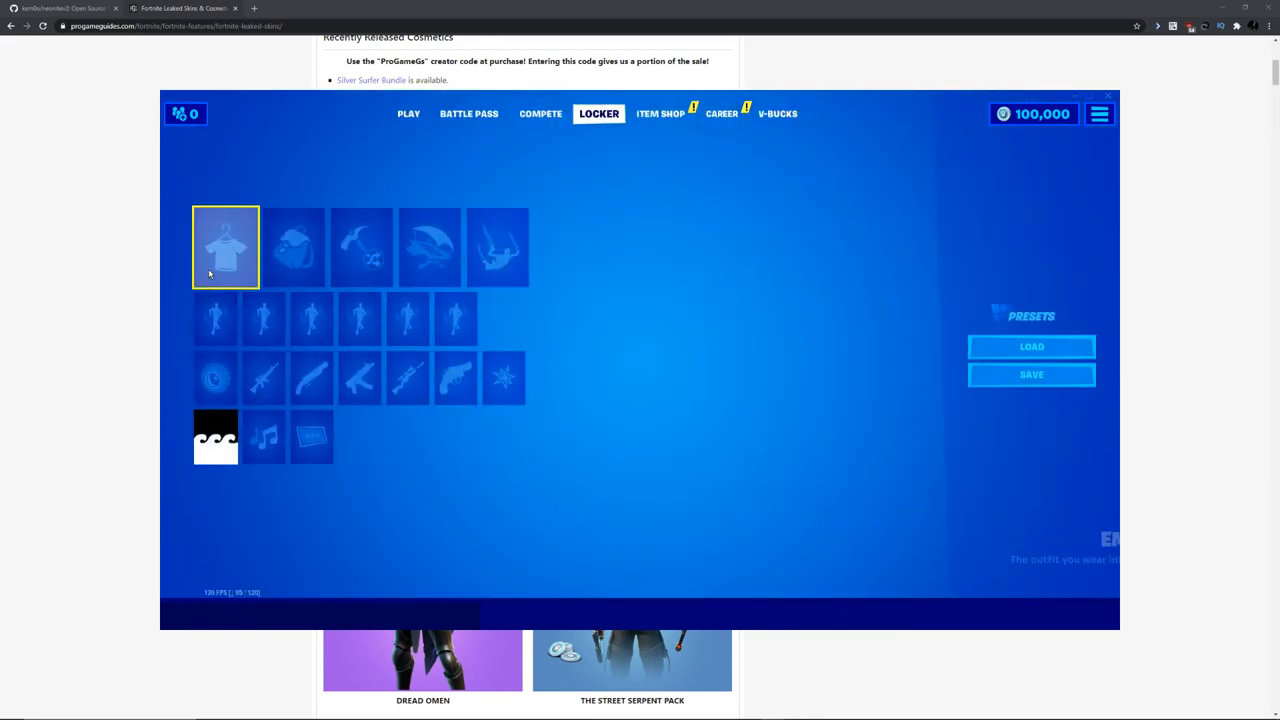
left_click(224, 246)
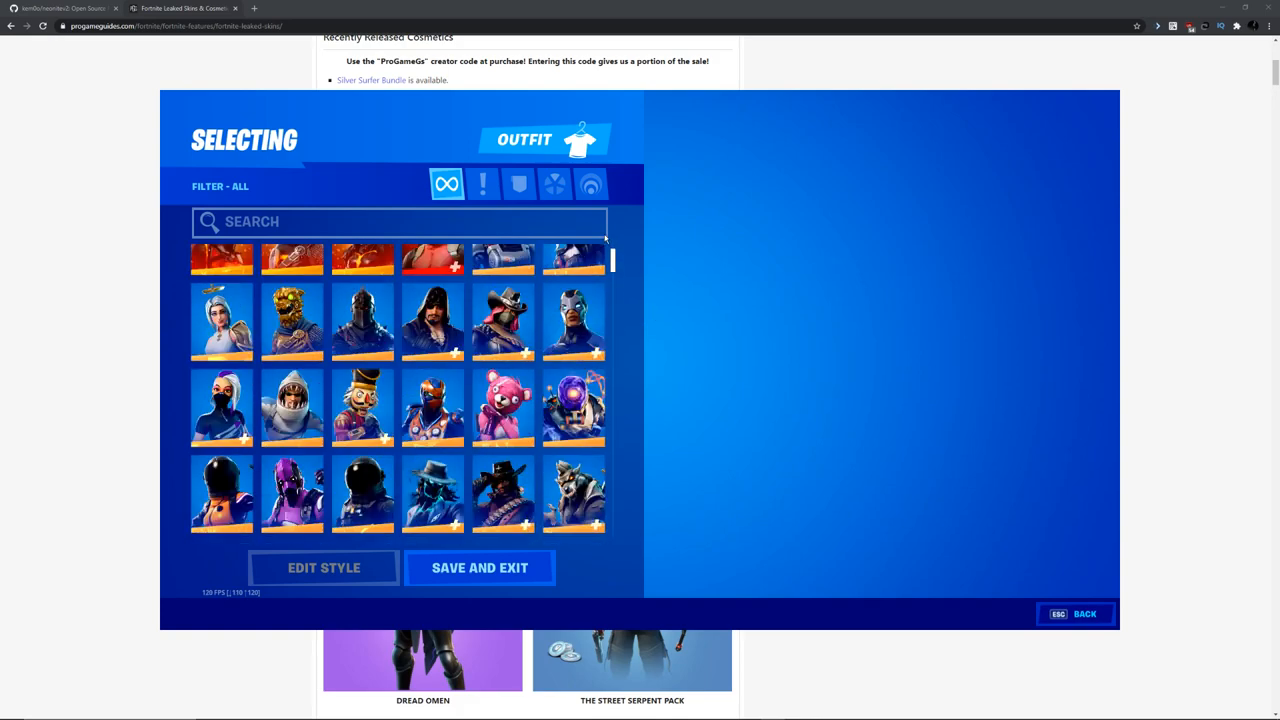
scroll("up", 3)
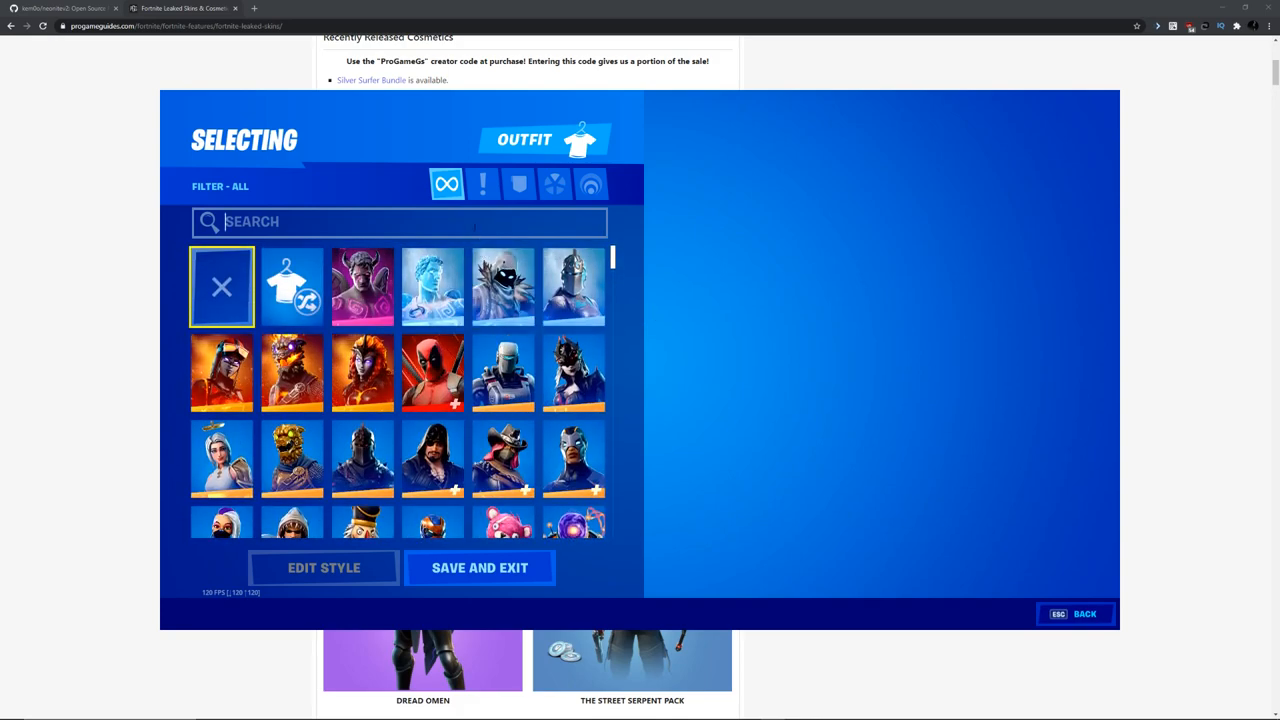
type("irob")
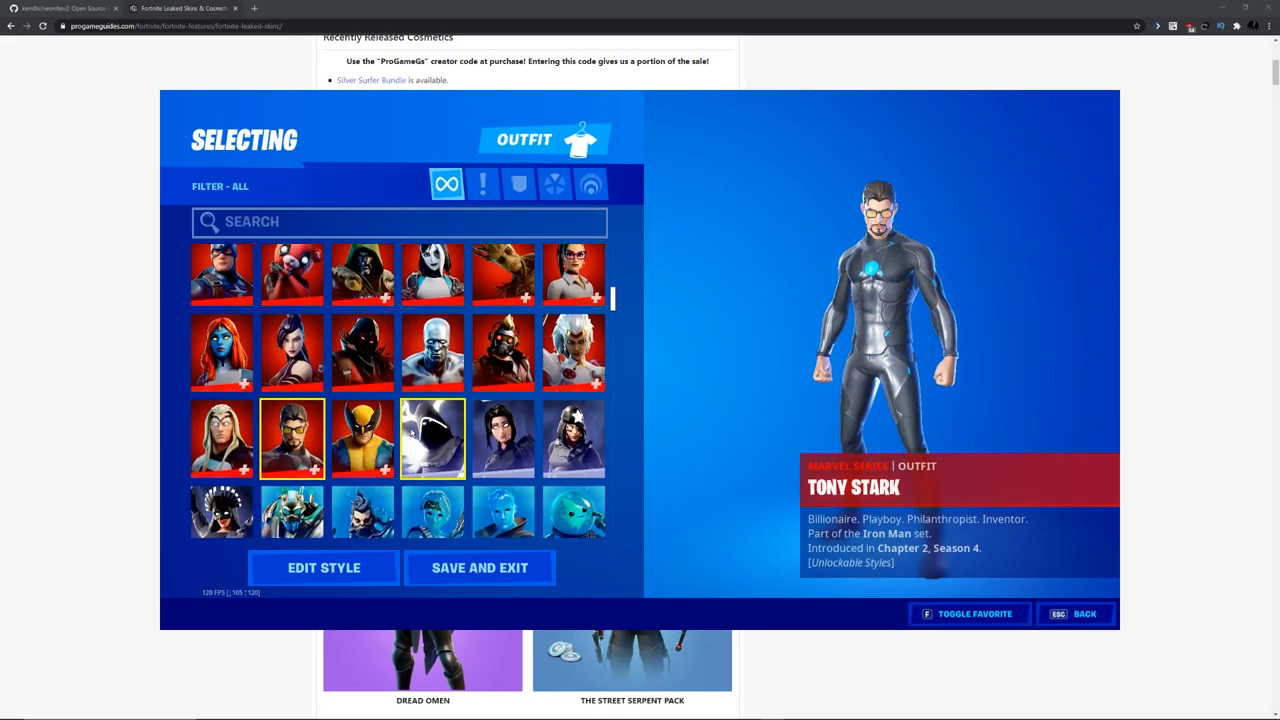
left_click(324, 568)
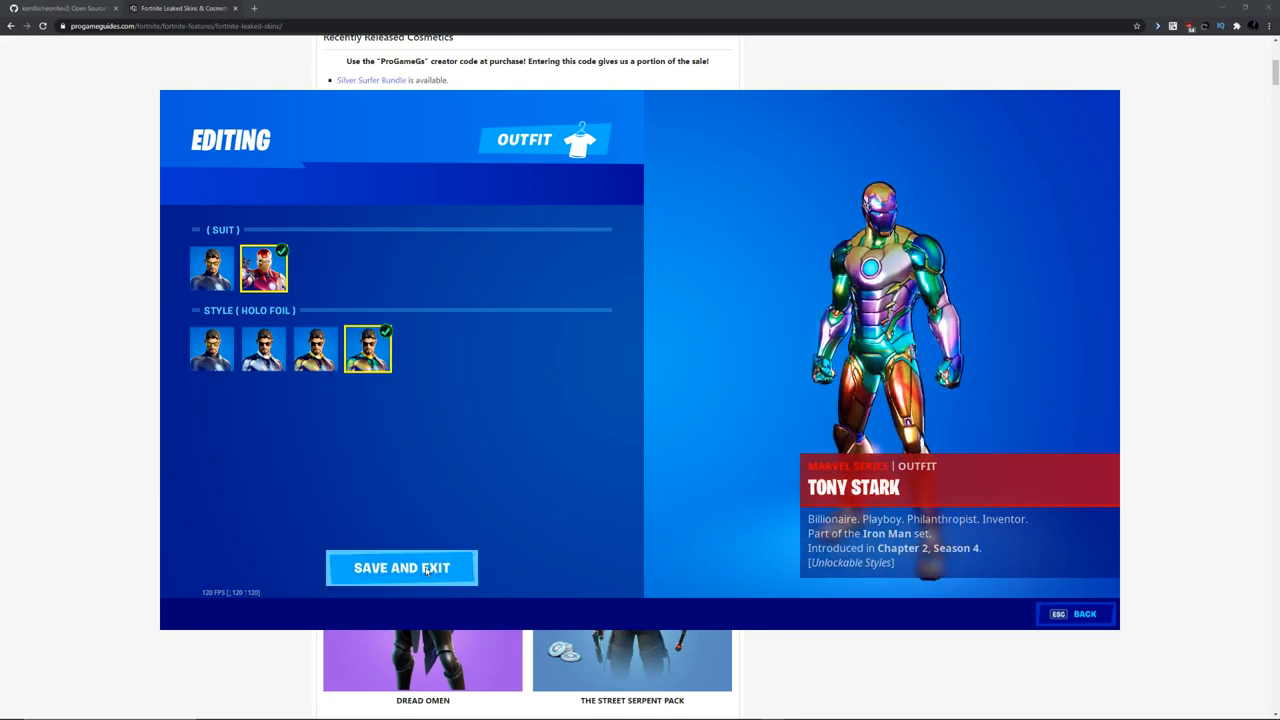
left_click(400, 568)
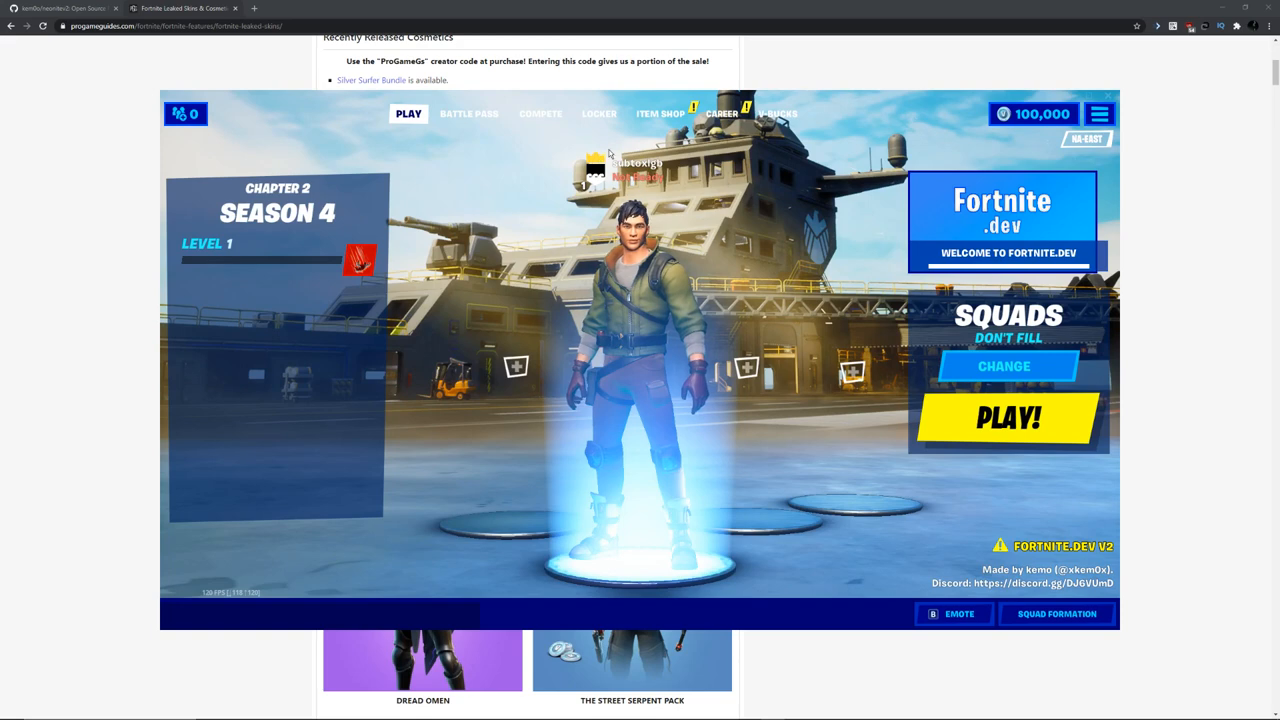
Equip a pink pickaxe in the harvesting tool slot, view it in the lobby and Compete page, then return to the locker.
left_click(598, 112)
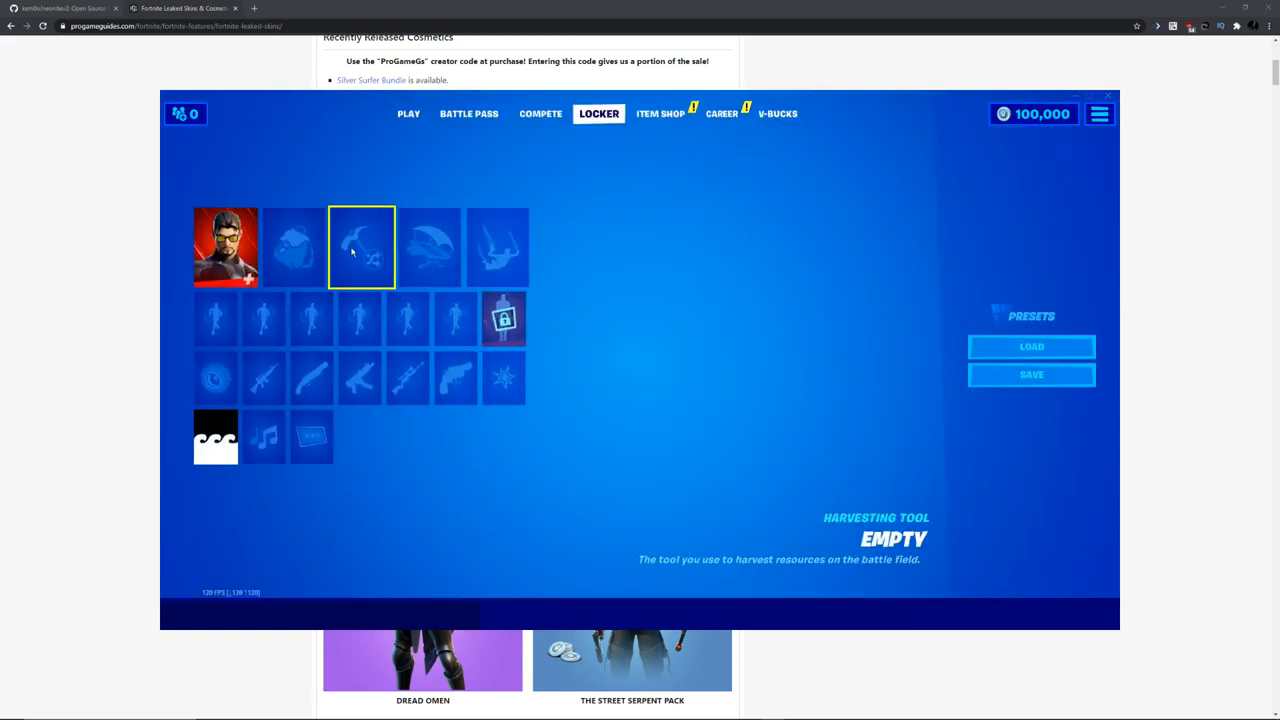
left_click(360, 248)
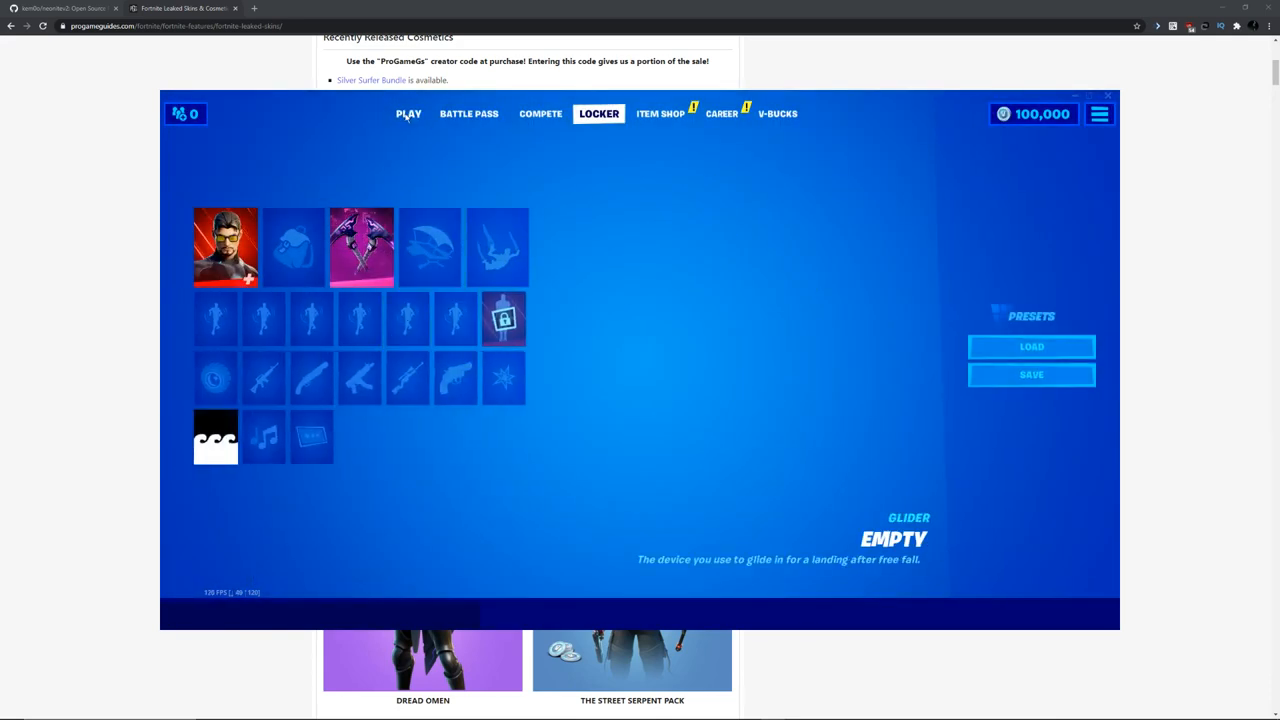
left_click(408, 112)
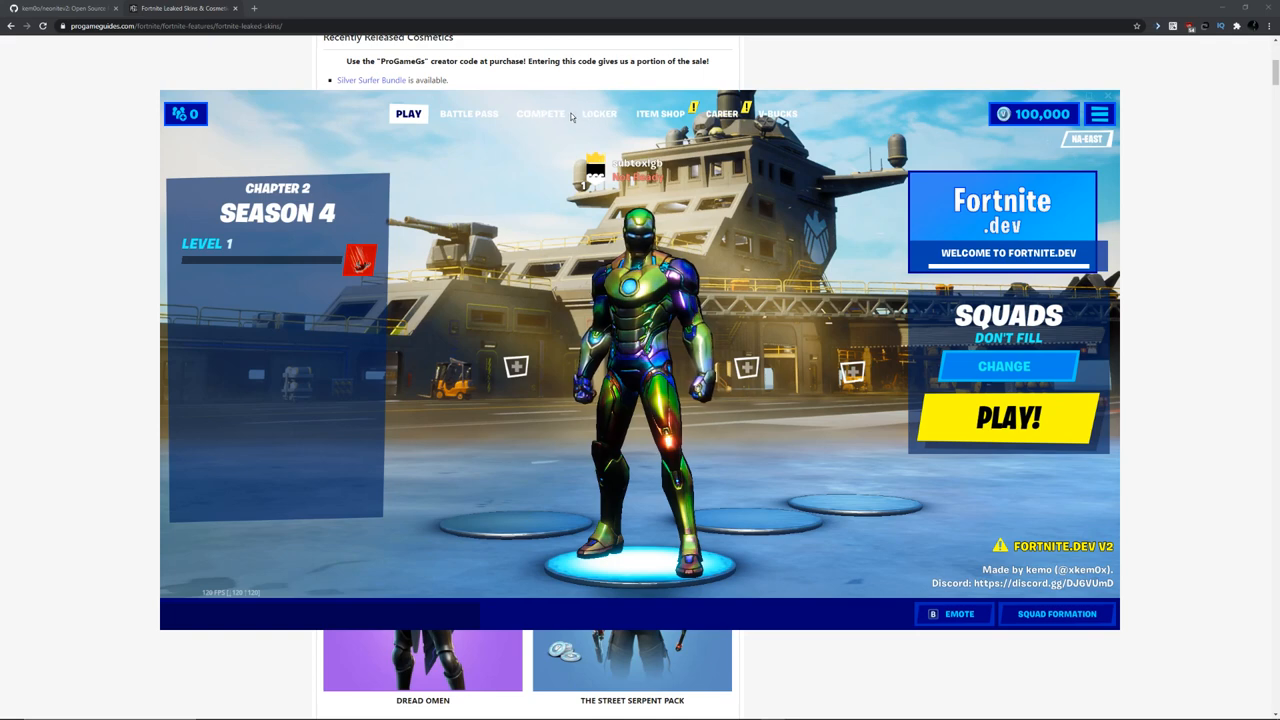
left_click(540, 112)
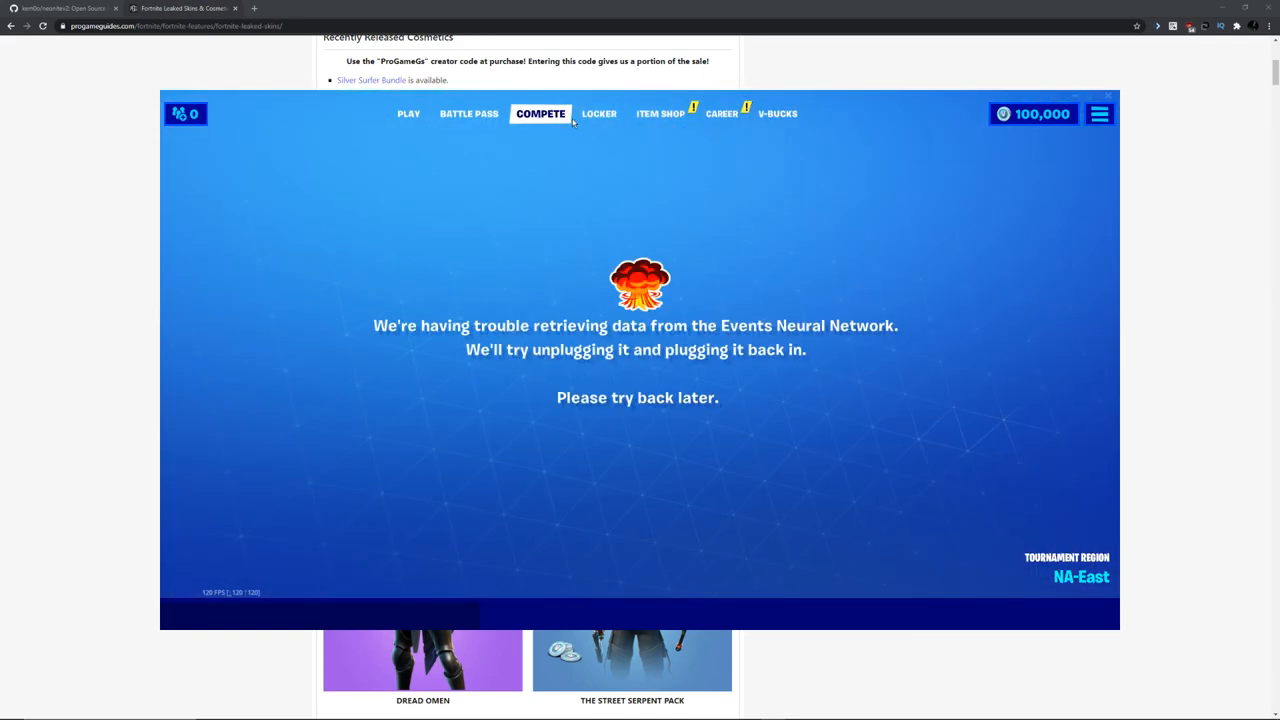
left_click(598, 112)
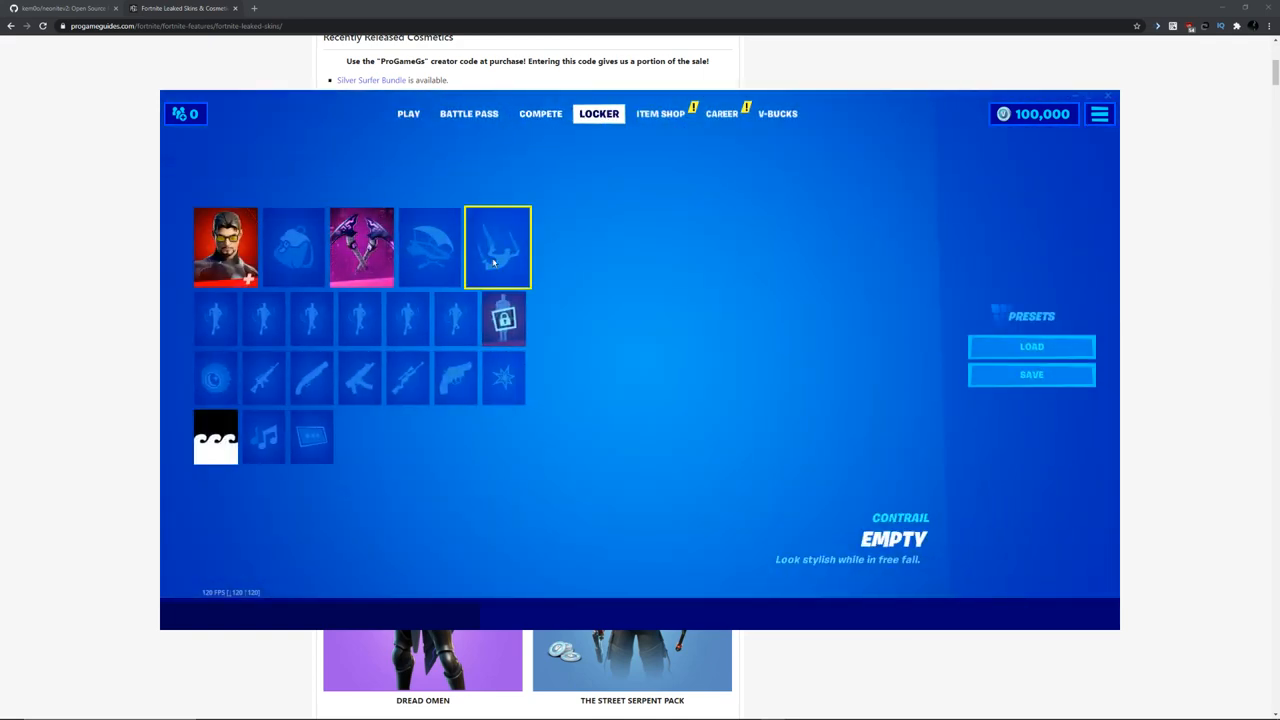
Search an emote slot with 'say', equip the emote, watch Tony Stark perform it, and open the next emote slot.
left_click(264, 318)
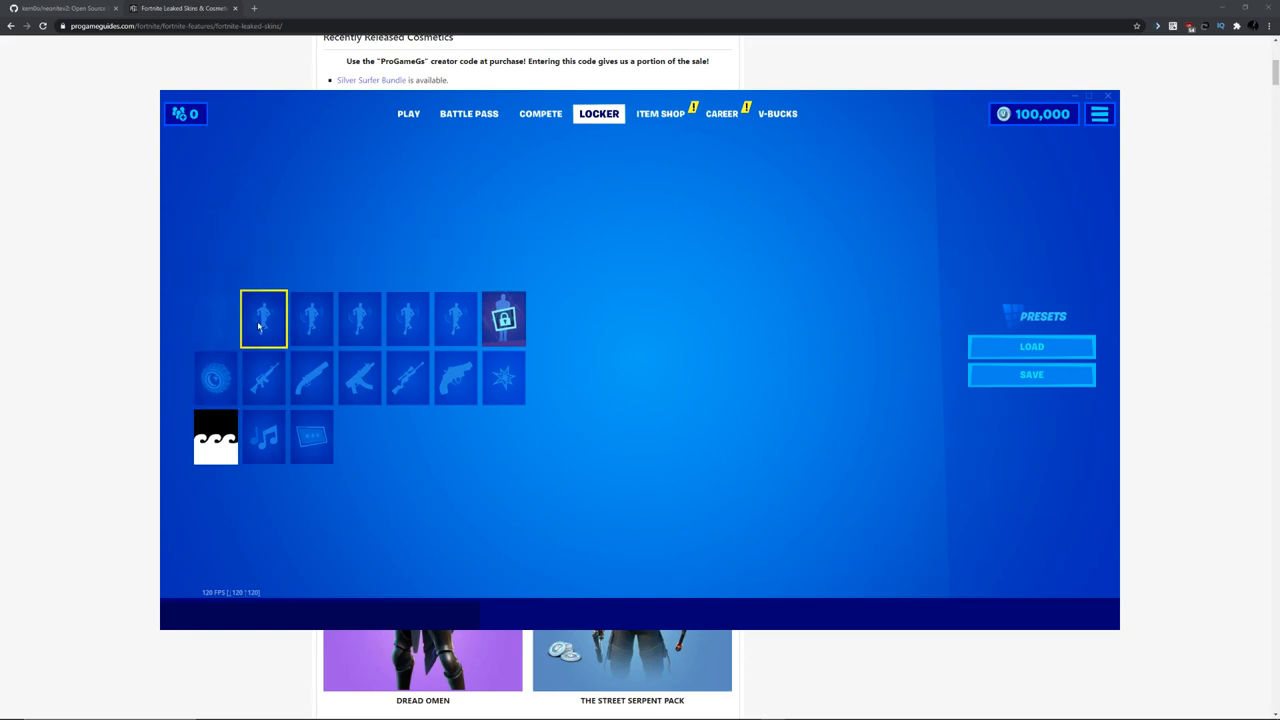
left_click(264, 318)
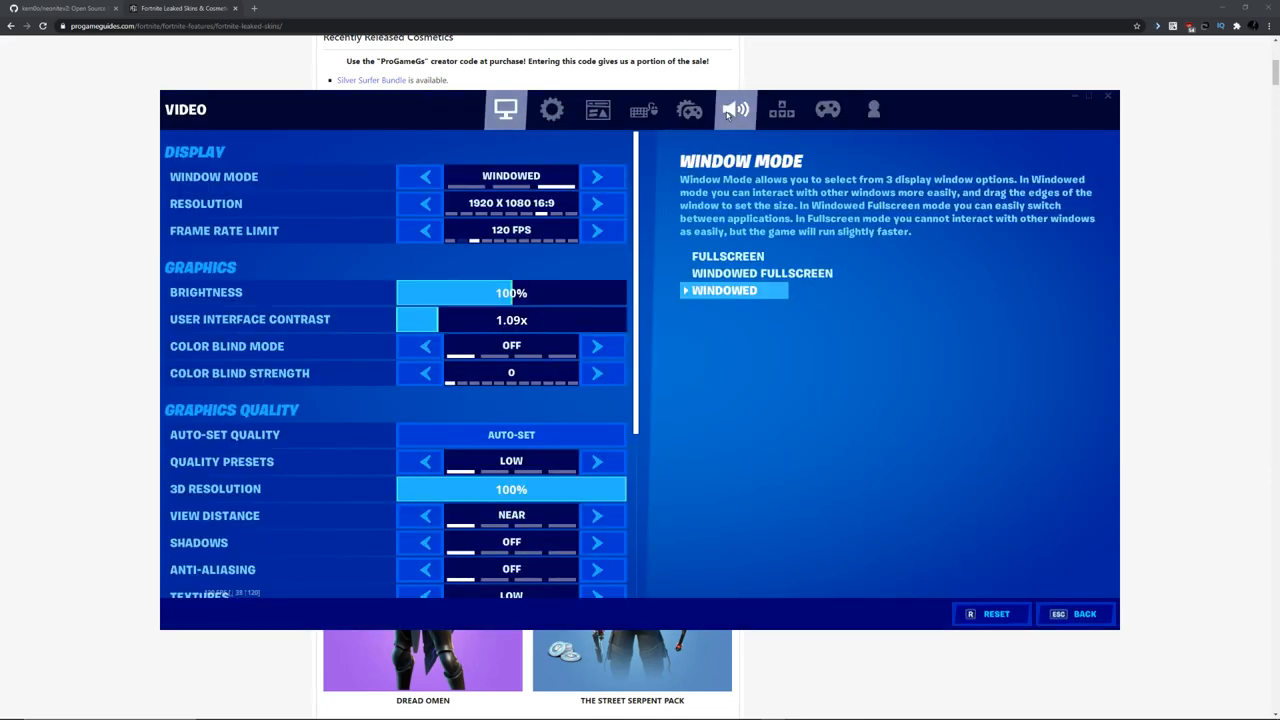
left_click(736, 110)
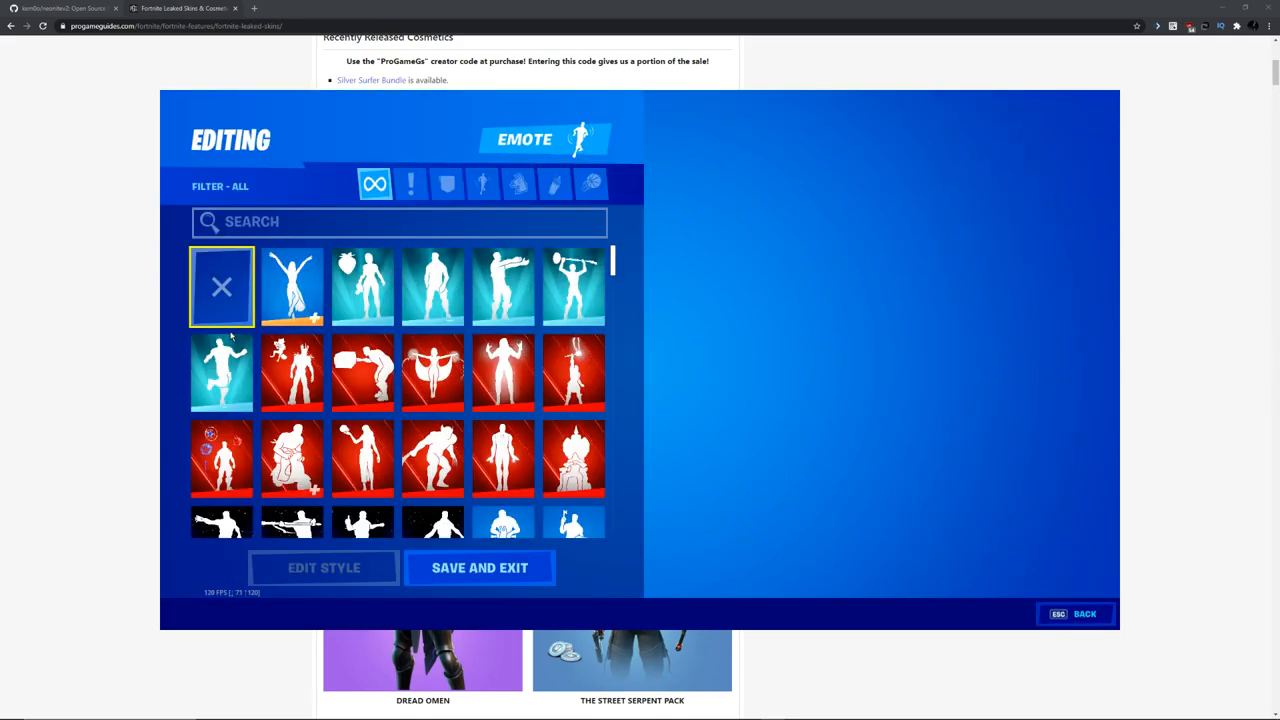
type("say")
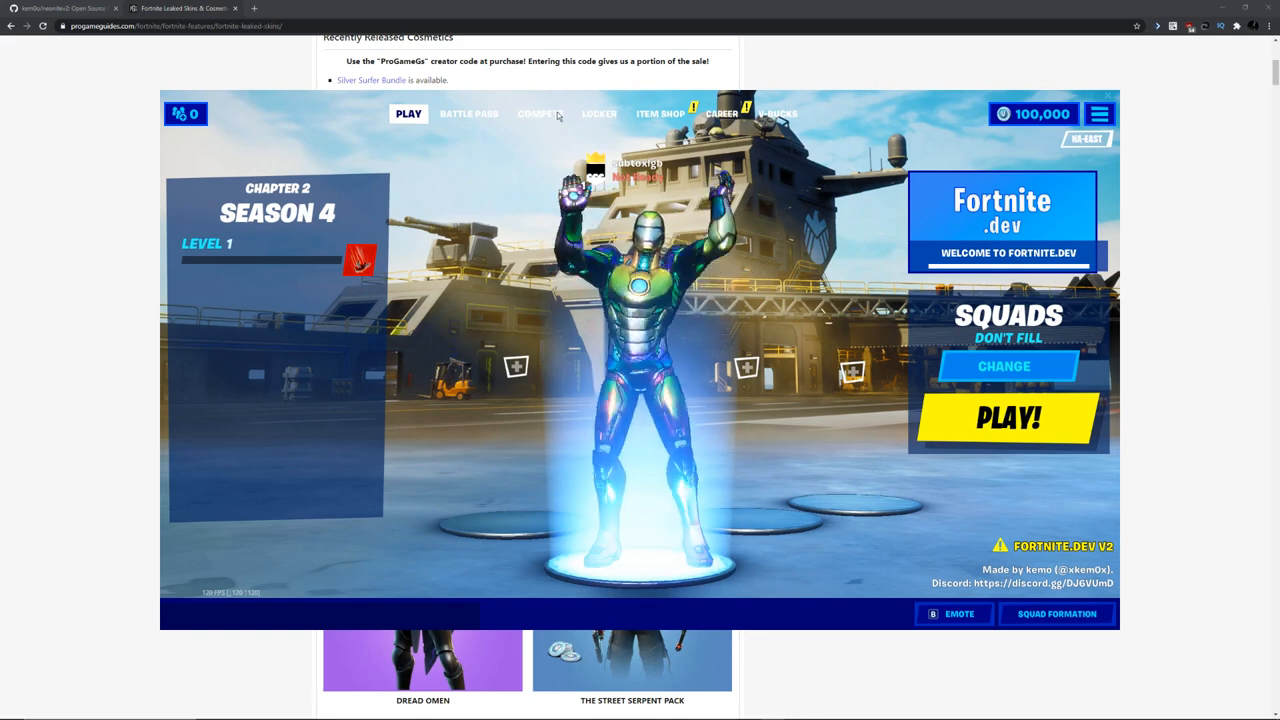
left_click(598, 112)
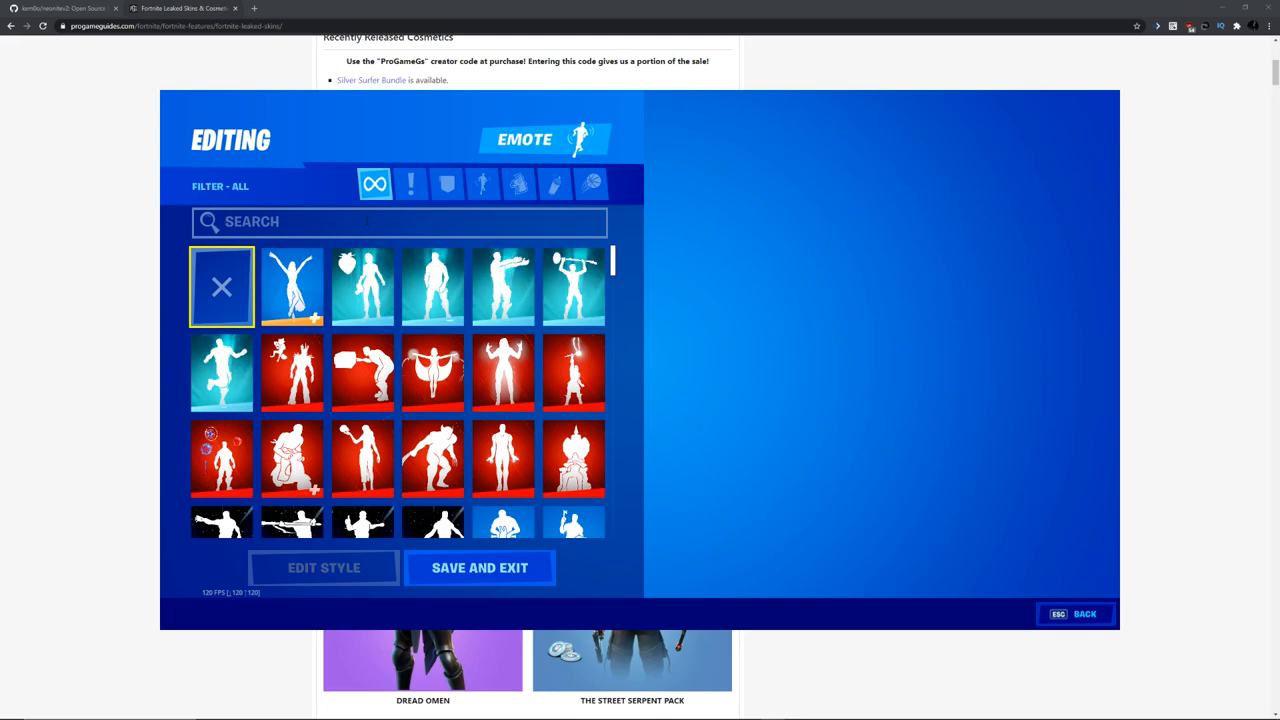
Search 'cat go', equip the Go Cat Go emote and perform it from the emote wheel in the lobby.
type("doo")
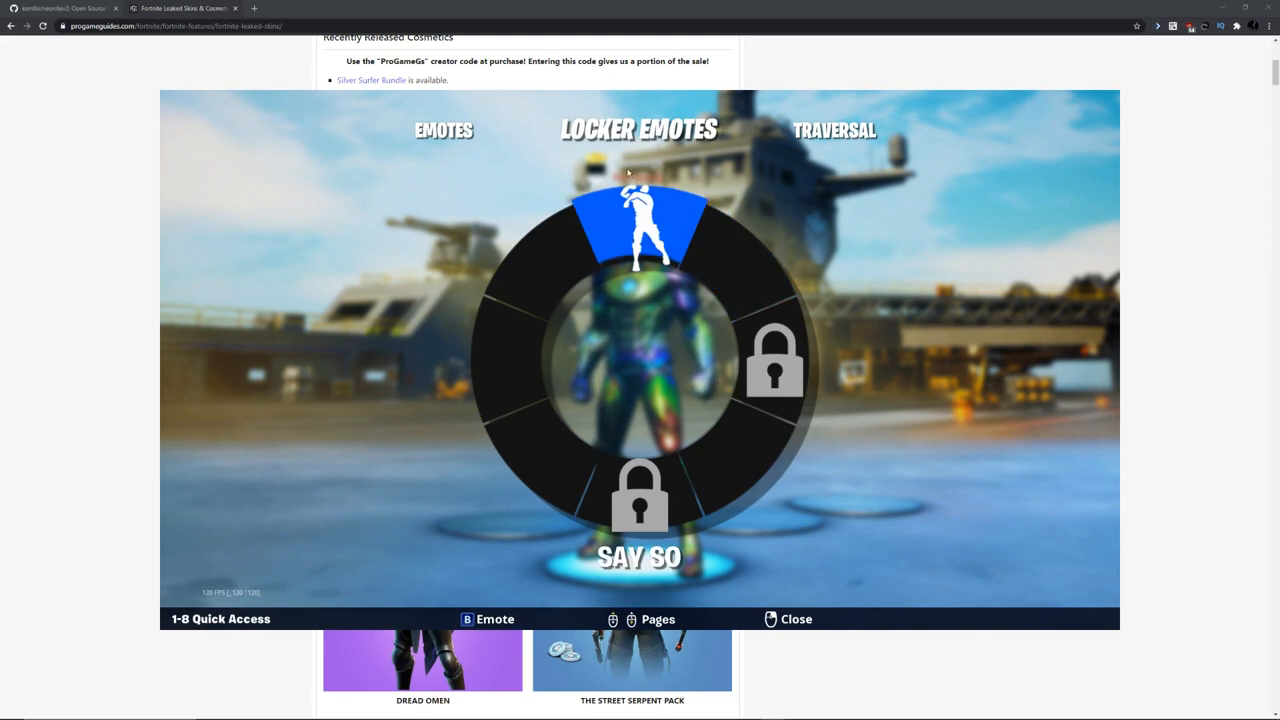
left_click(788, 618)
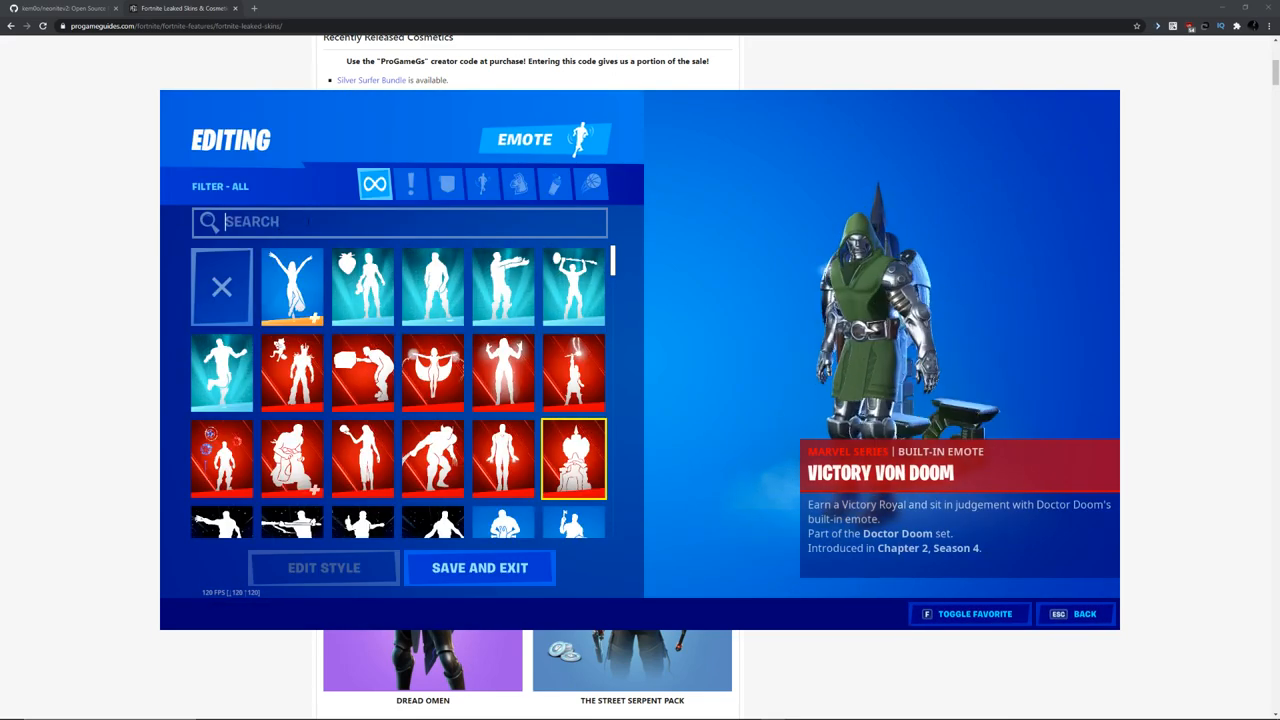
type("cat go")
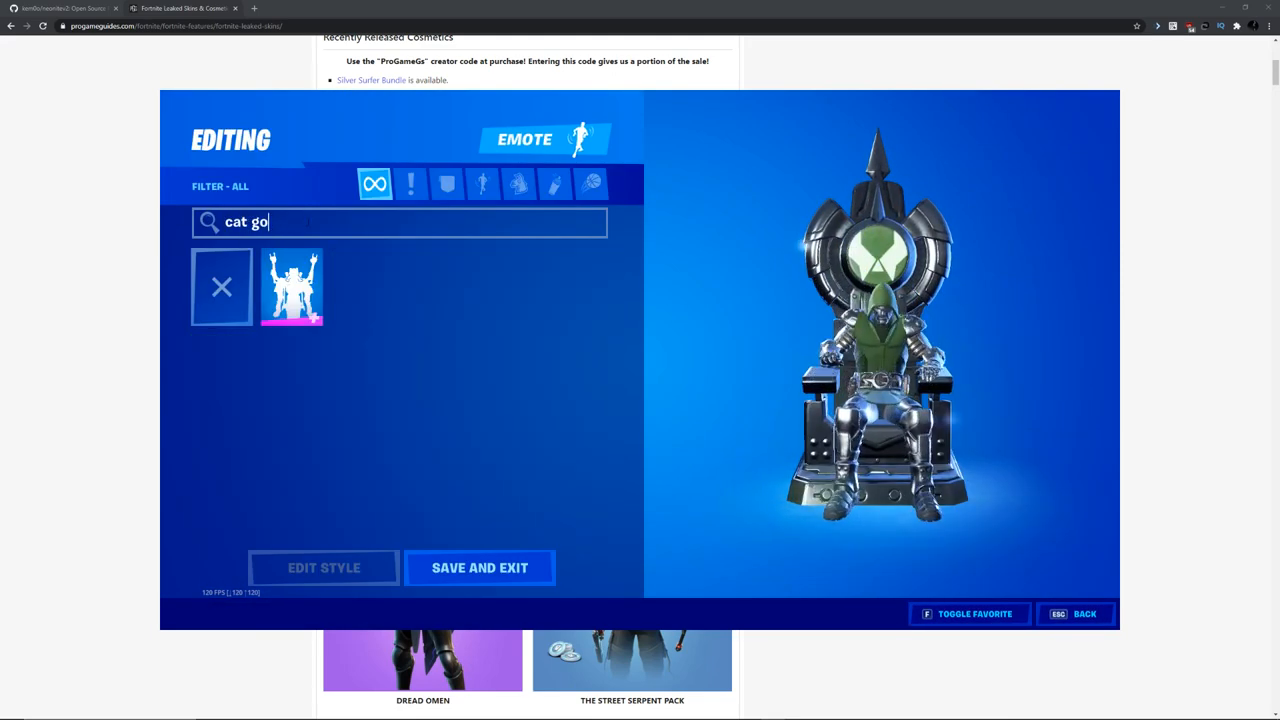
left_click(480, 568)
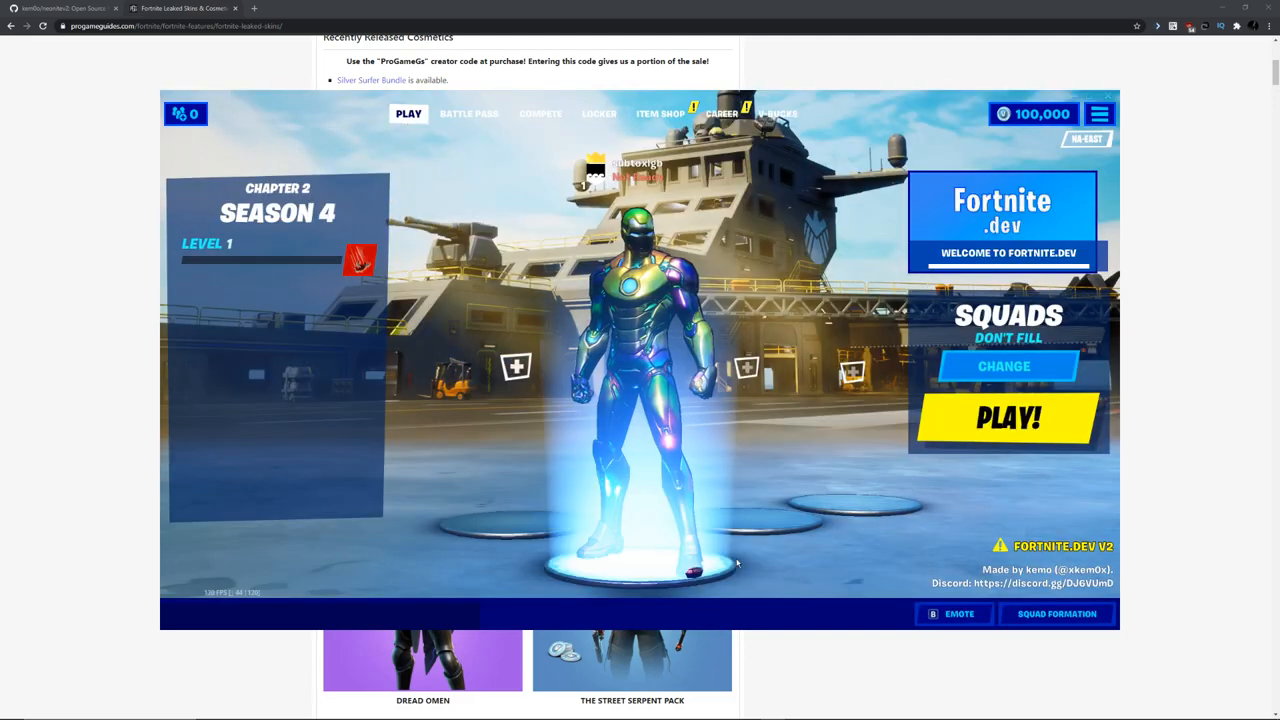
left_click(958, 612)
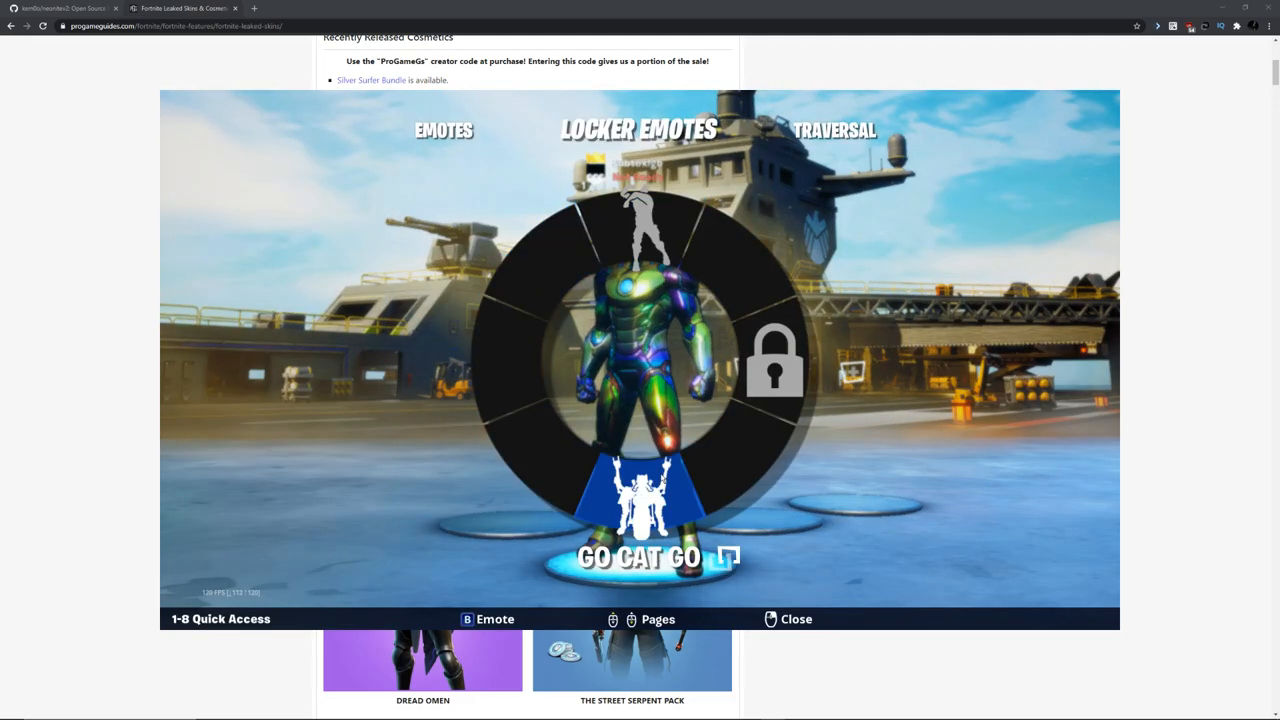
left_click(788, 618)
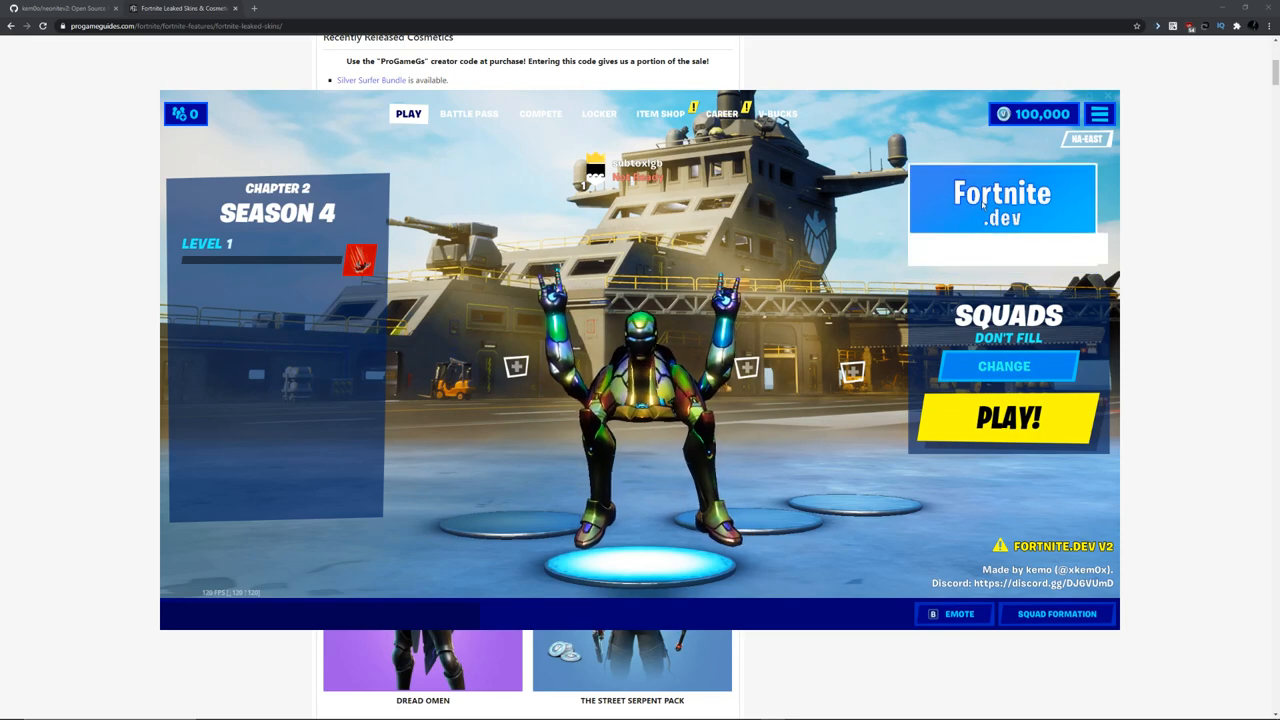
Preview Storm in the outfit picker and try her style variants including Holo Foil.
left_click(600, 112)
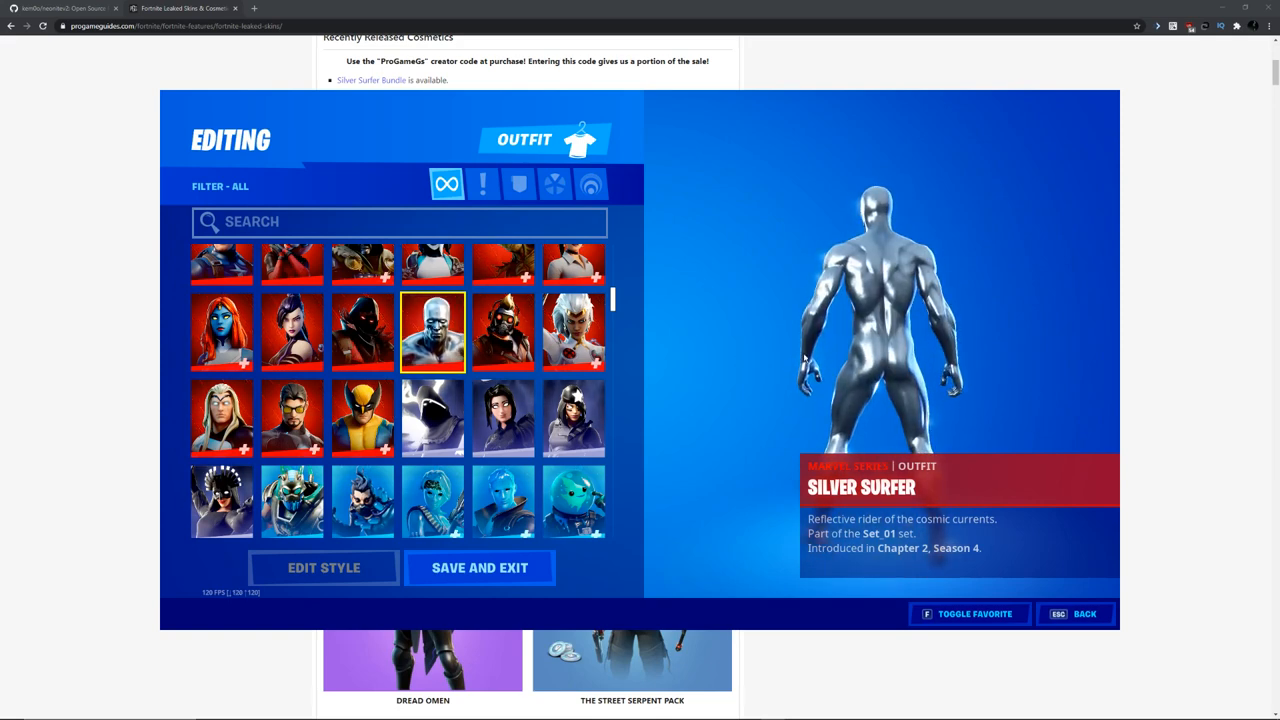
left_click(504, 332)
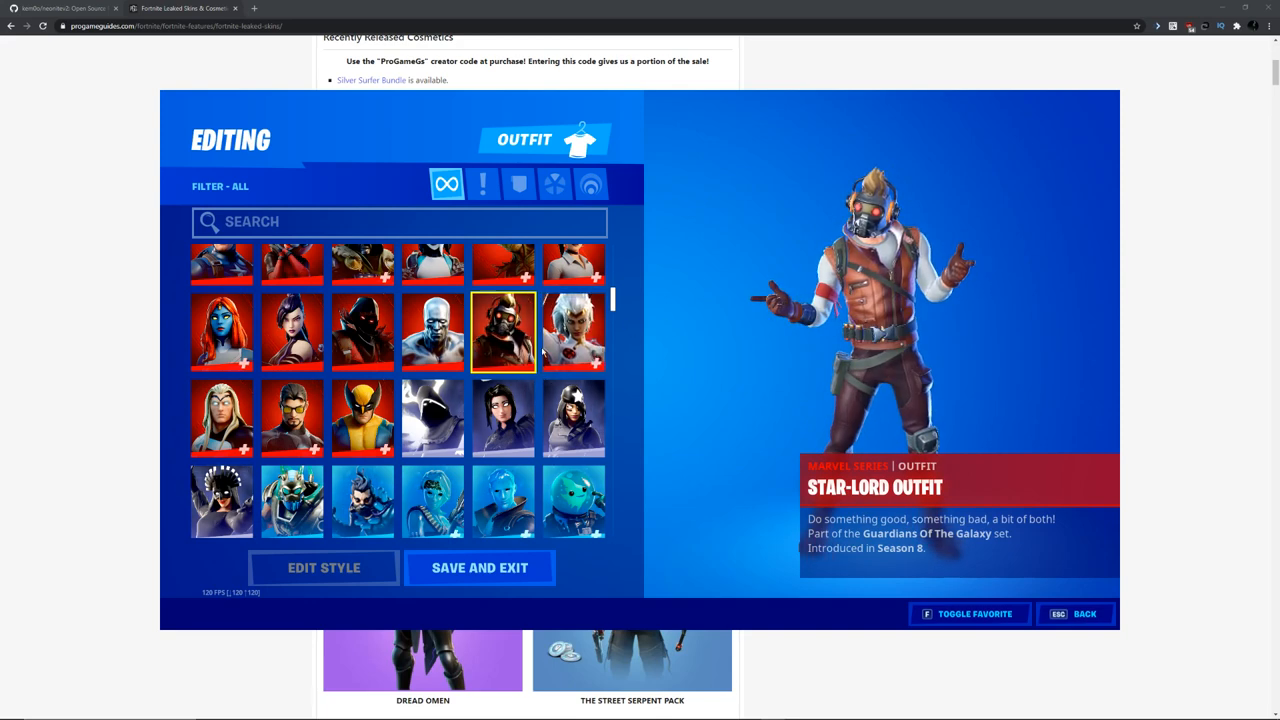
left_click(324, 568)
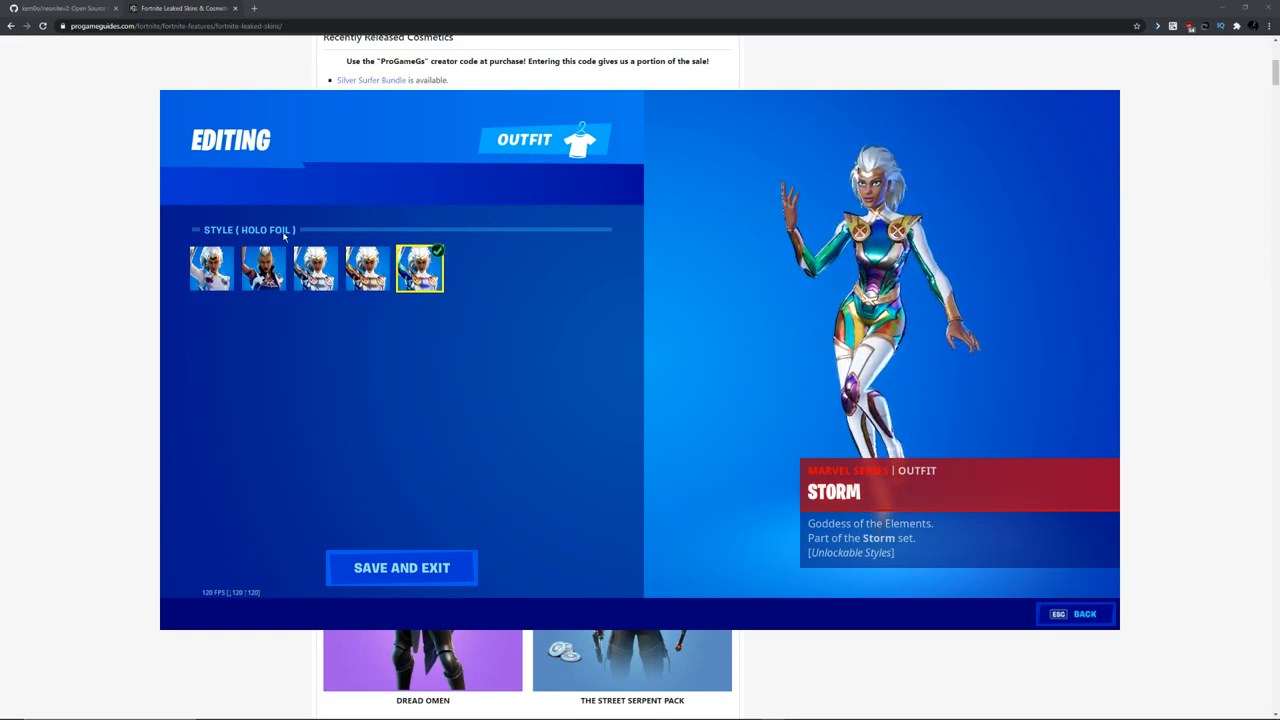
left_click(316, 268)
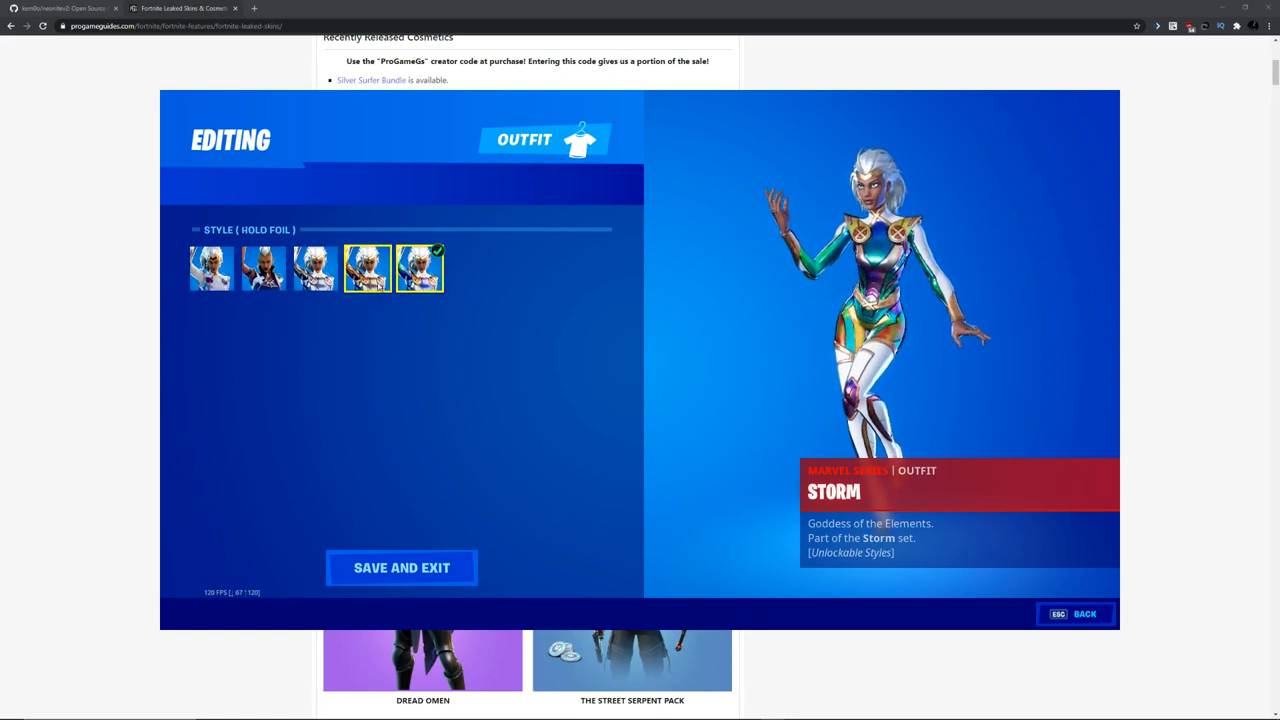
left_click(400, 568)
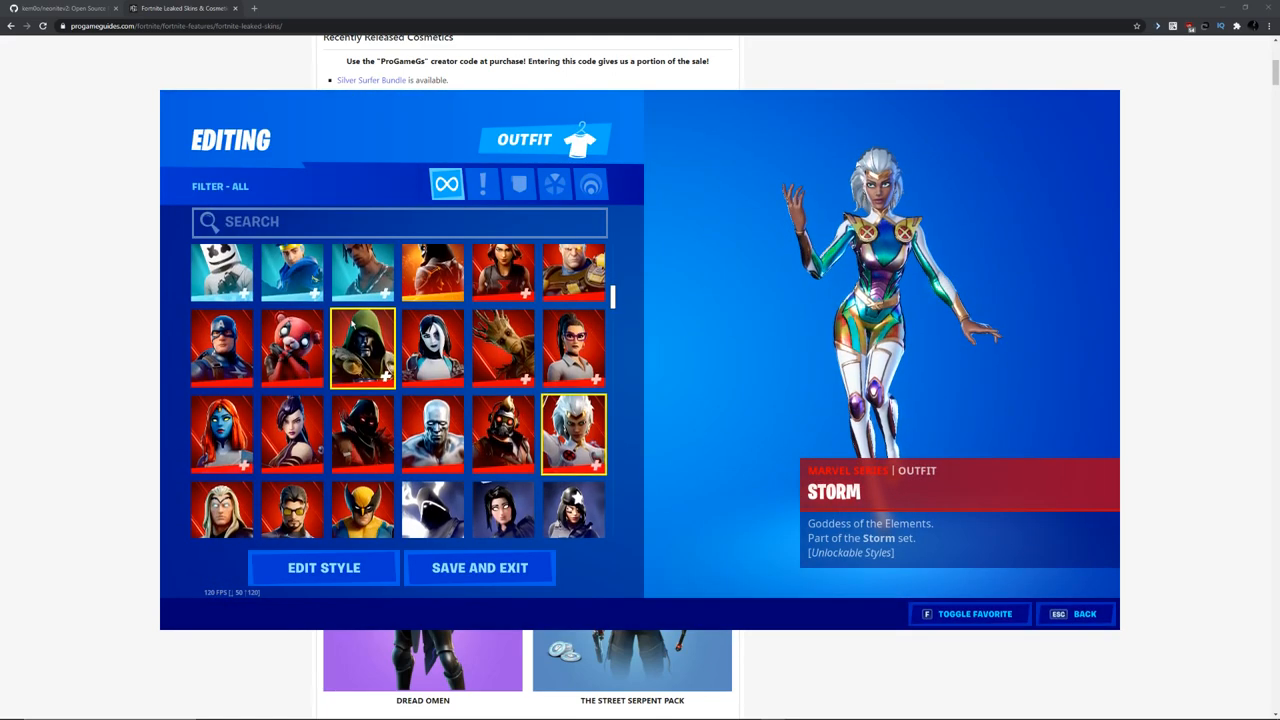
Equip Groot in its Holo Foil style and return to the lobby.
left_click(324, 568)
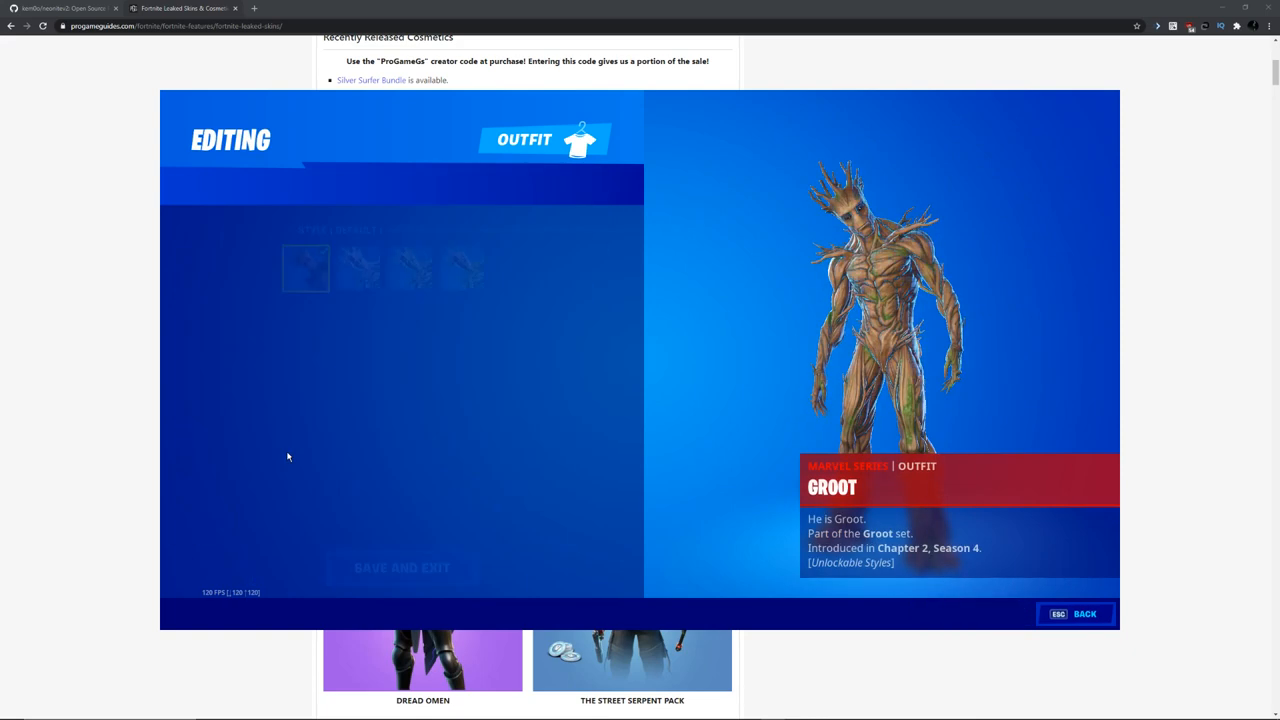
left_click(368, 268)
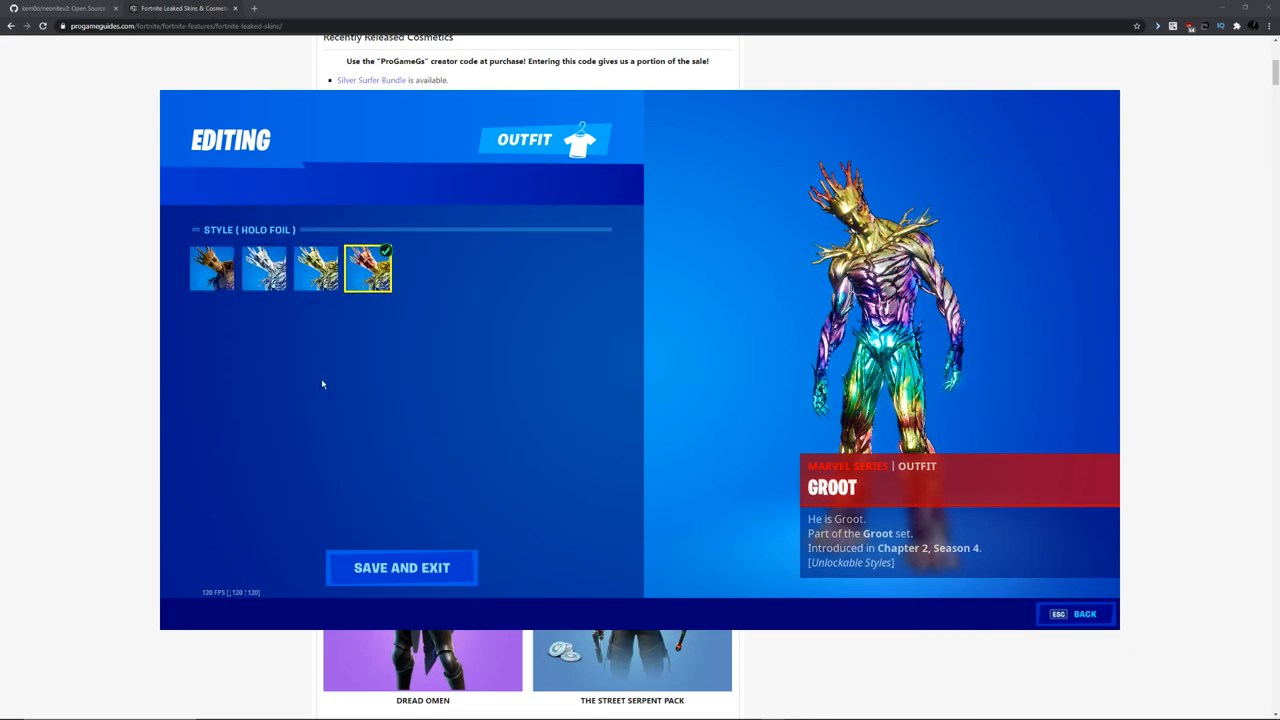
left_click(400, 568)
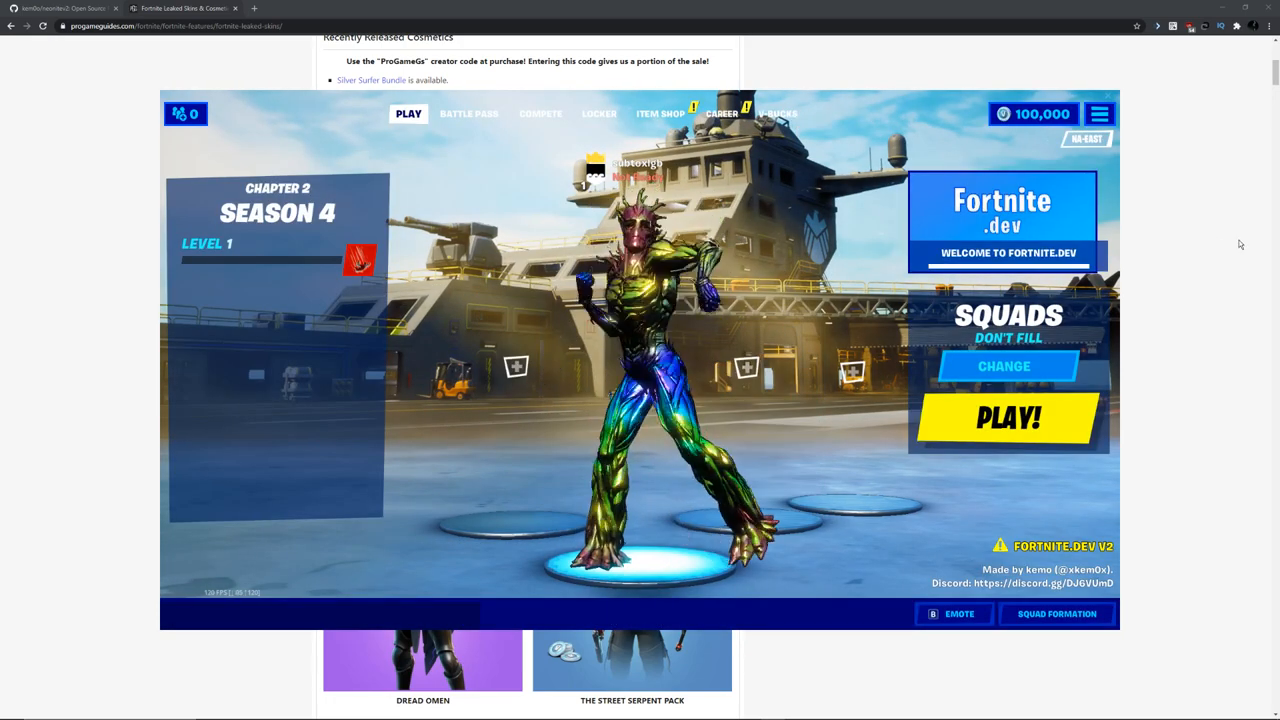
Bring the Chrome leaked-skins article forward and scroll through the Season 4 outfits list.
left_click(600, 112)
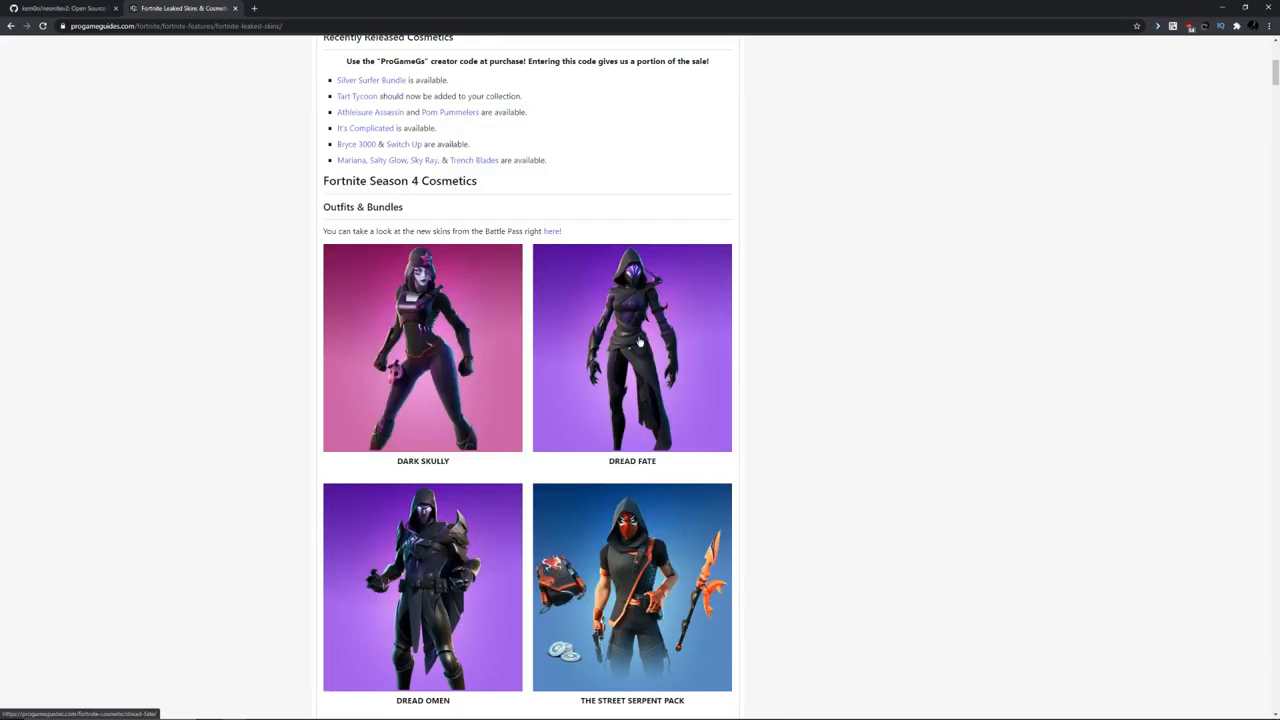
scroll("up", 3)
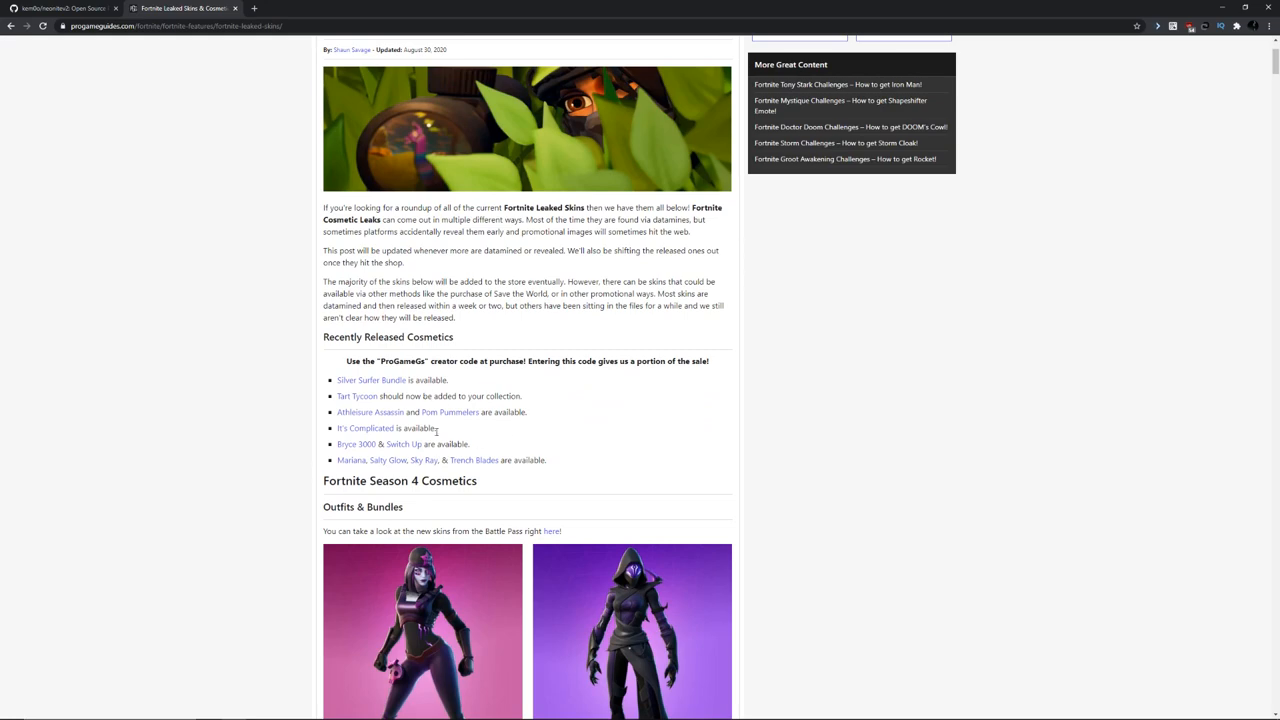
scroll("down", 3)
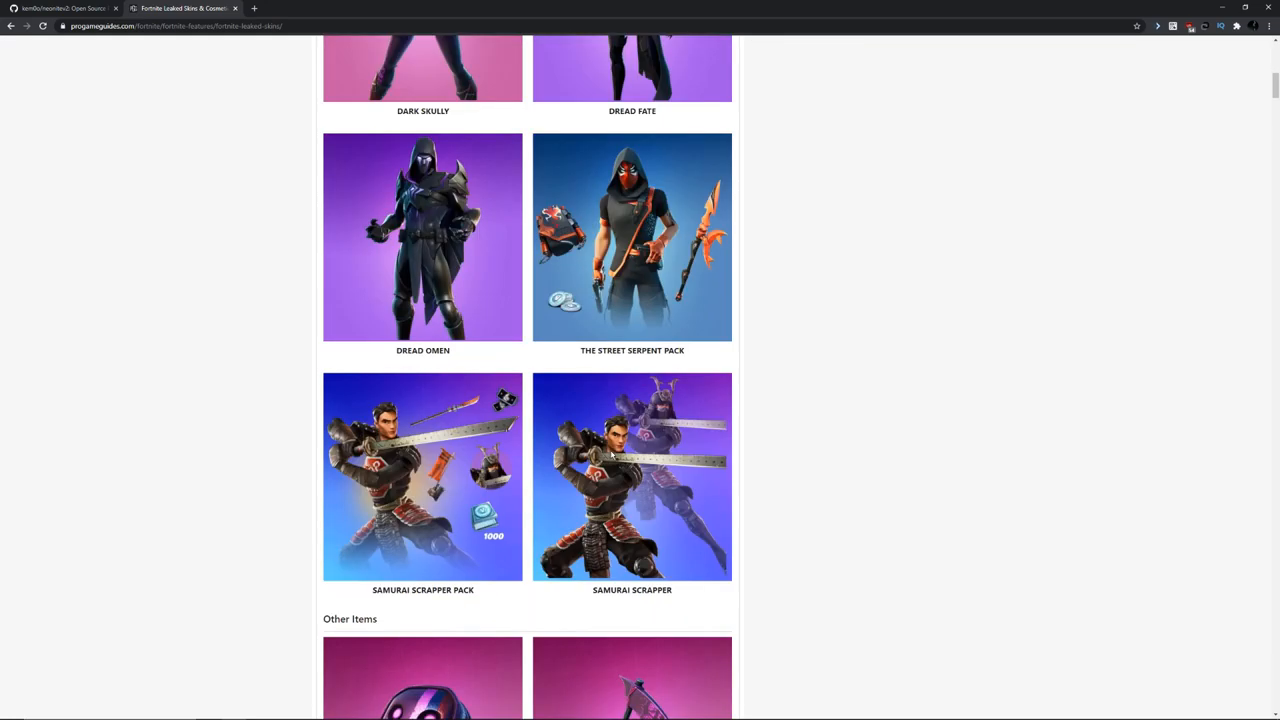
mouse_move(468, 376)
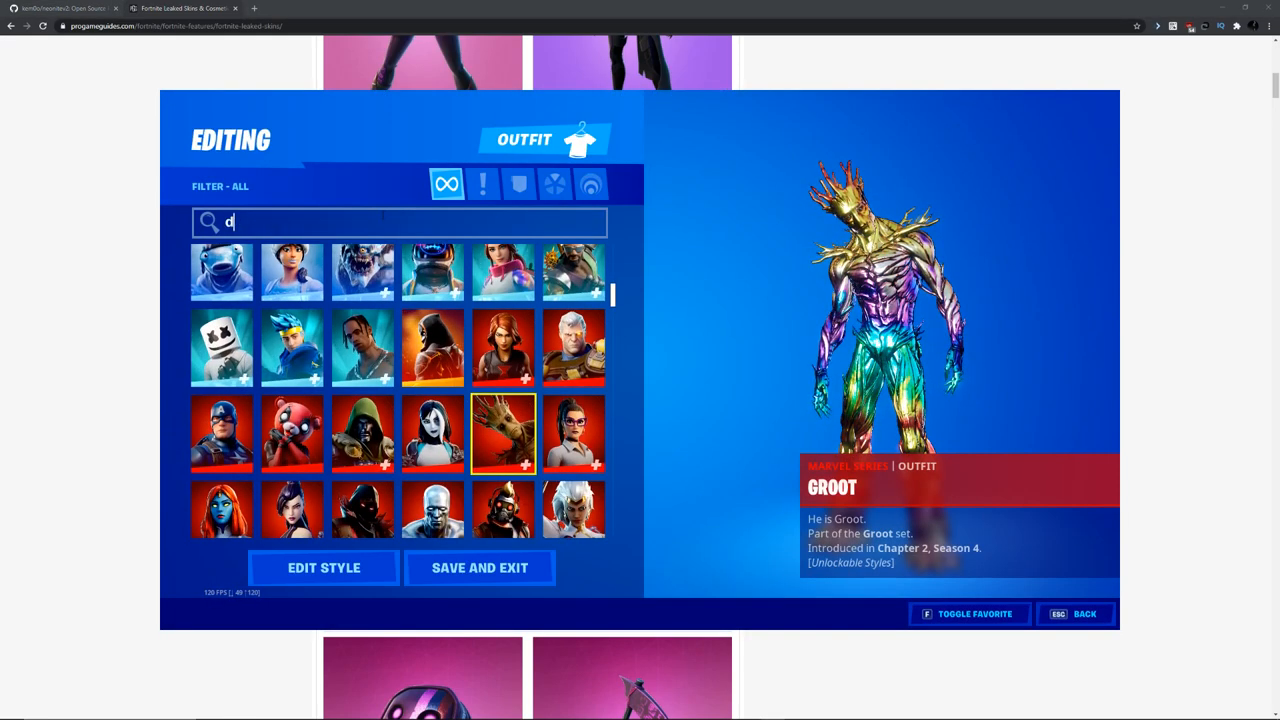
Search 'dread', equip the hooded Dread Fate outfit, check the emote wheel and go to the locker.
type("read")
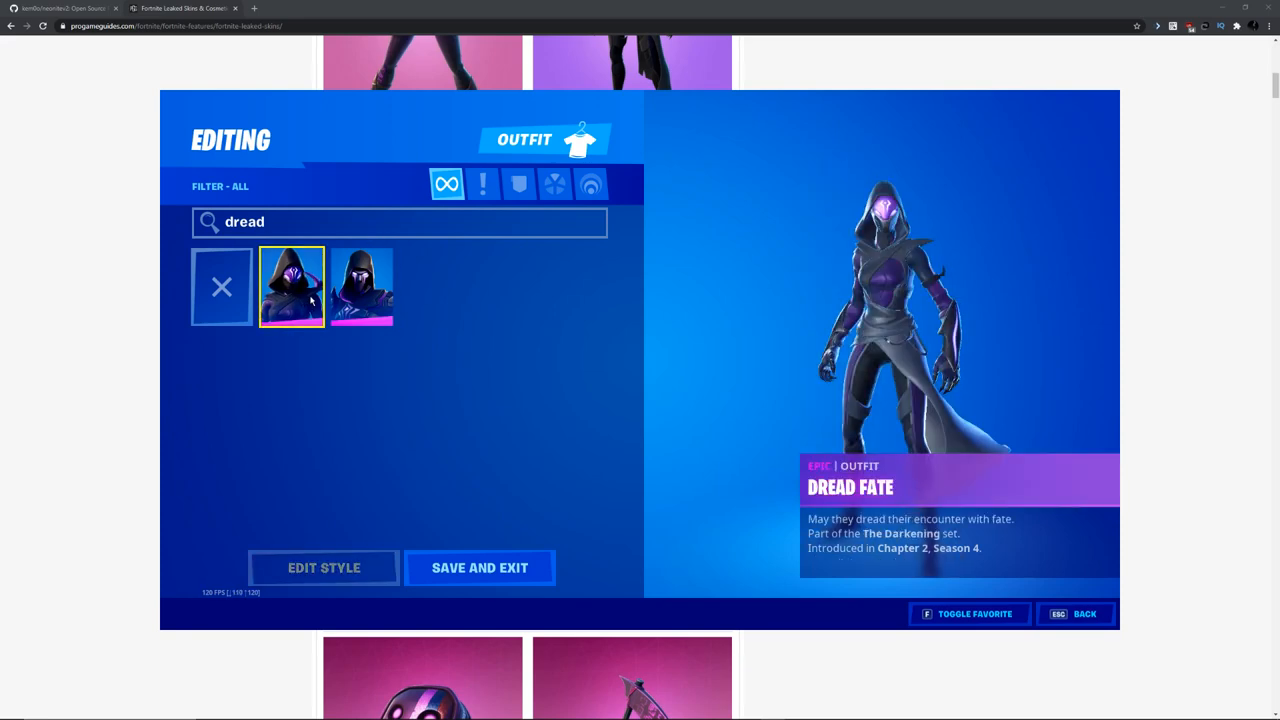
left_click(1076, 612)
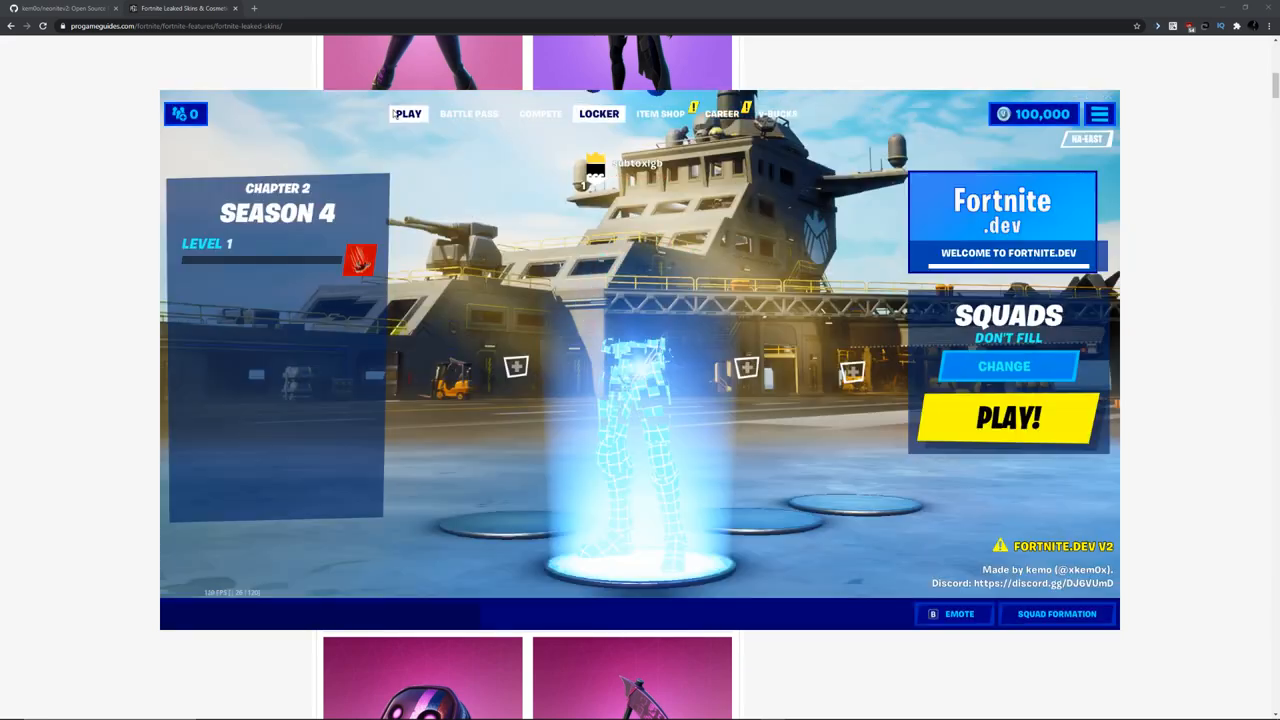
left_click(952, 612)
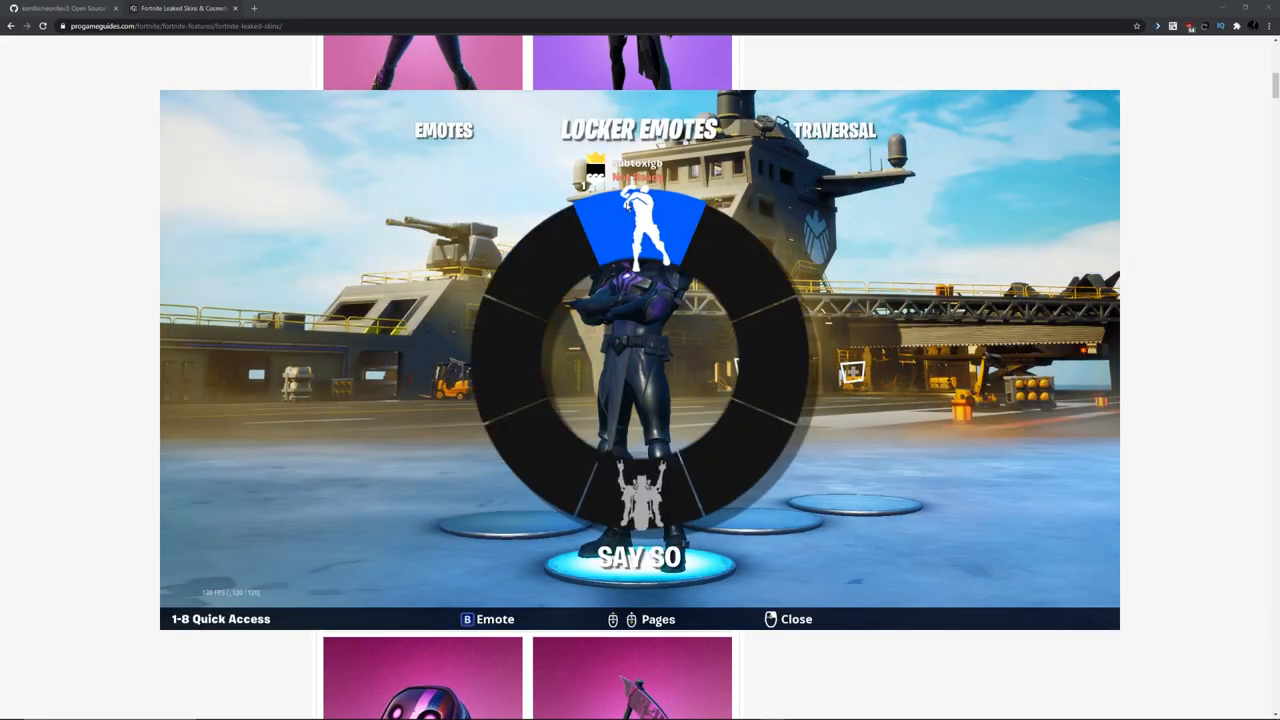
left_click(796, 620)
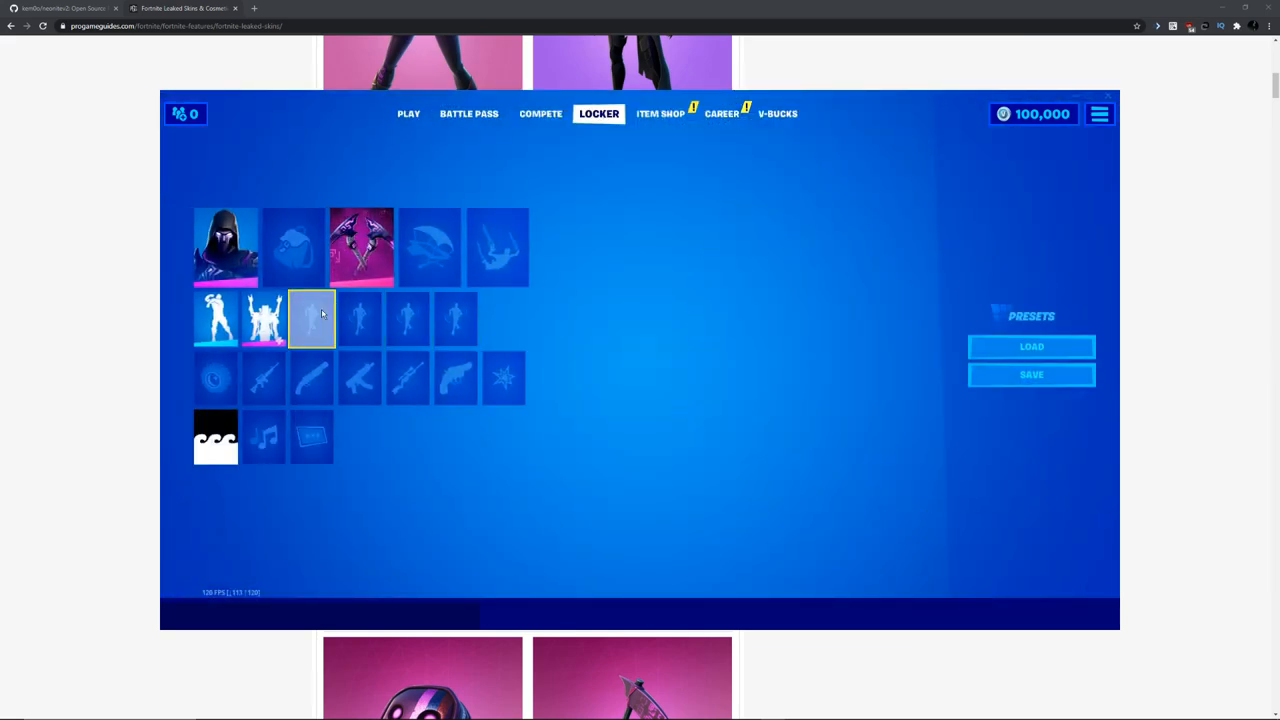
Preview emotes like Snikt! and Gamma Overload, then equip Battle Brother and return to the lobby.
left_click(312, 318)
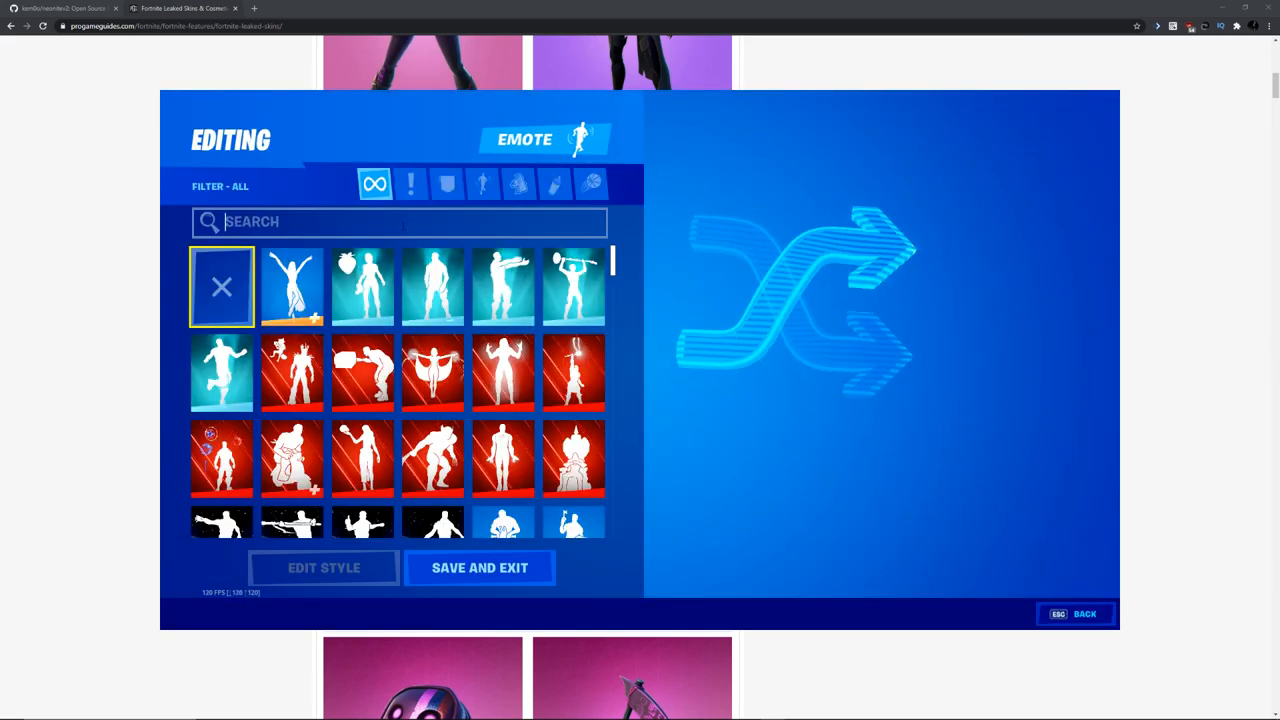
type("fl")
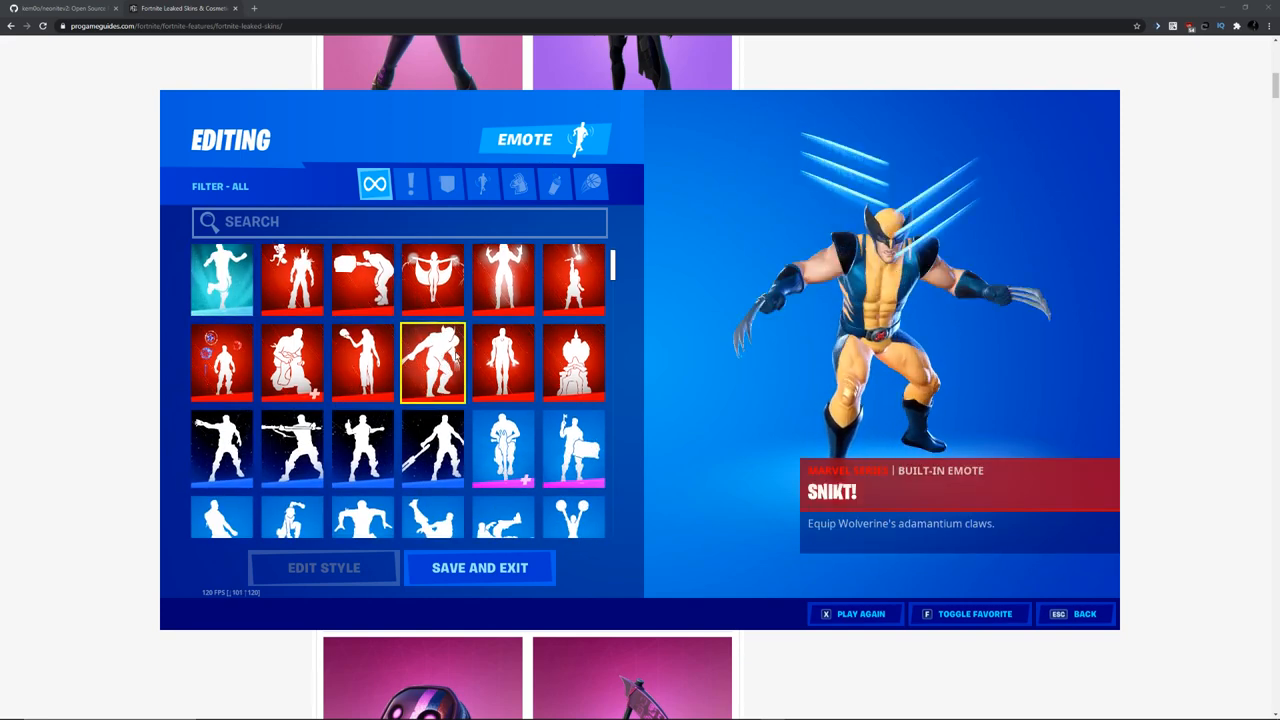
left_click(502, 280)
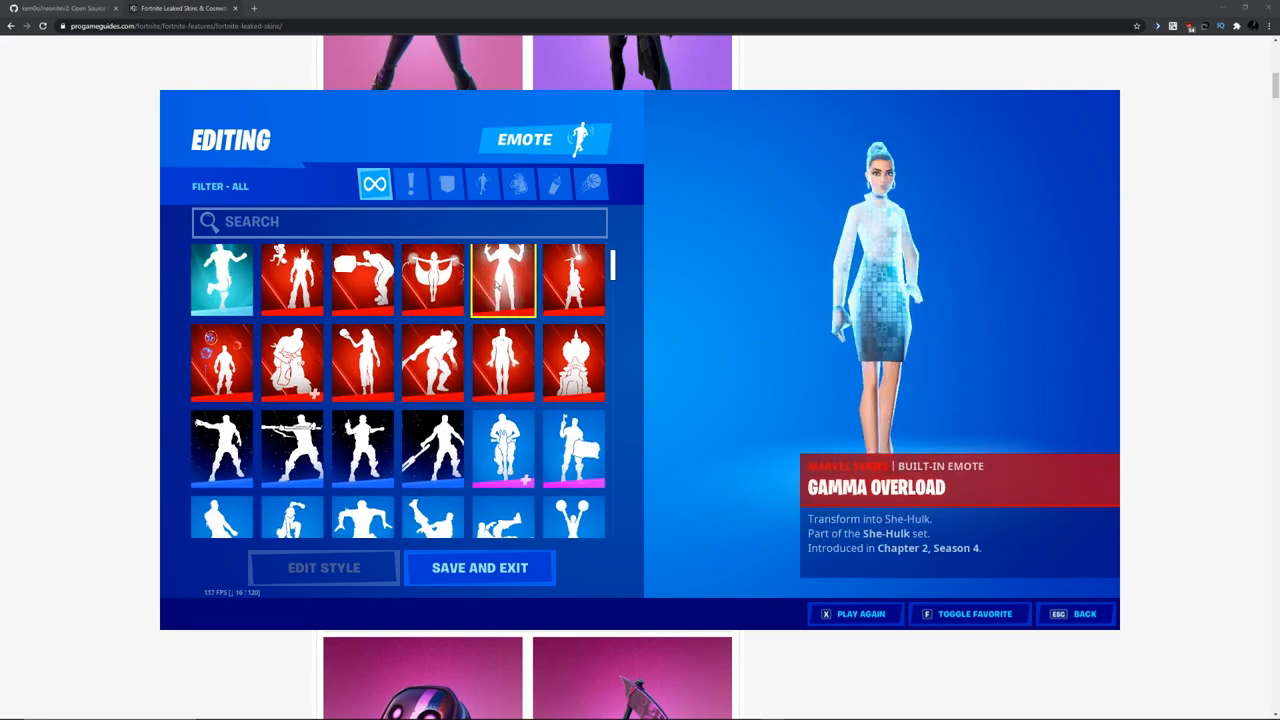
left_click(432, 280)
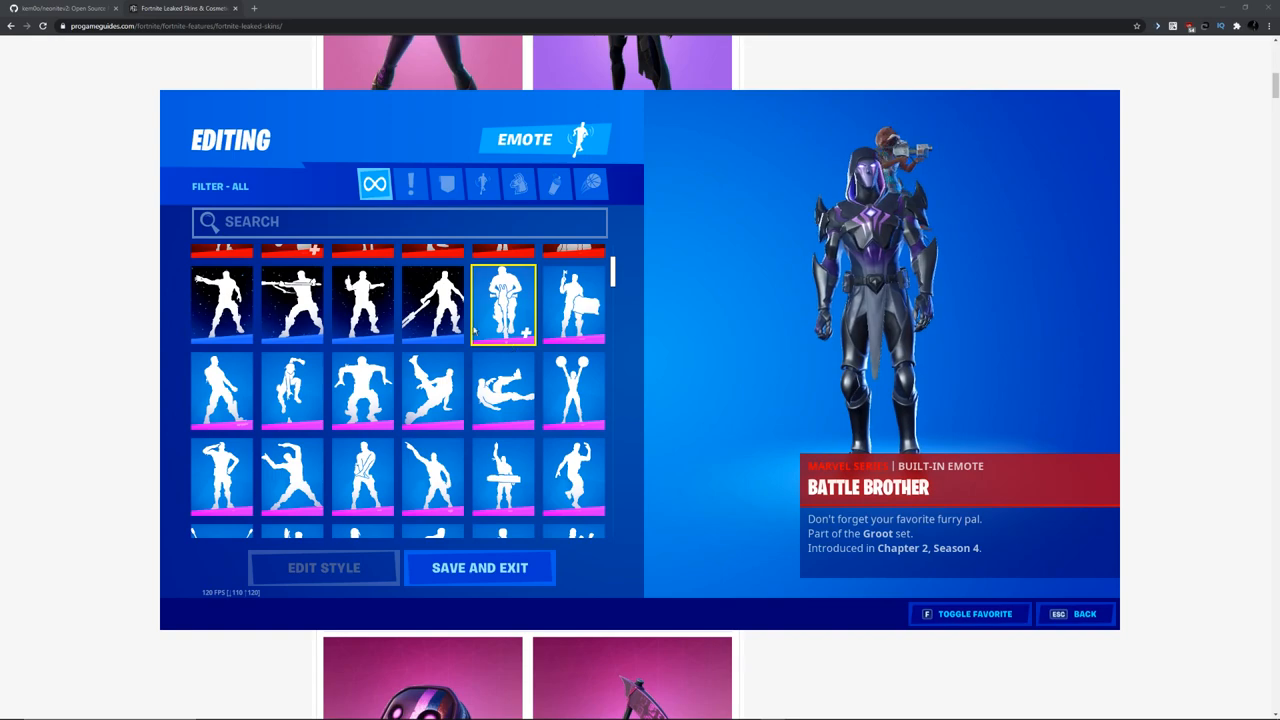
left_click(504, 480)
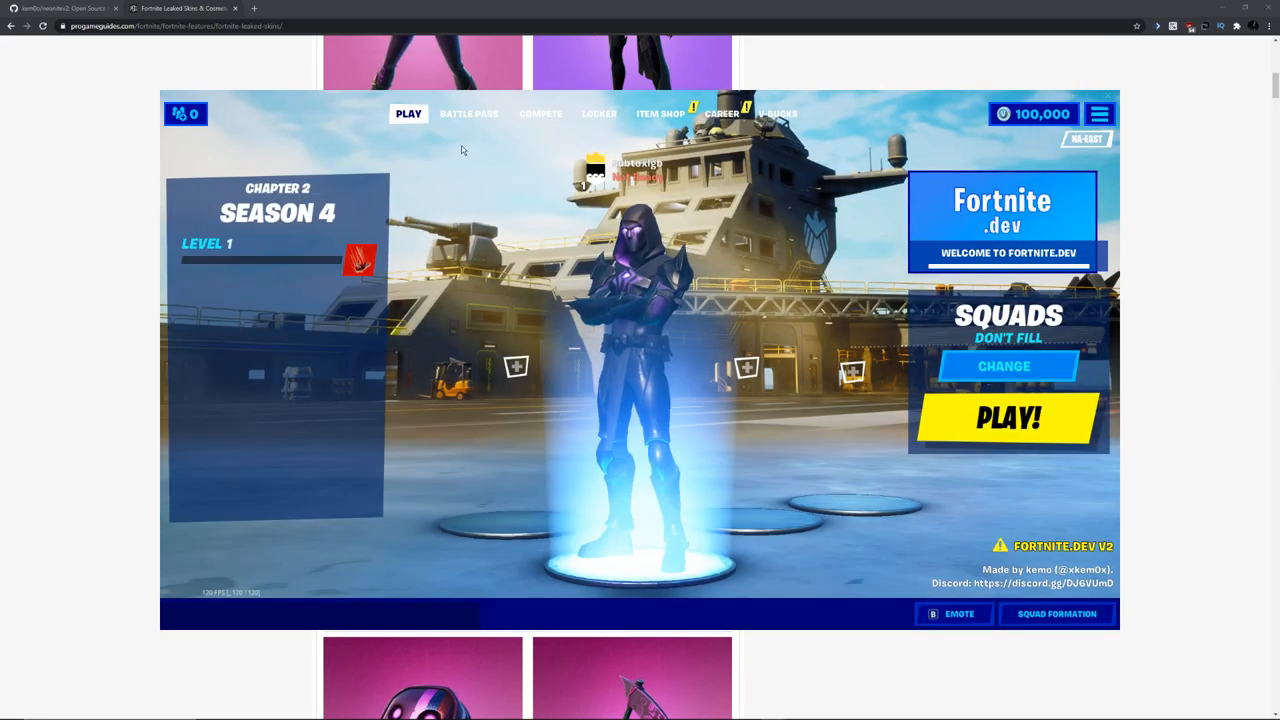
Perform an emote with the Dread outfit, close the player card and open the locker loadout.
left_click(958, 612)
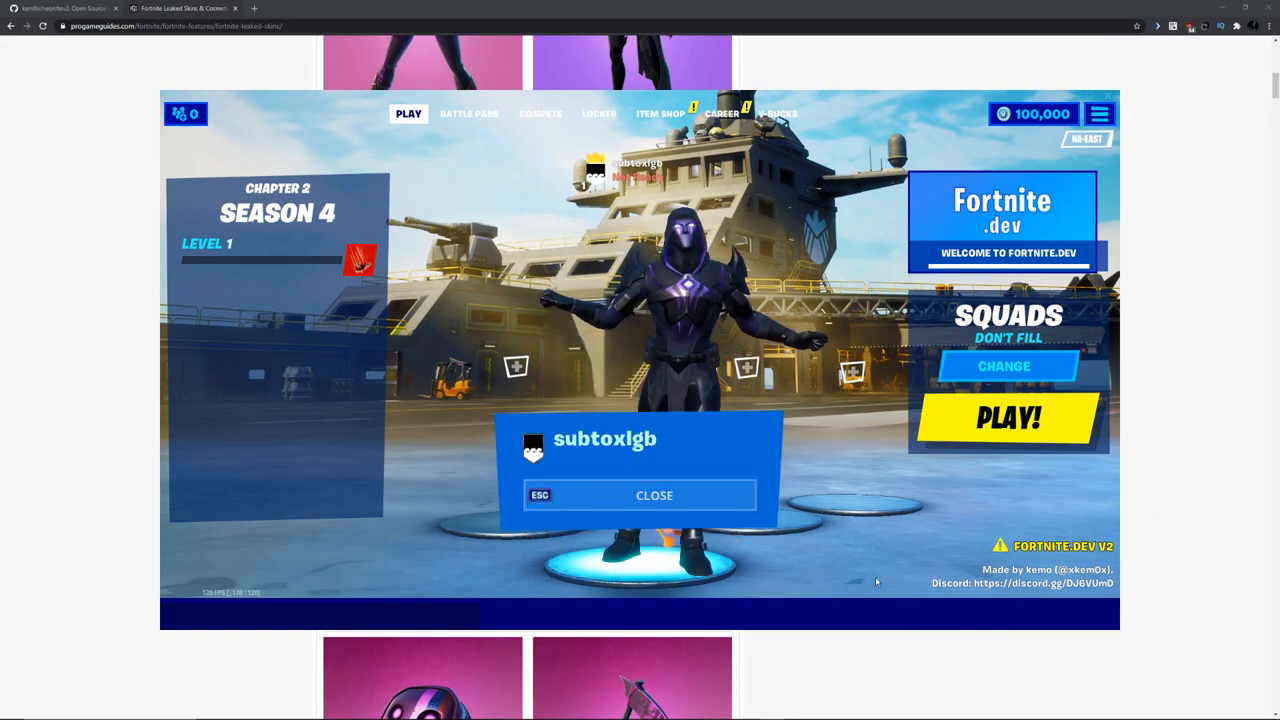
left_click(654, 496)
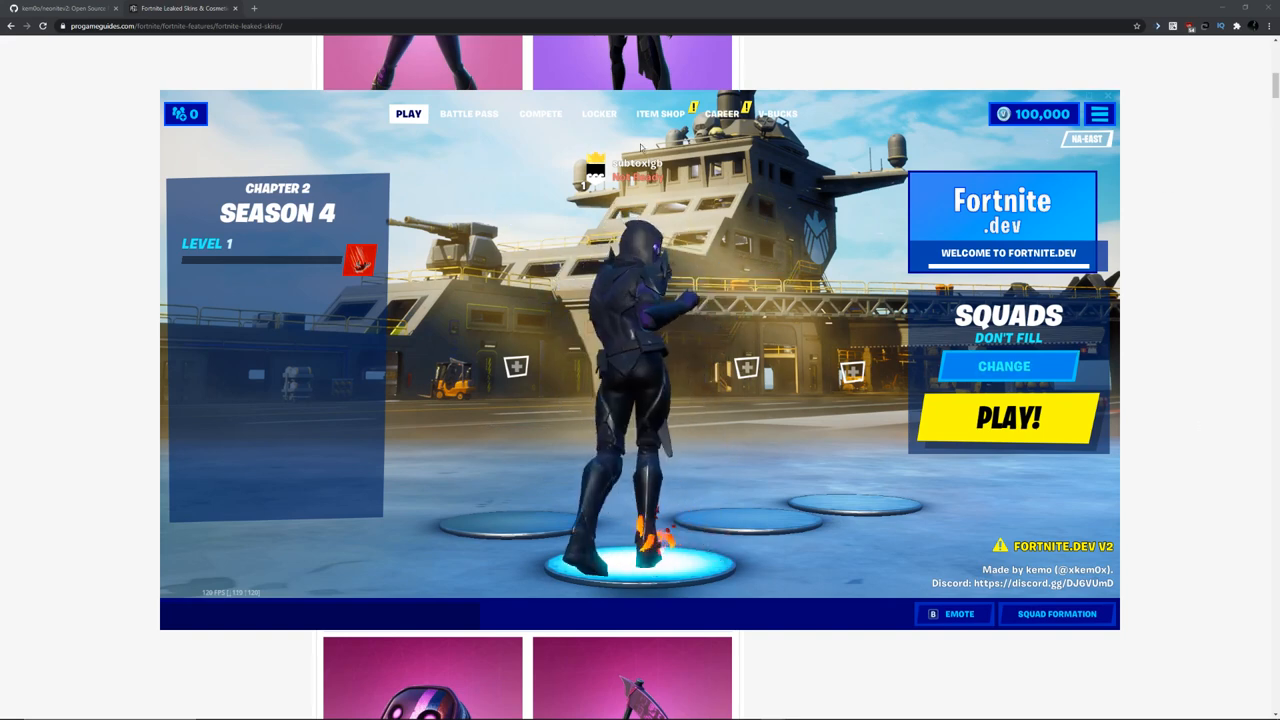
left_click(598, 112)
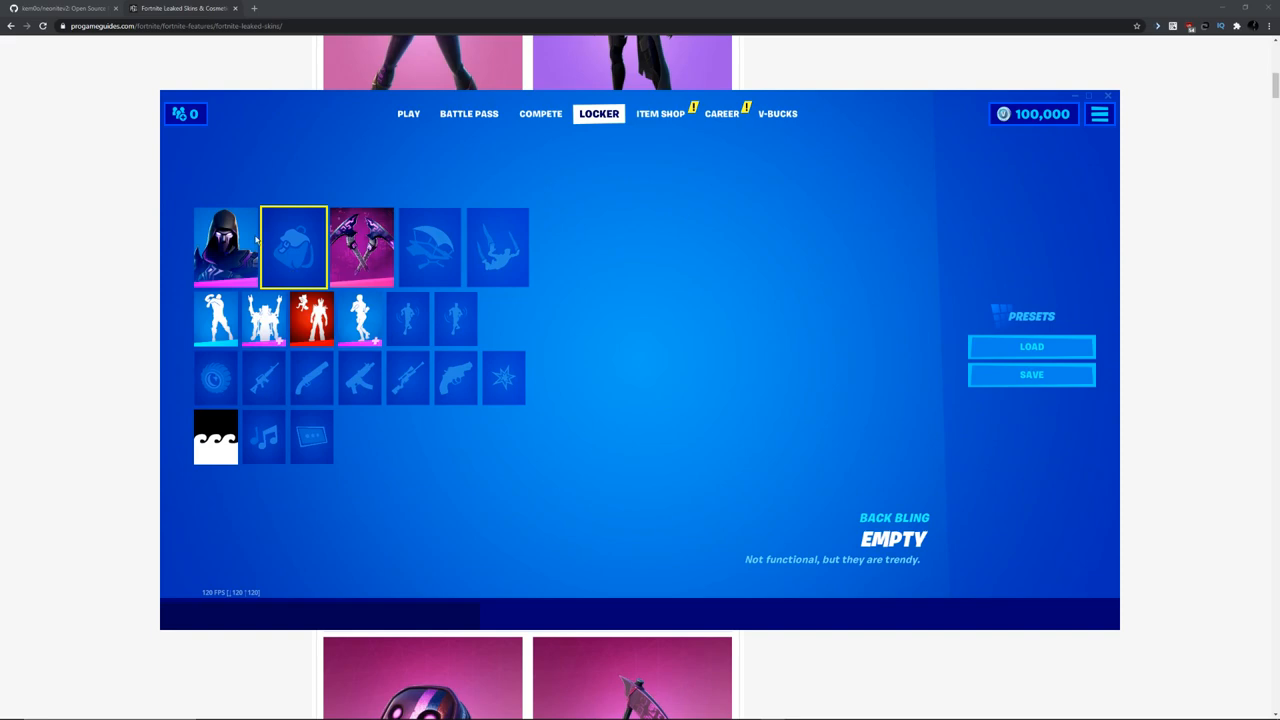
Search 'peely' in the outfit picker, preview Peely Bone and Peely, then clear the search.
left_click(224, 248)
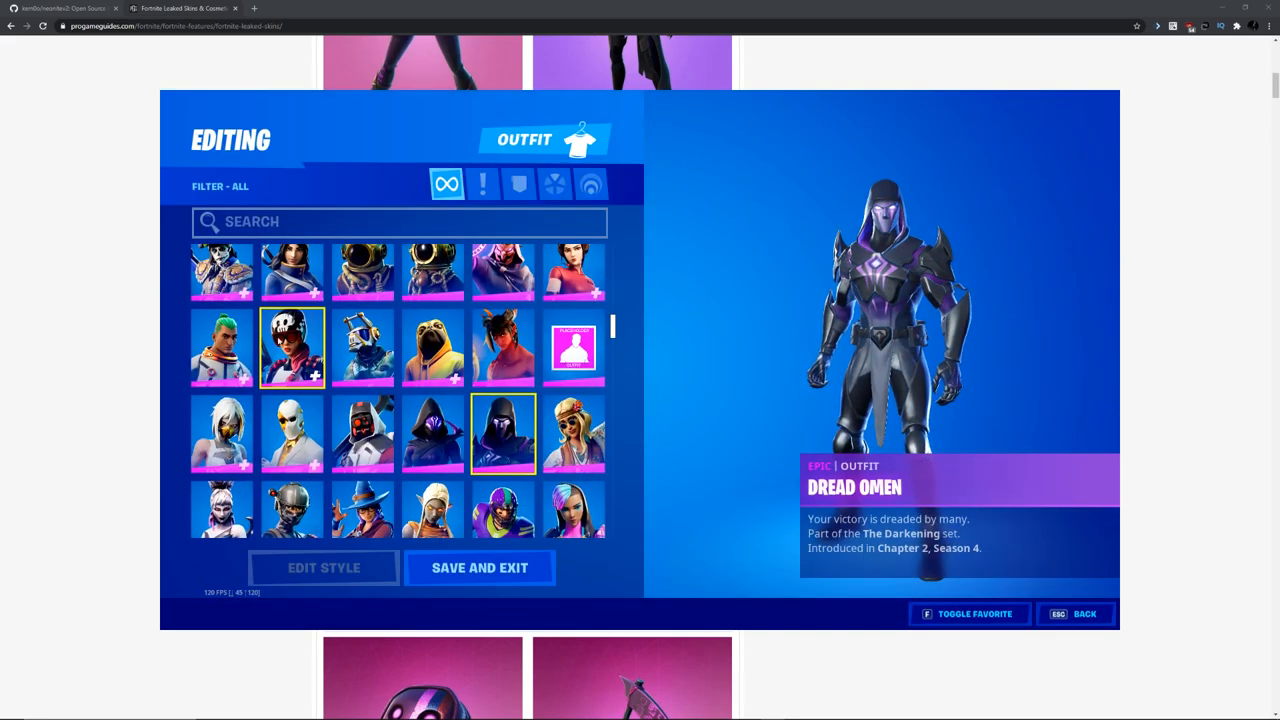
type("peel")
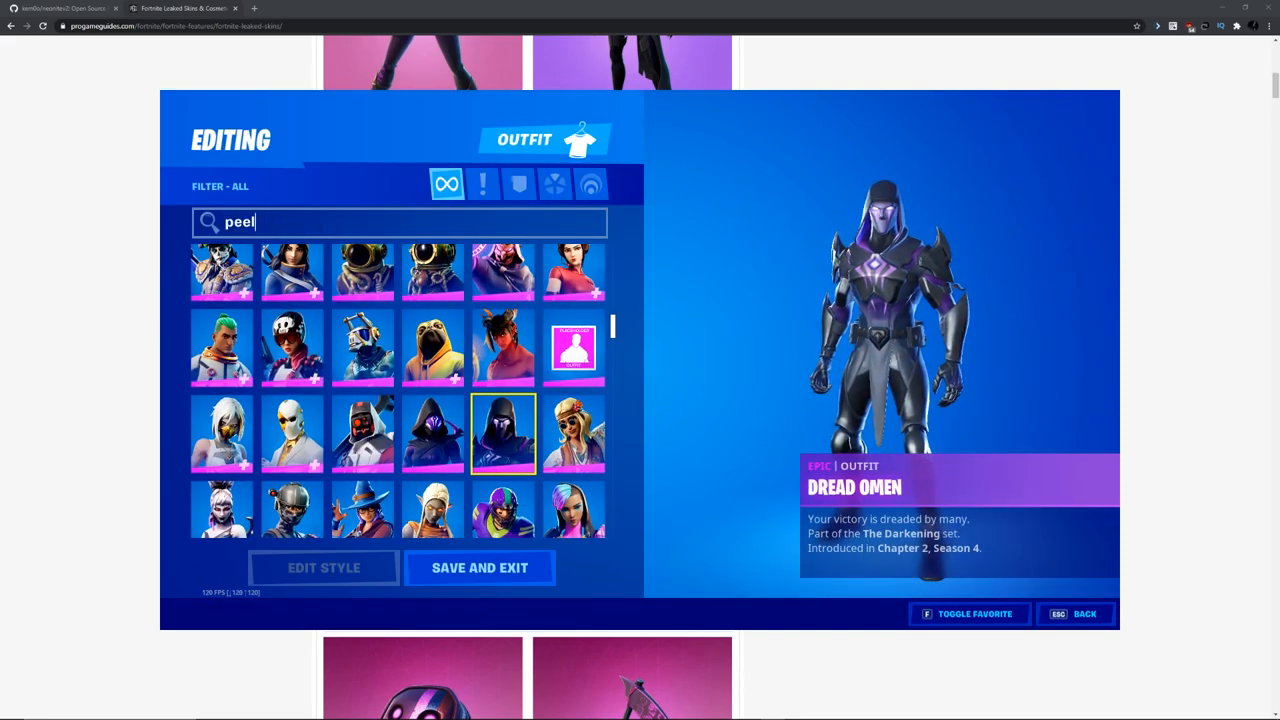
type("y")
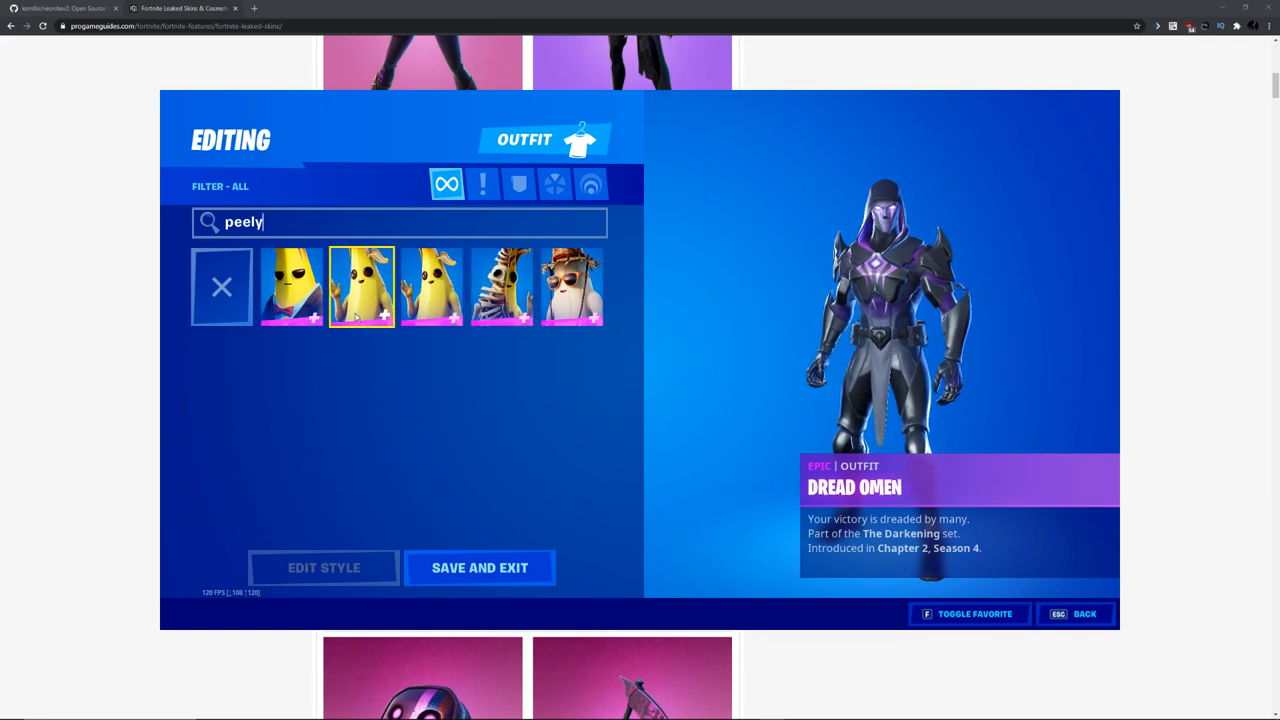
left_click(500, 288)
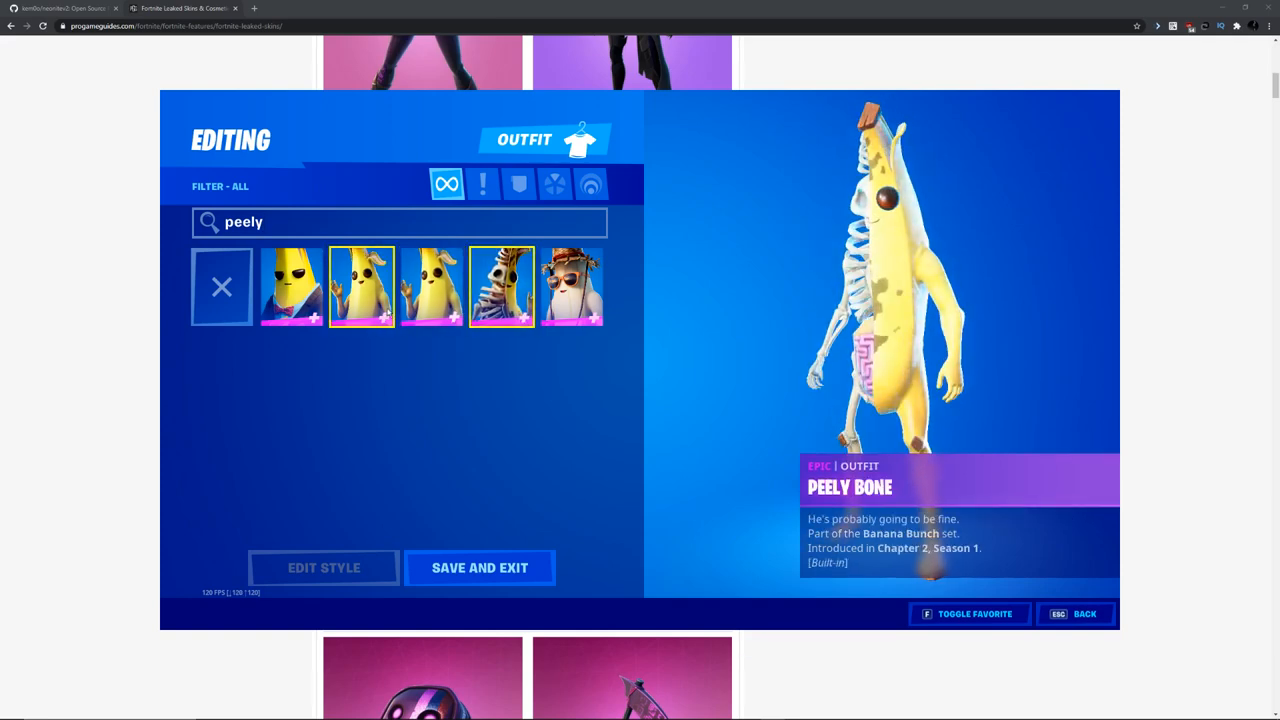
left_click(362, 288)
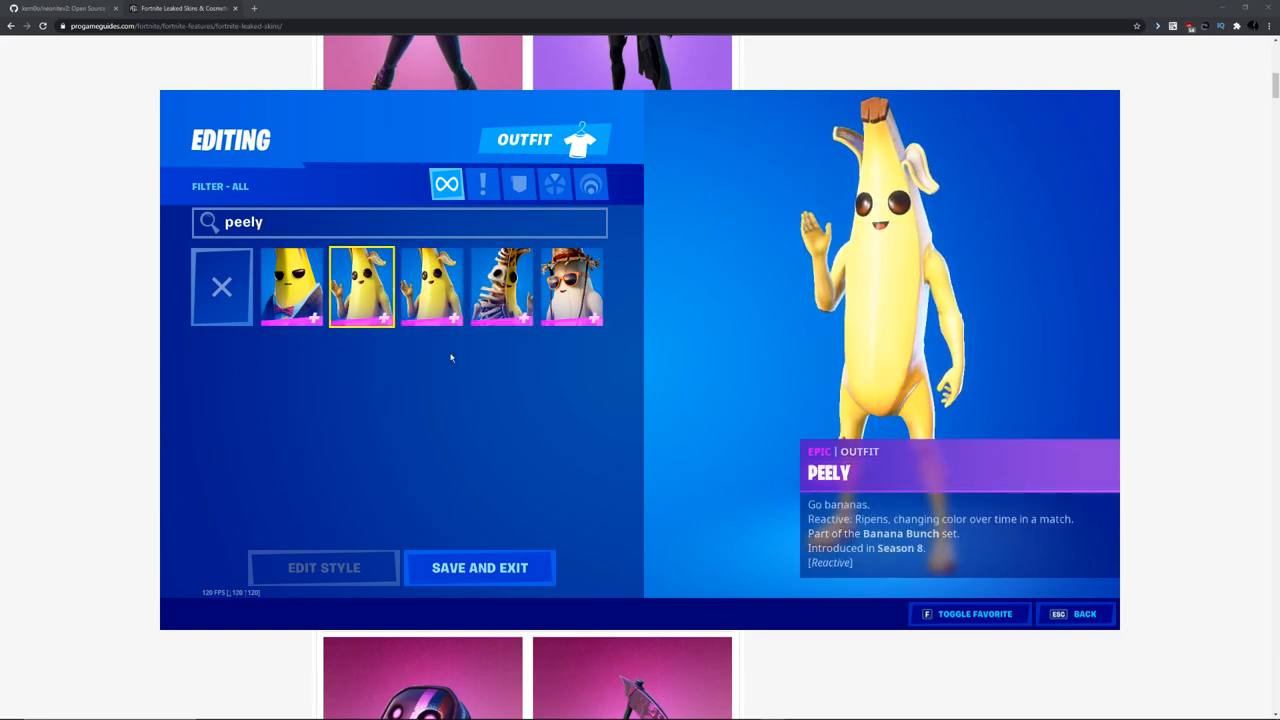
left_click(220, 288)
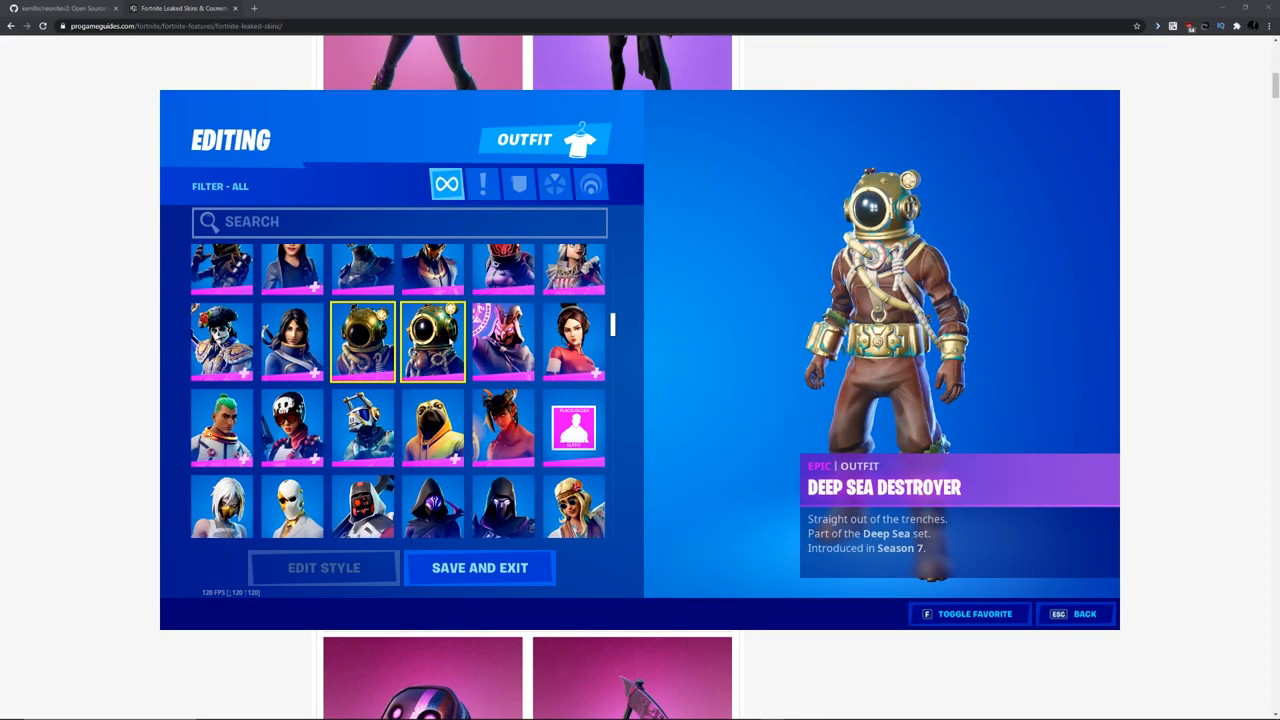
Preview the Doombot Agent and further outfits while browsing down the locker grid.
left_click(574, 428)
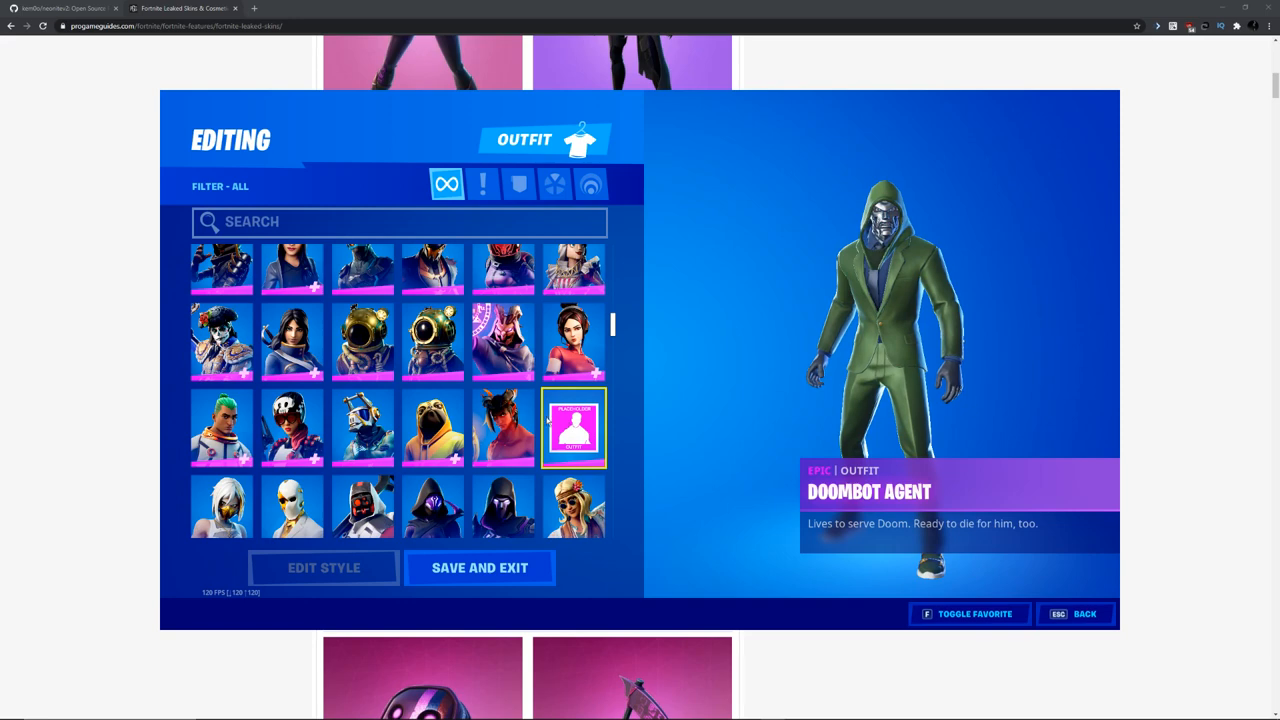
scroll("down", 3)
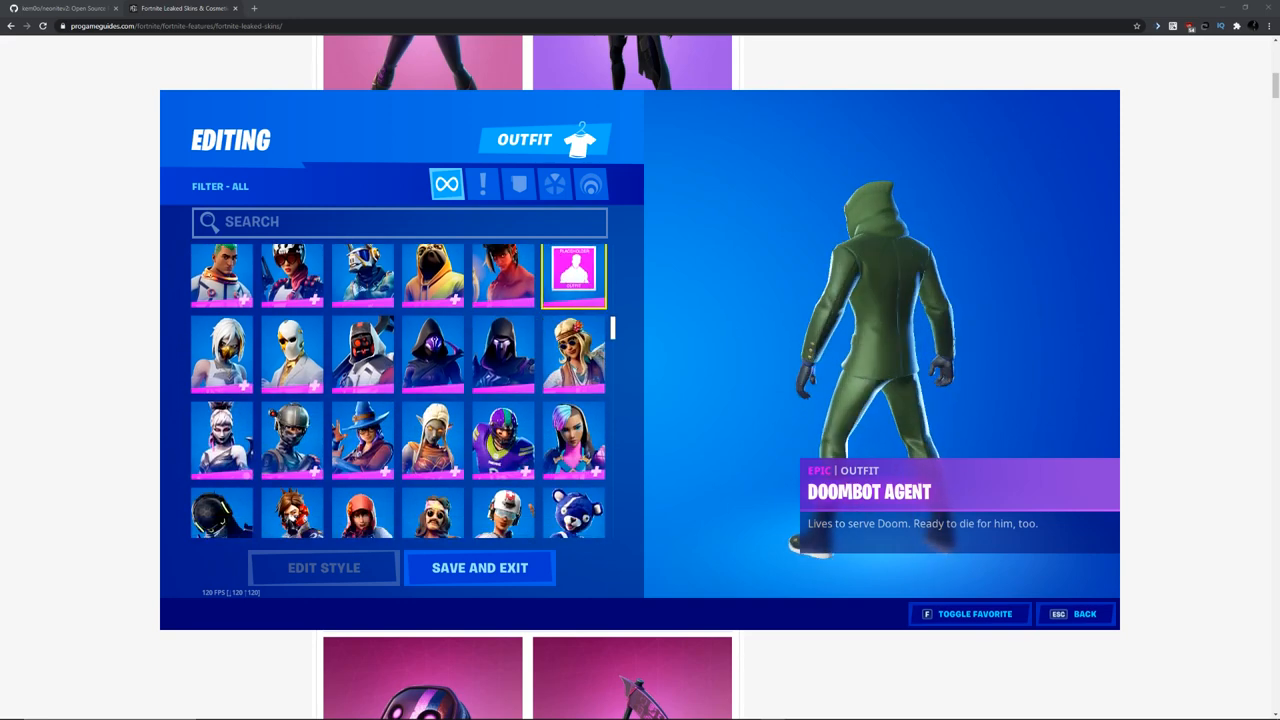
scroll("down", 3)
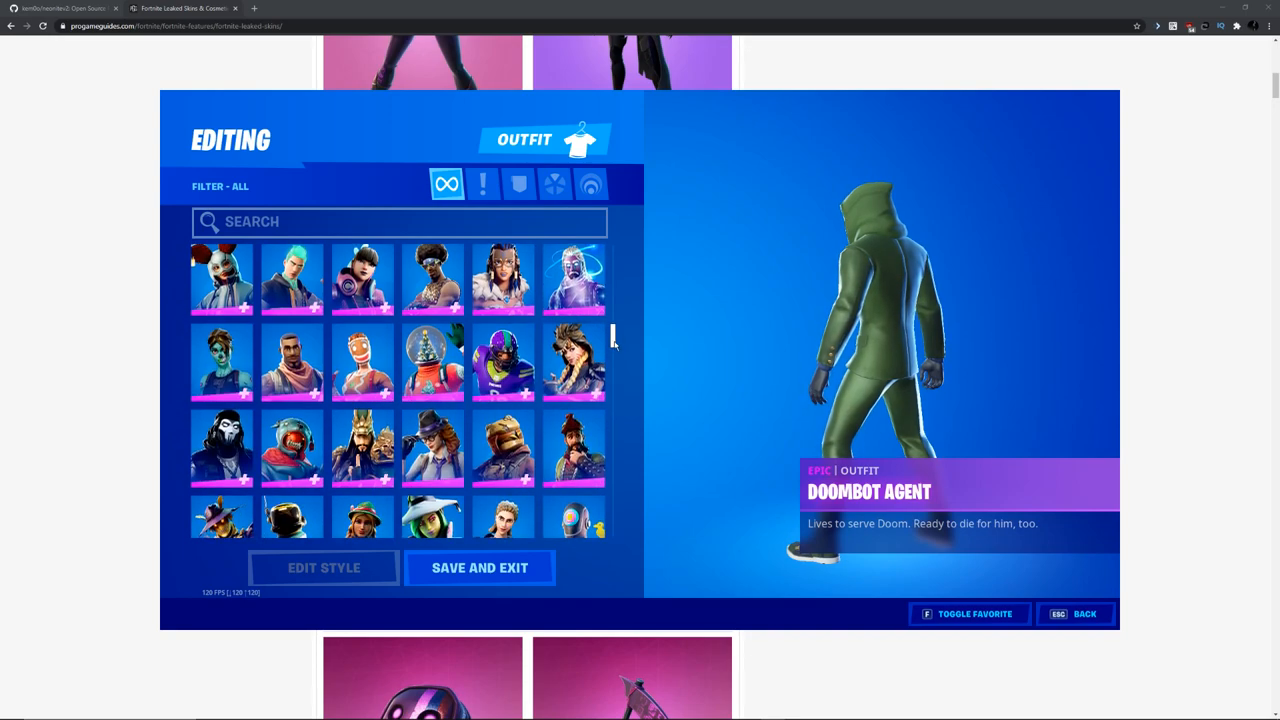
scroll("down", 3)
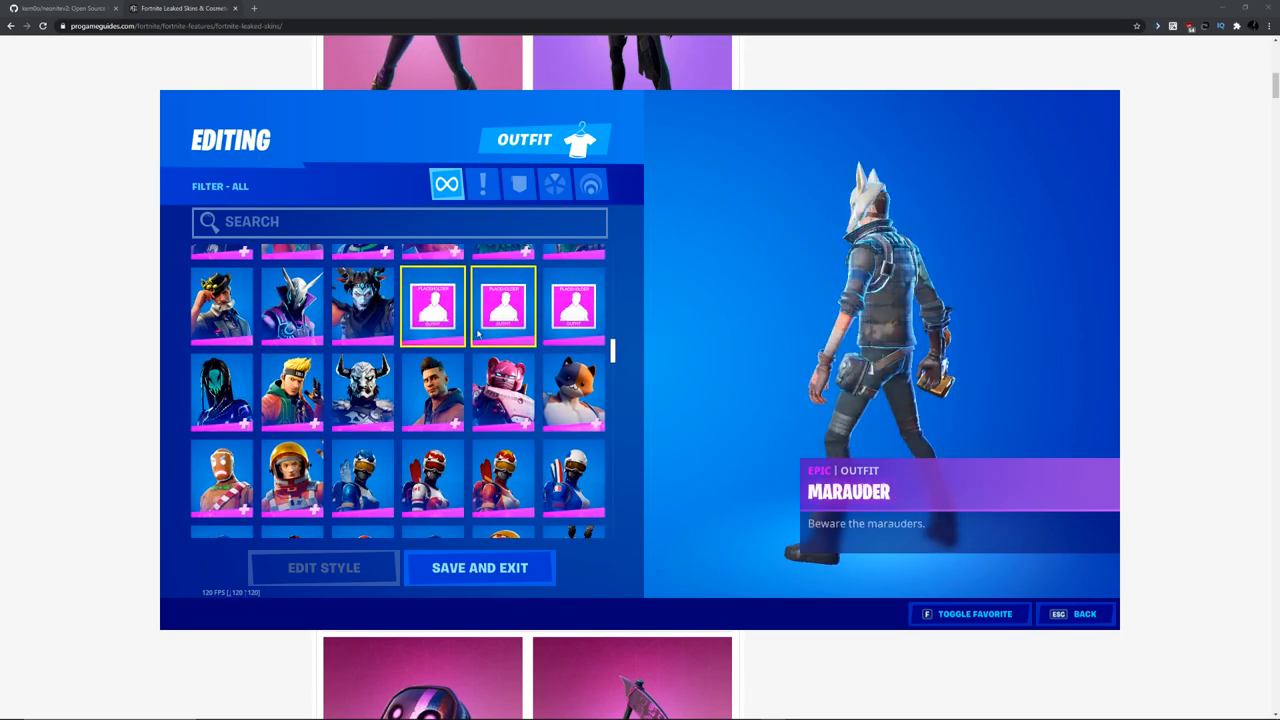
left_click(572, 308)
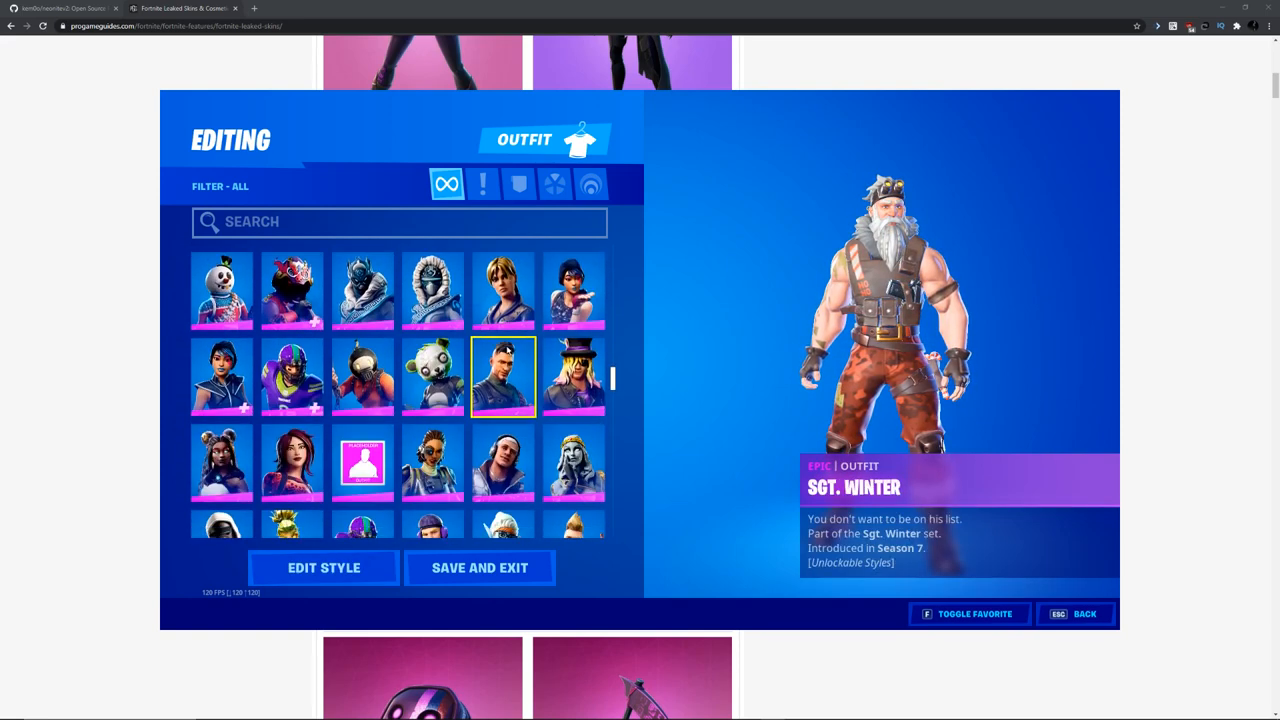
scroll("down", 3)
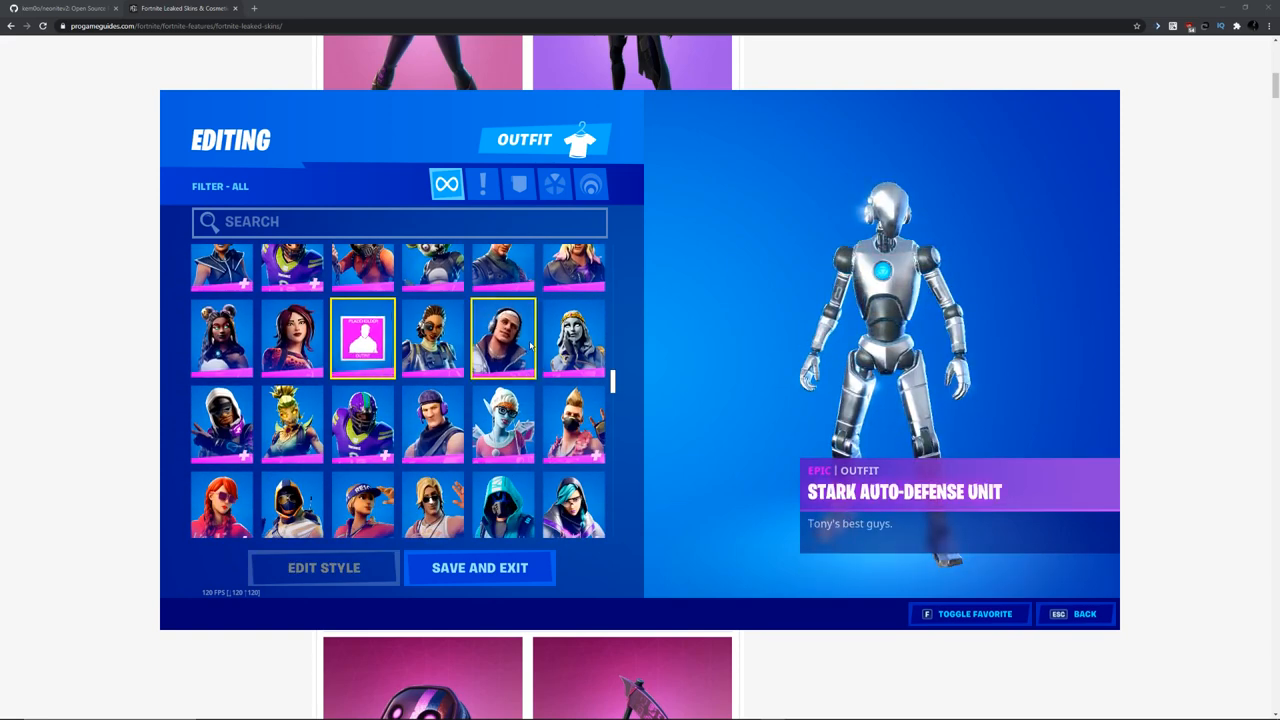
scroll("down", 3)
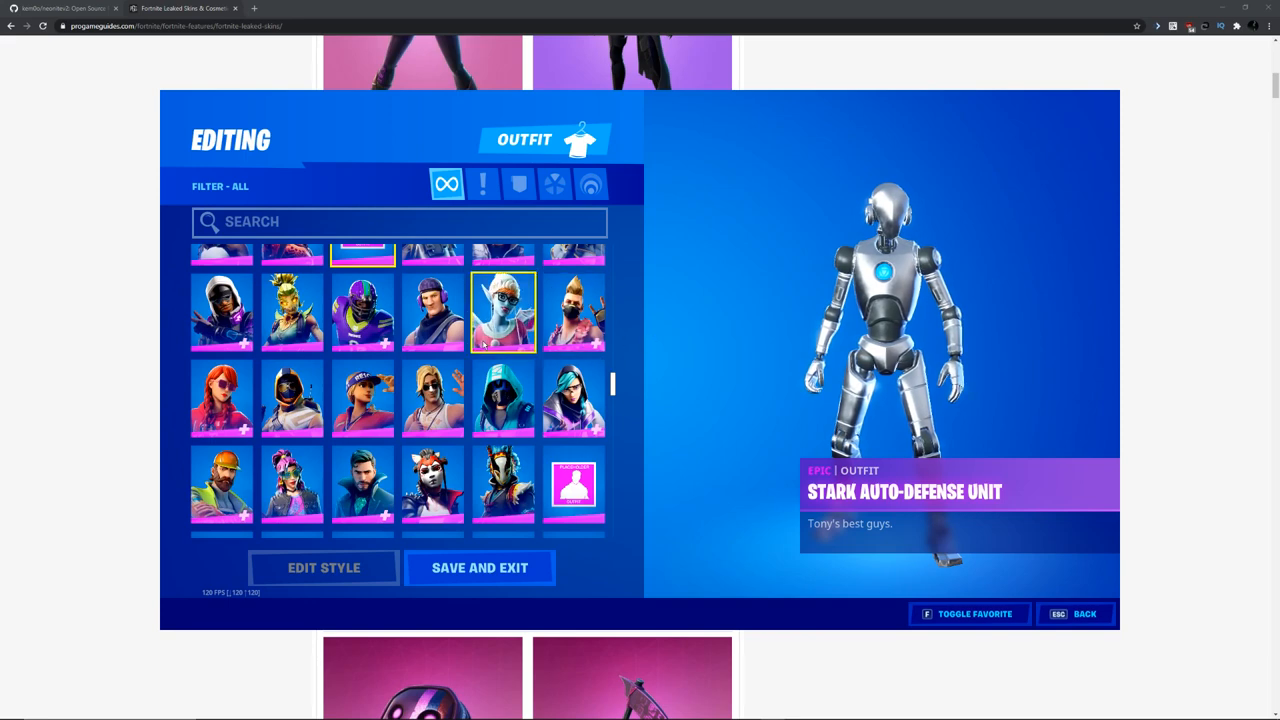
scroll("down", 3)
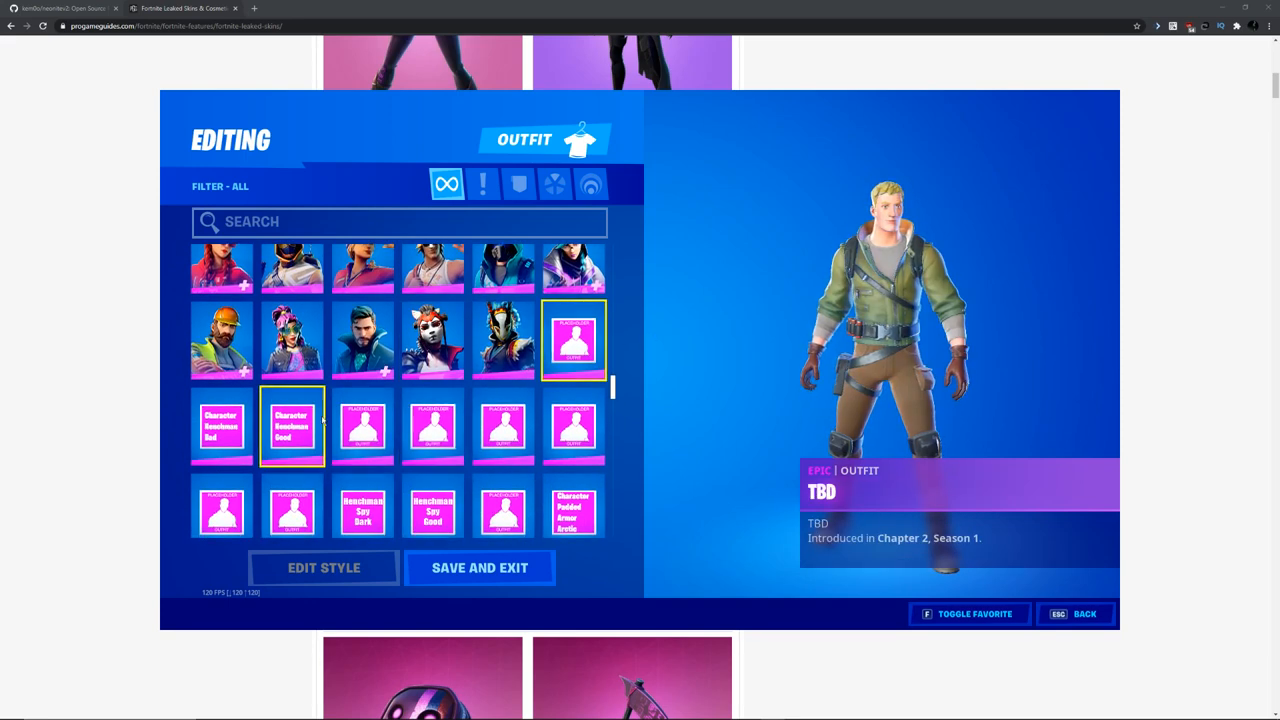
Preview a TBD placeholder and the Recruit outfit, then save the knight outfit choice.
left_click(362, 424)
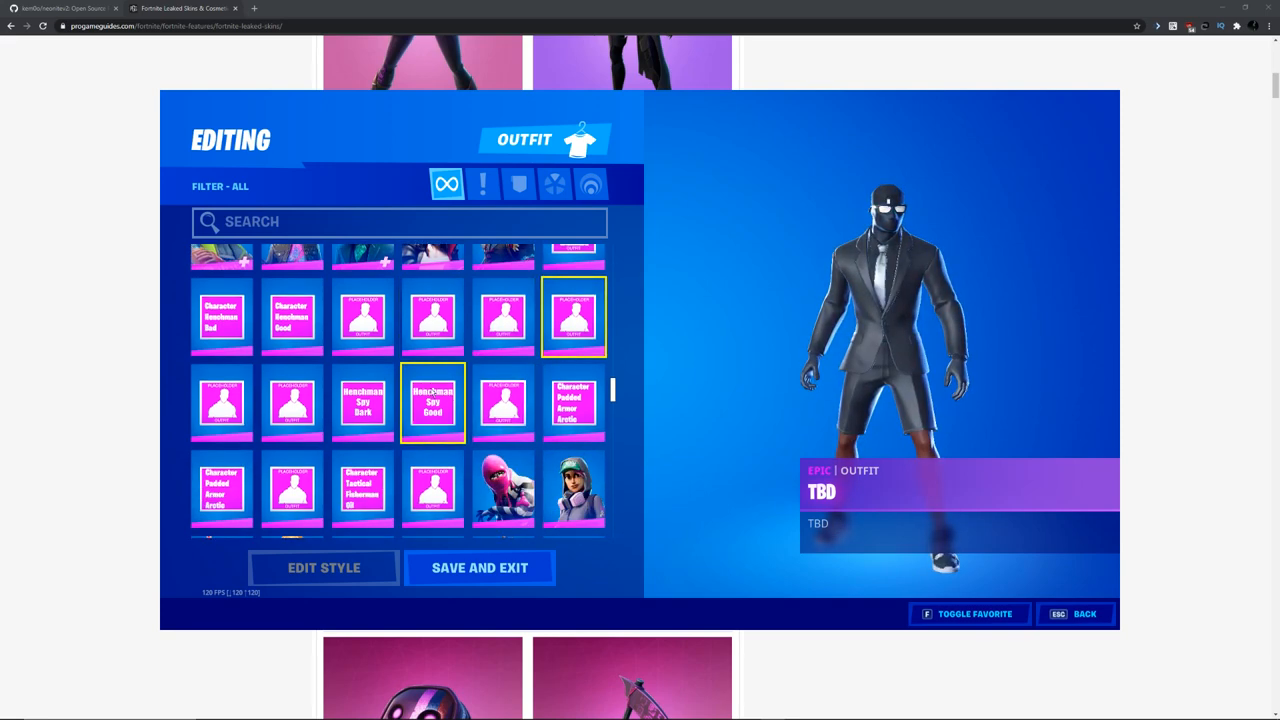
left_click(504, 400)
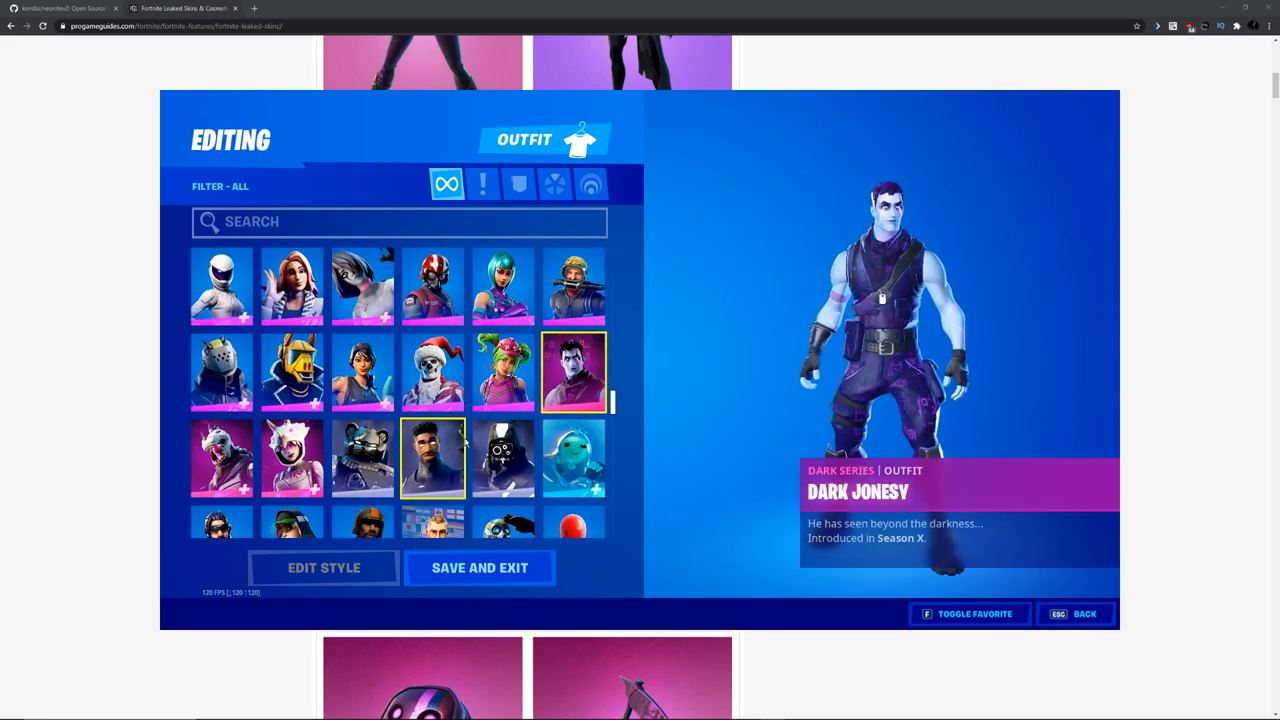
scroll("down", 3)
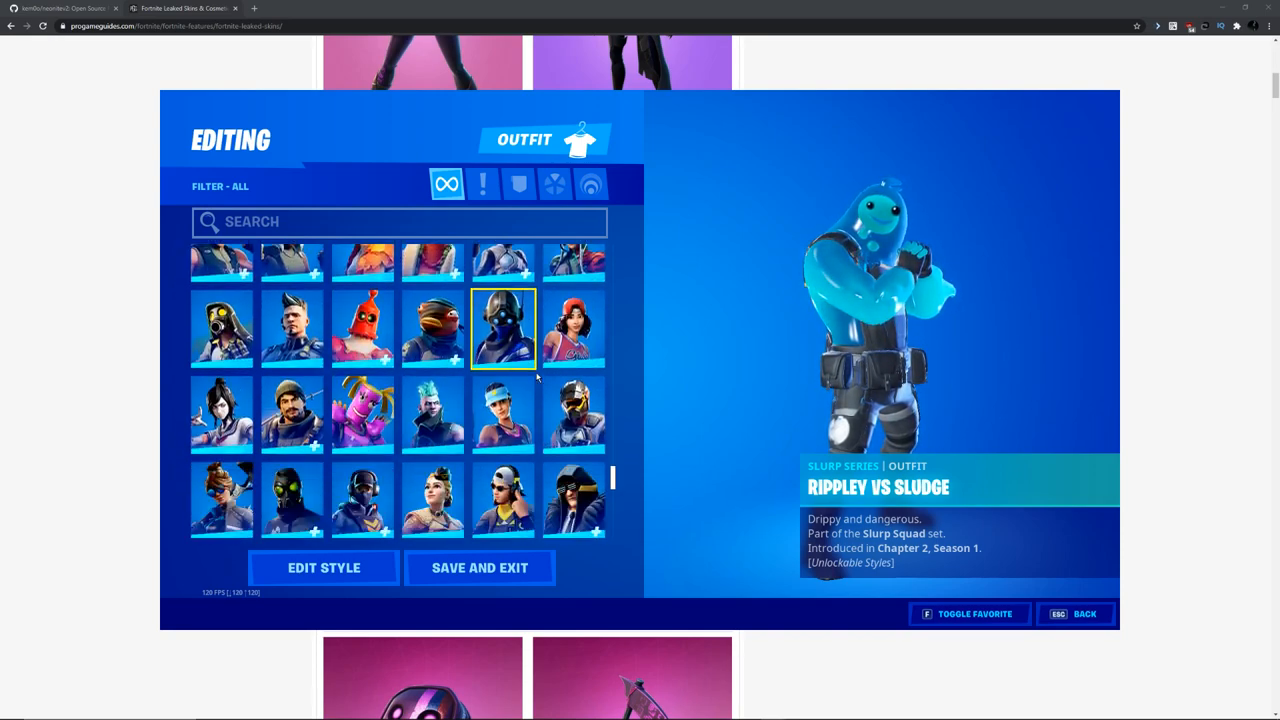
scroll("down", 3)
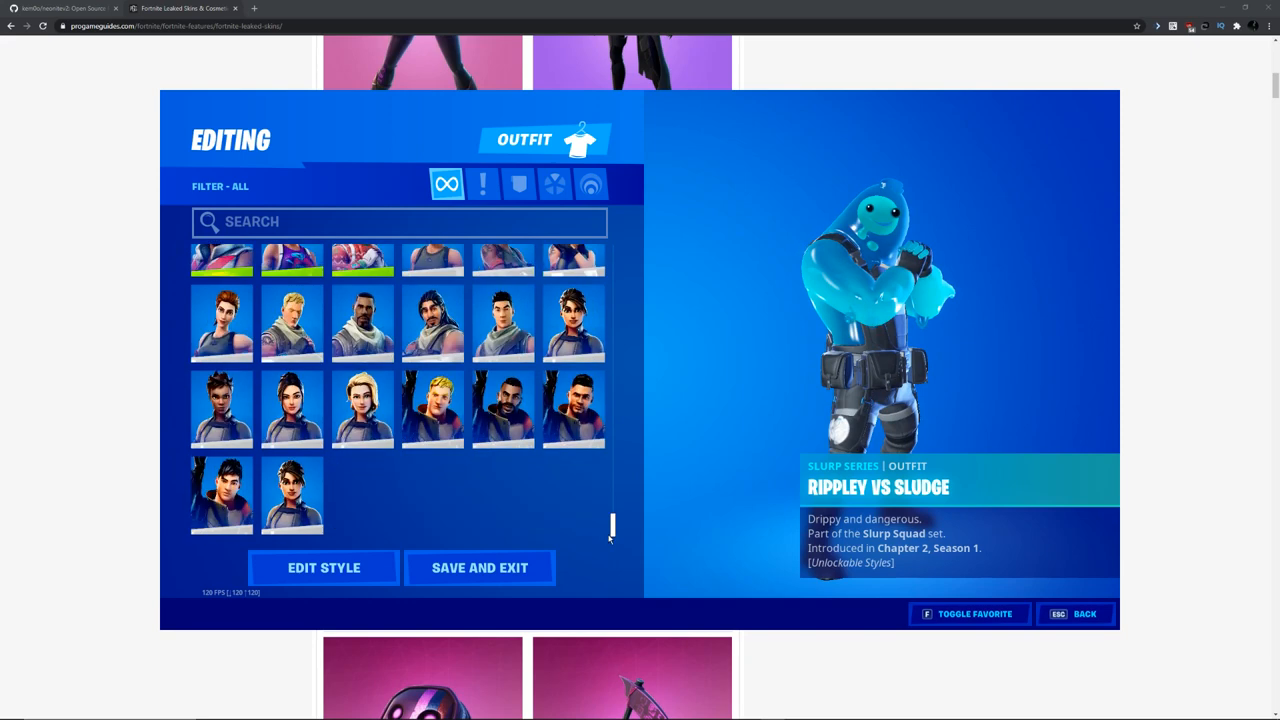
left_click(362, 408)
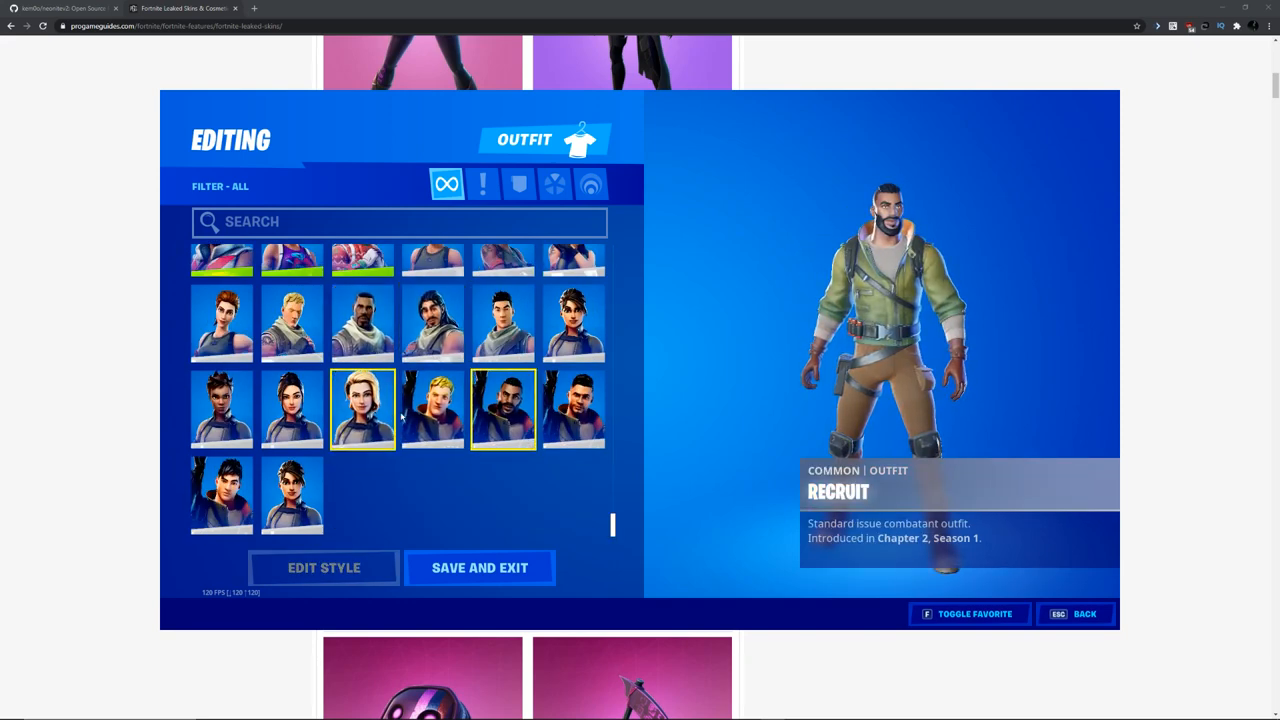
left_click(504, 324)
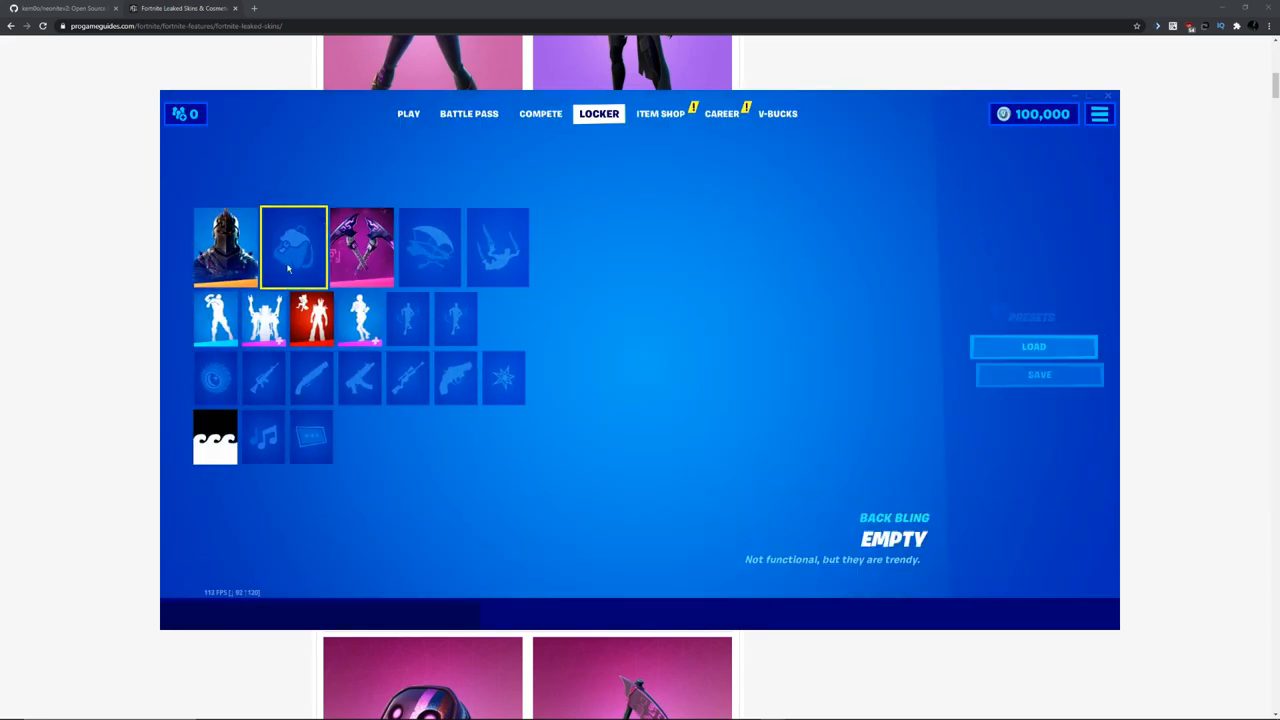
Search 'rene' to equip the Renegade Raider outfit and return to the lobby.
left_click(292, 248)
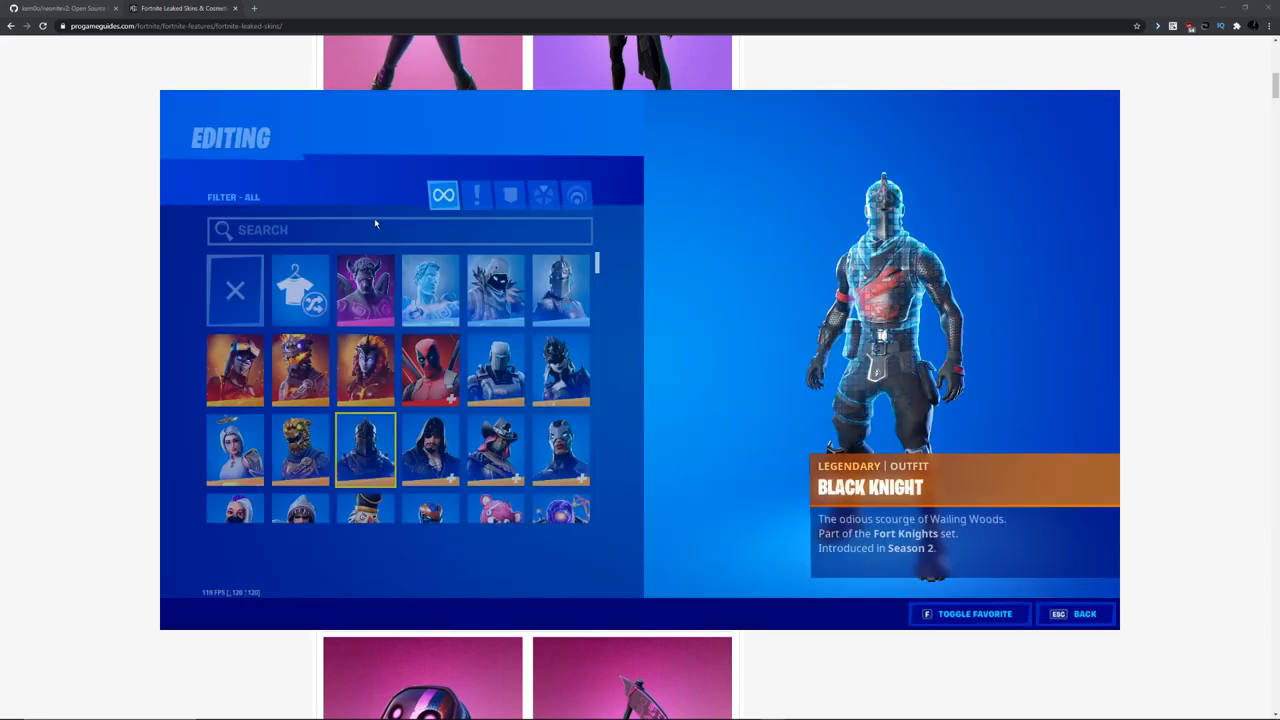
type("rene")
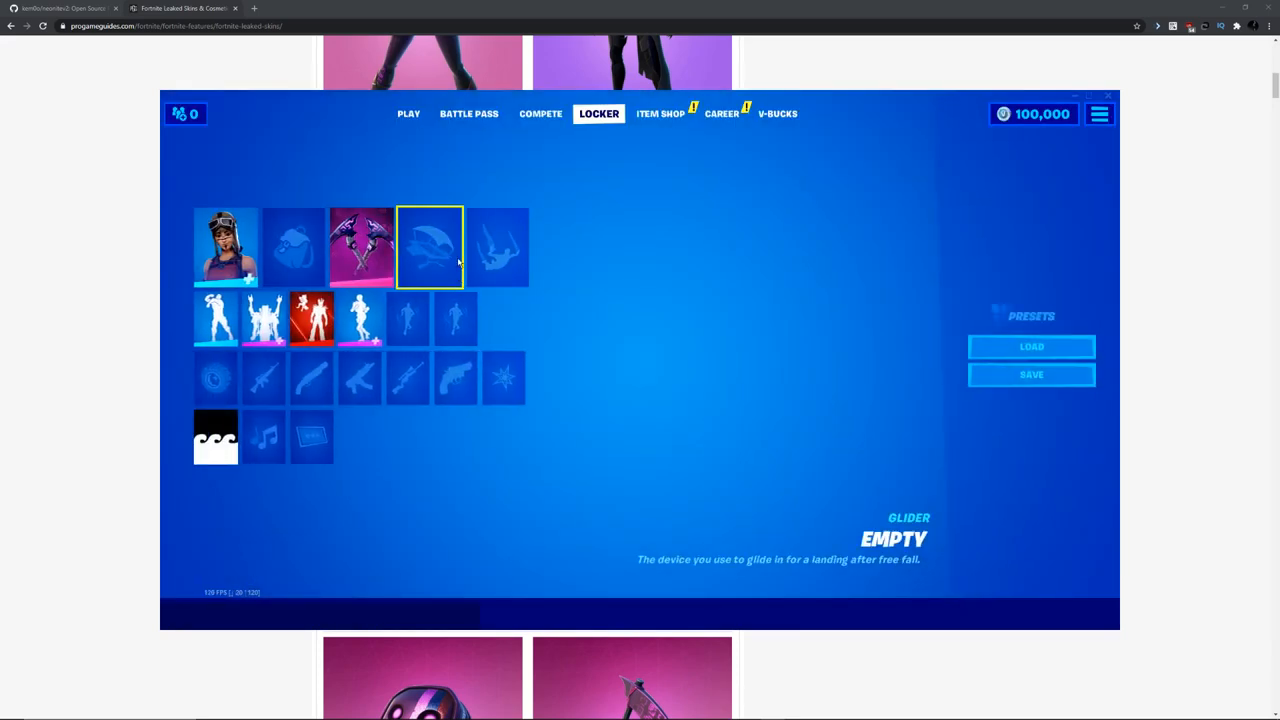
left_click(408, 112)
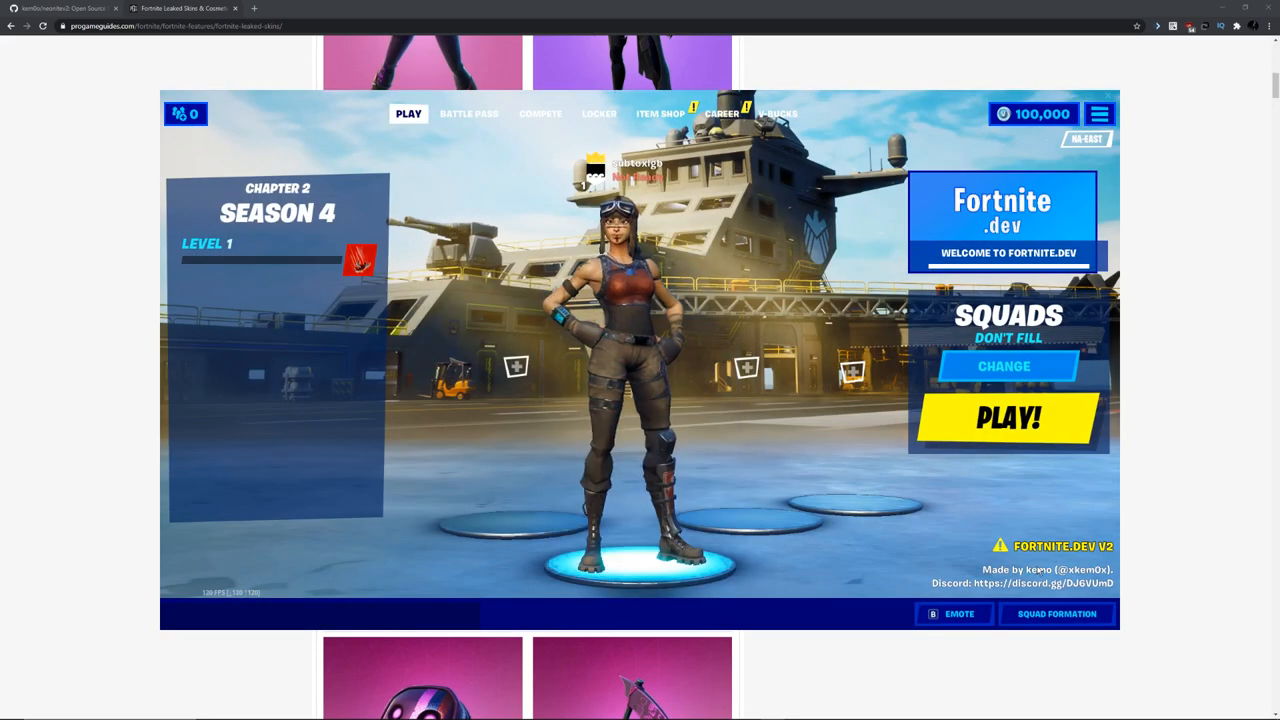
mouse_move(1180, 568)
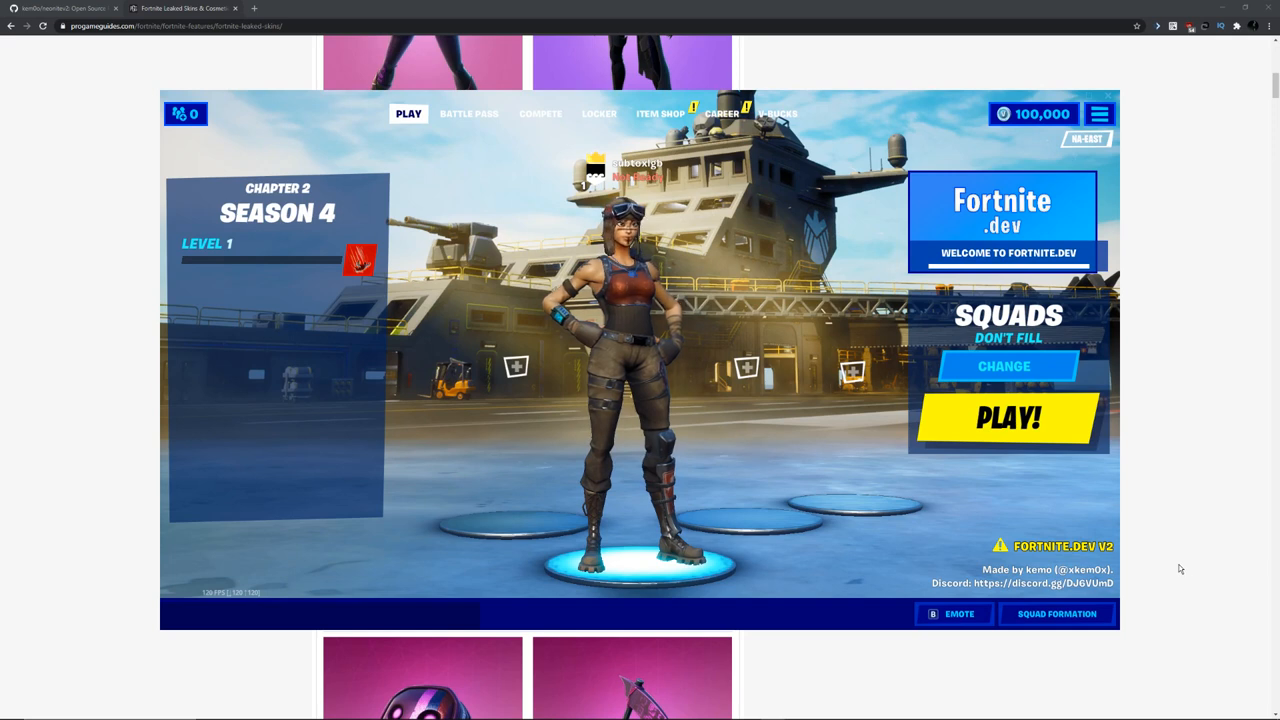